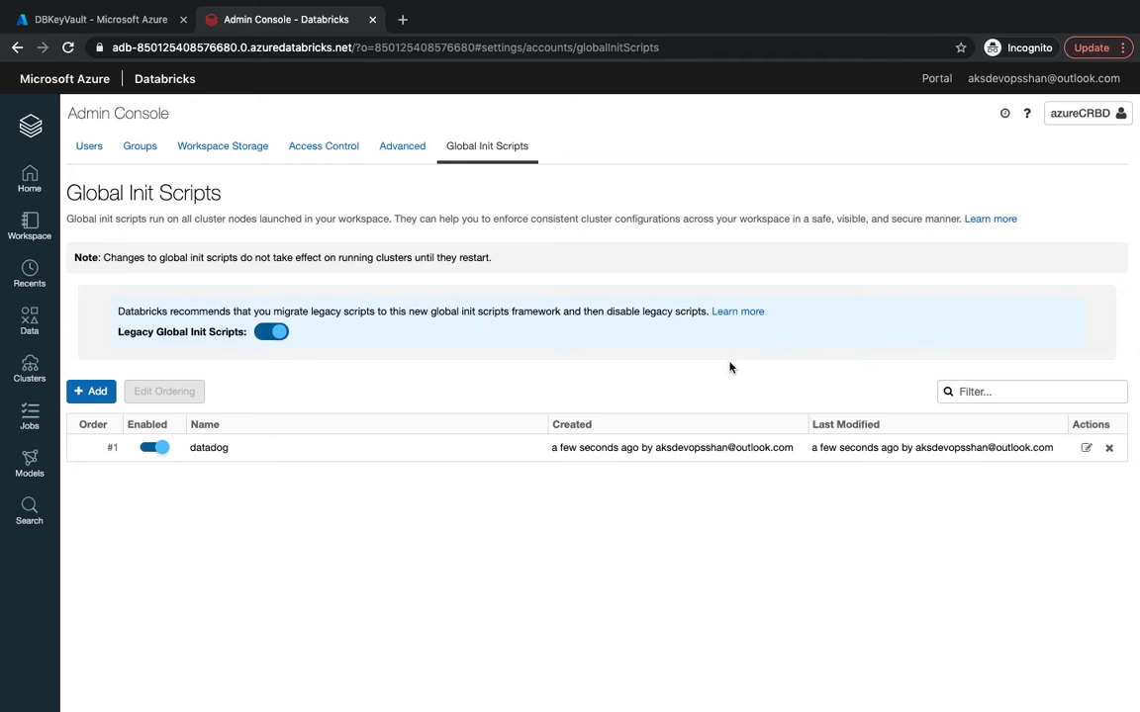
mouse_move(371, 377)
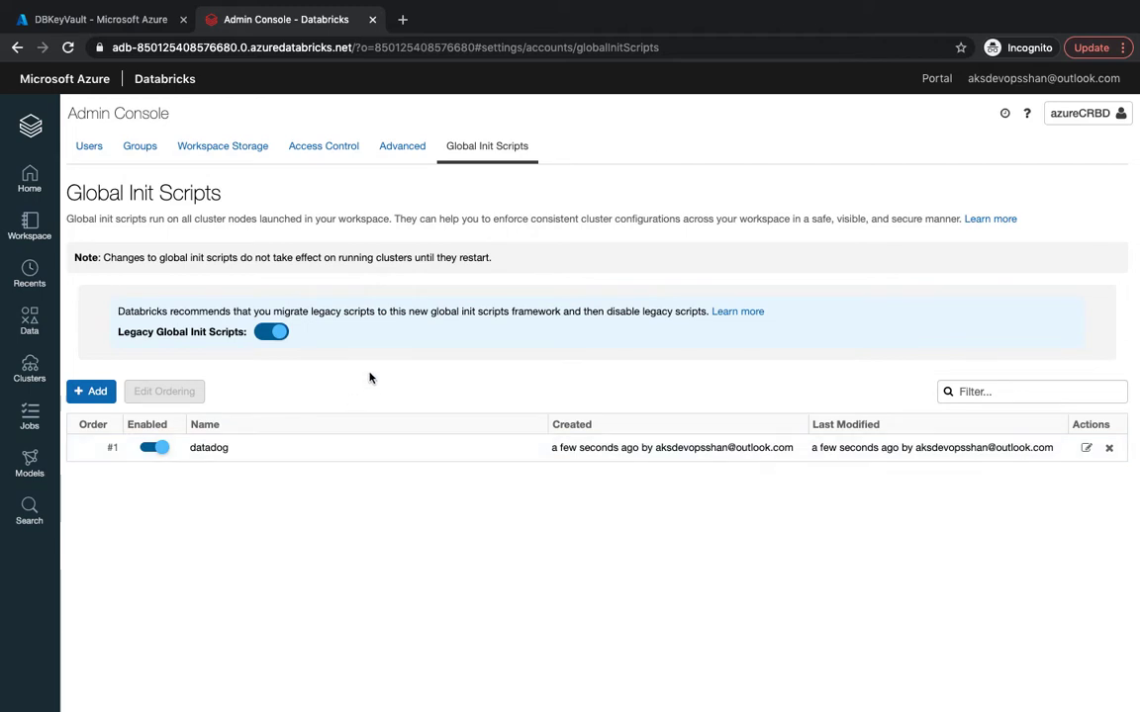
mouse_move(291, 502)
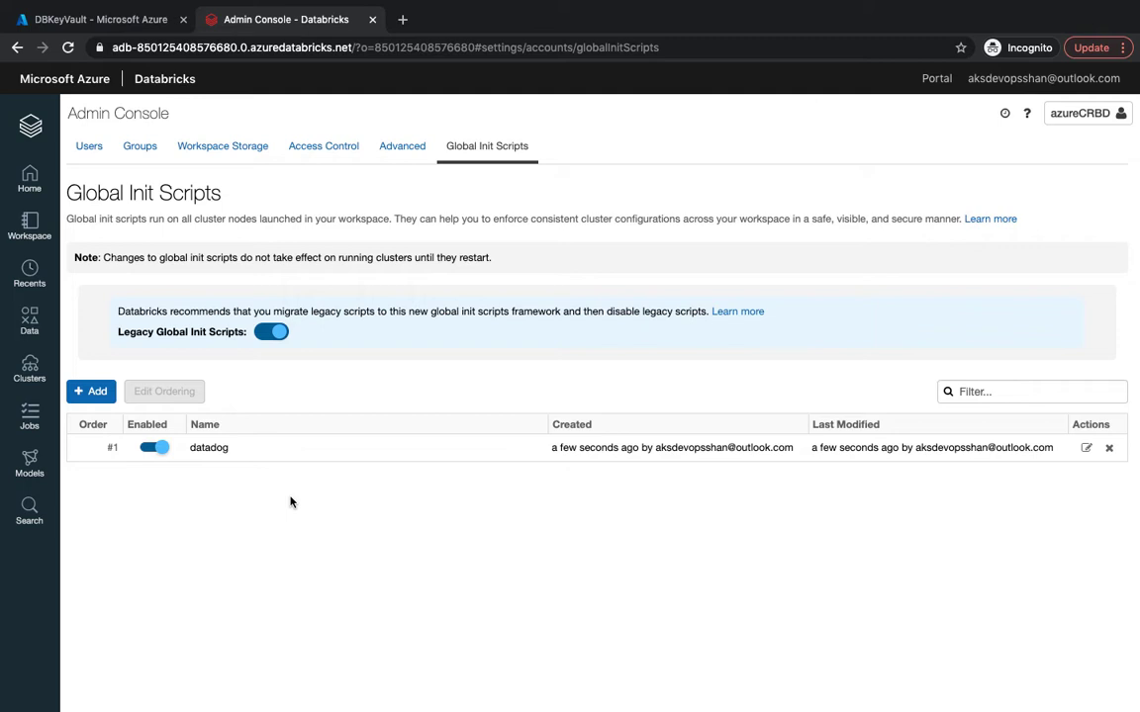
mouse_move(30, 368)
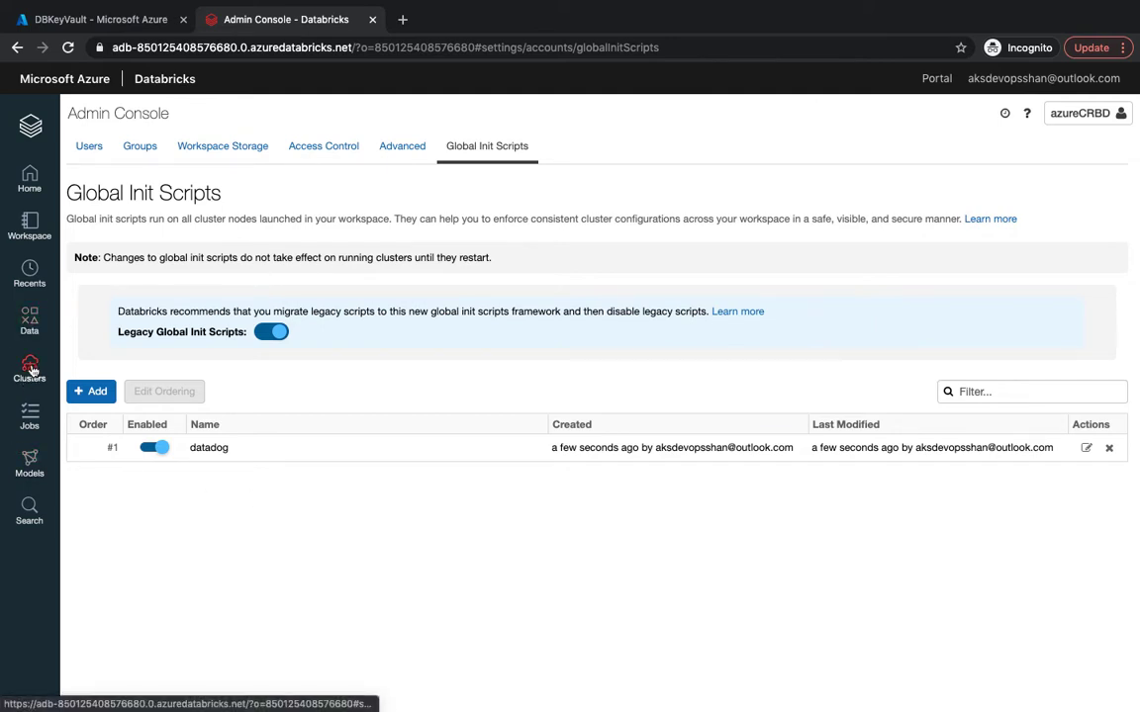
mouse_move(29, 371)
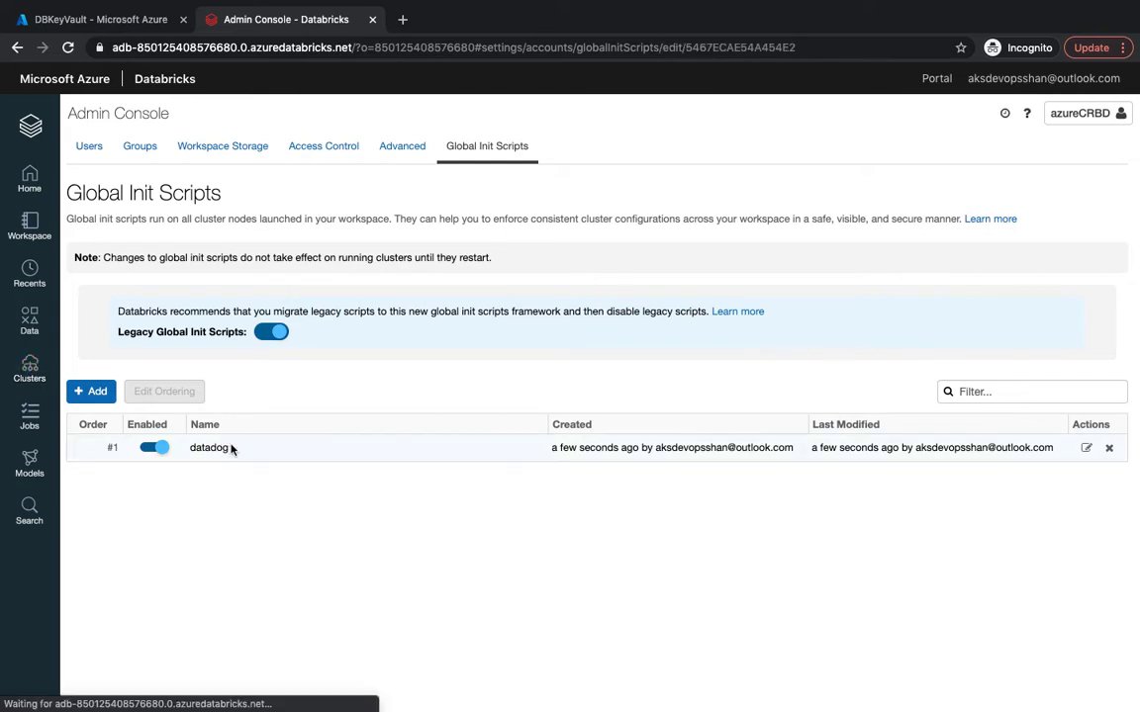
left_click(1085, 447)
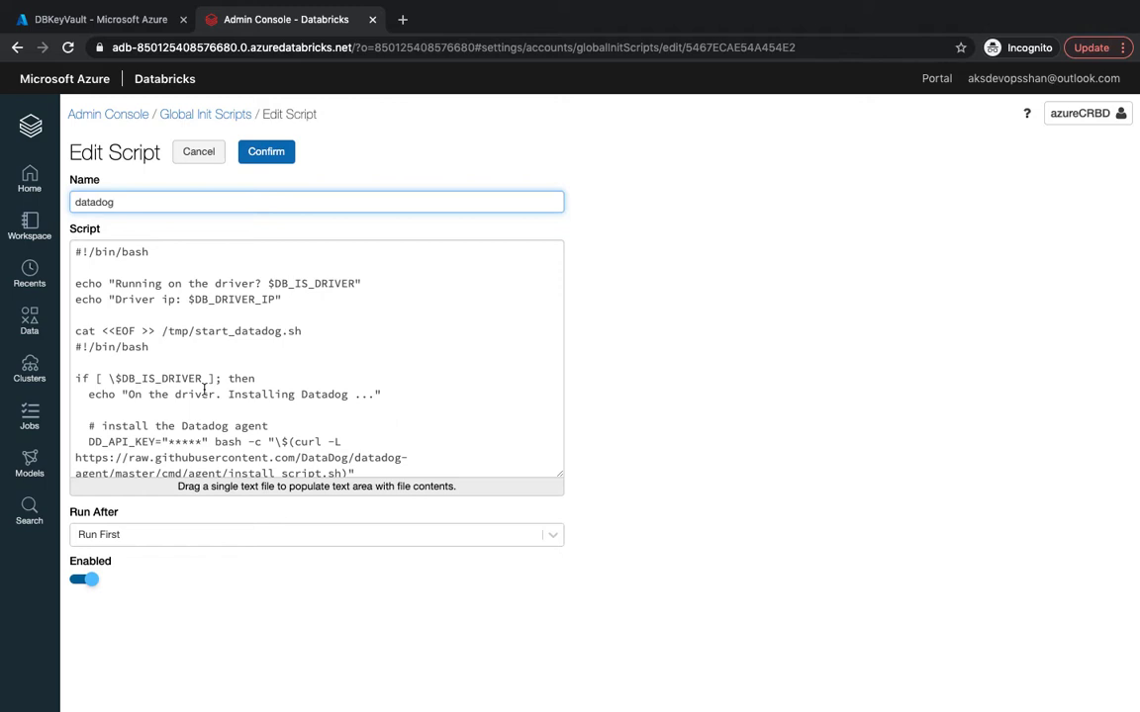
left_click(183, 441)
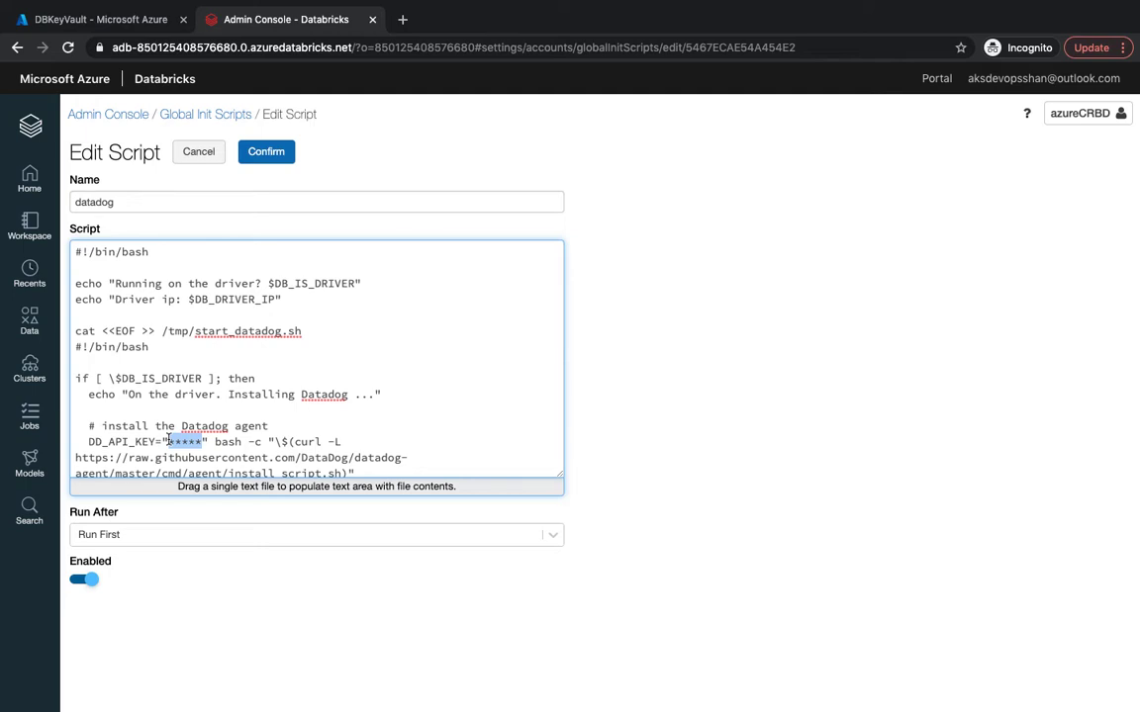
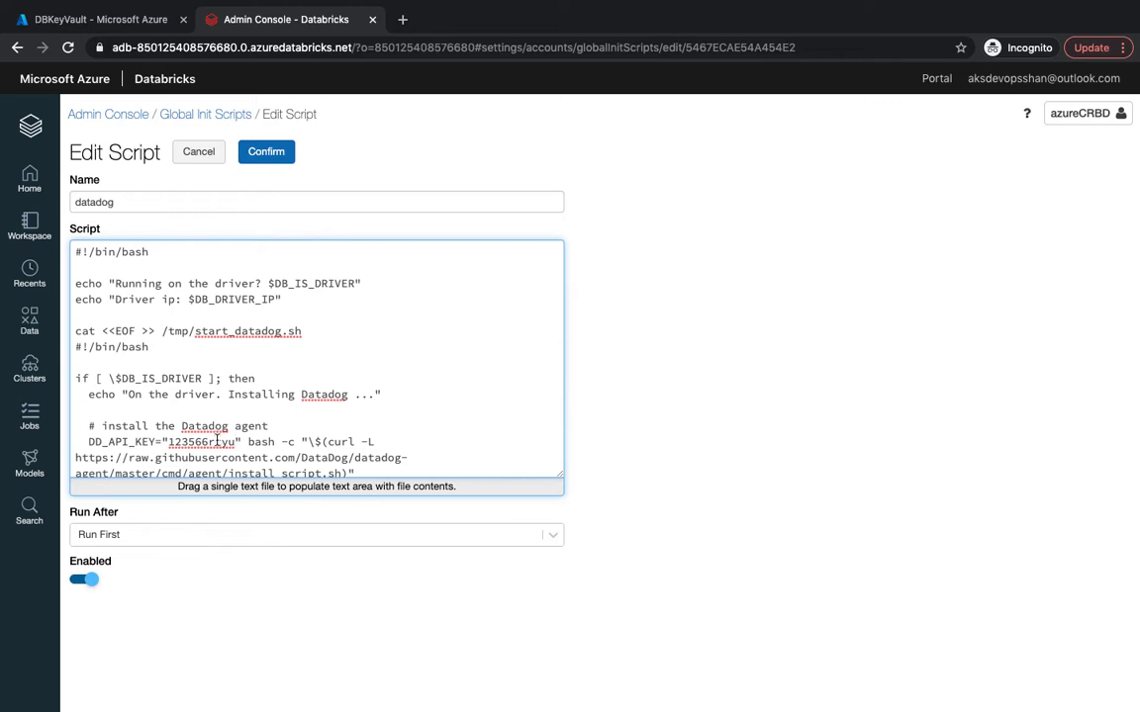
double_click(201, 441)
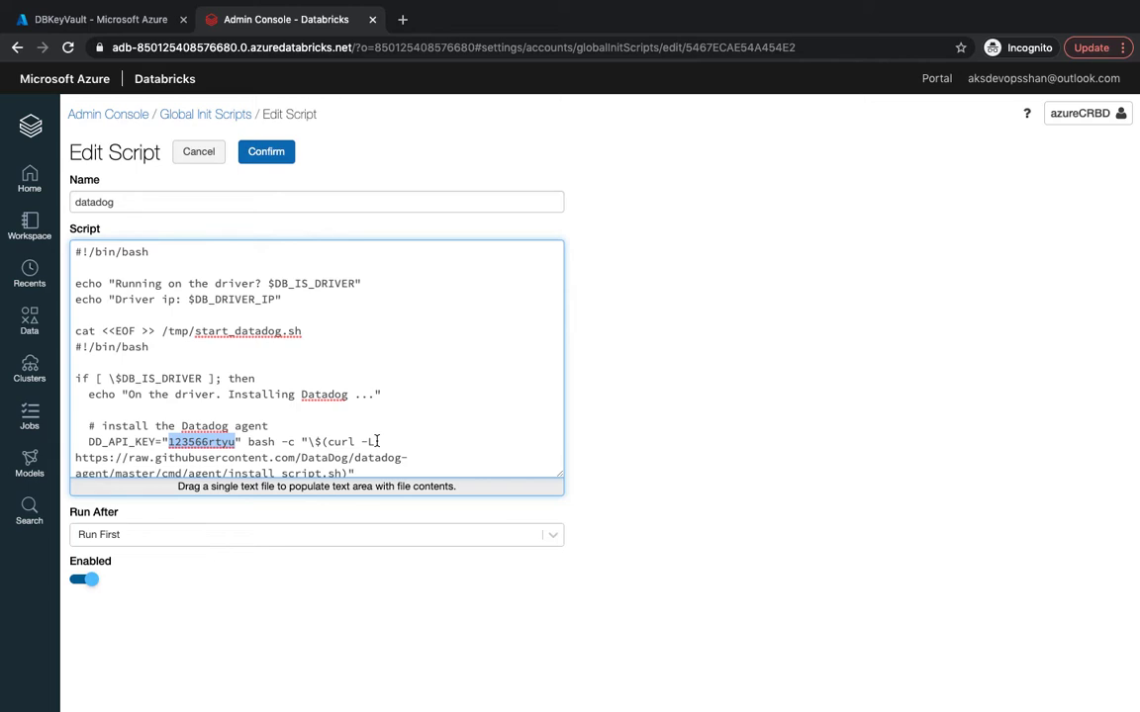
mouse_move(373, 365)
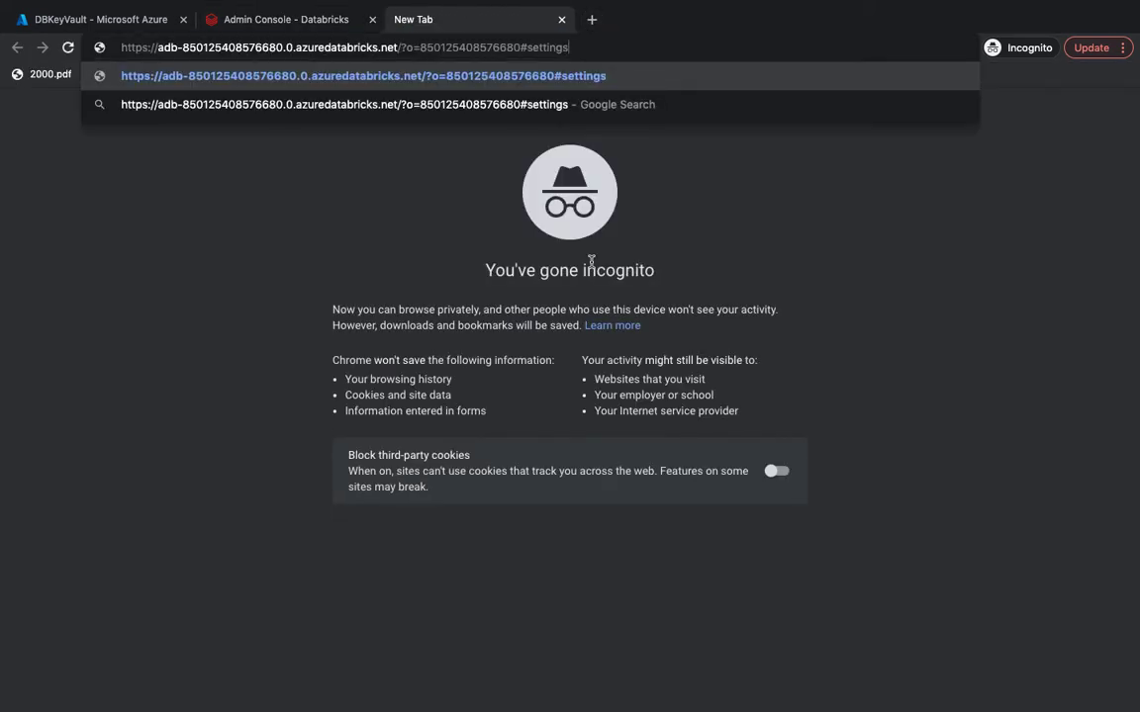
Step: Change the tab's address to the workspace's #secrets/createScope page
key("Backspace")
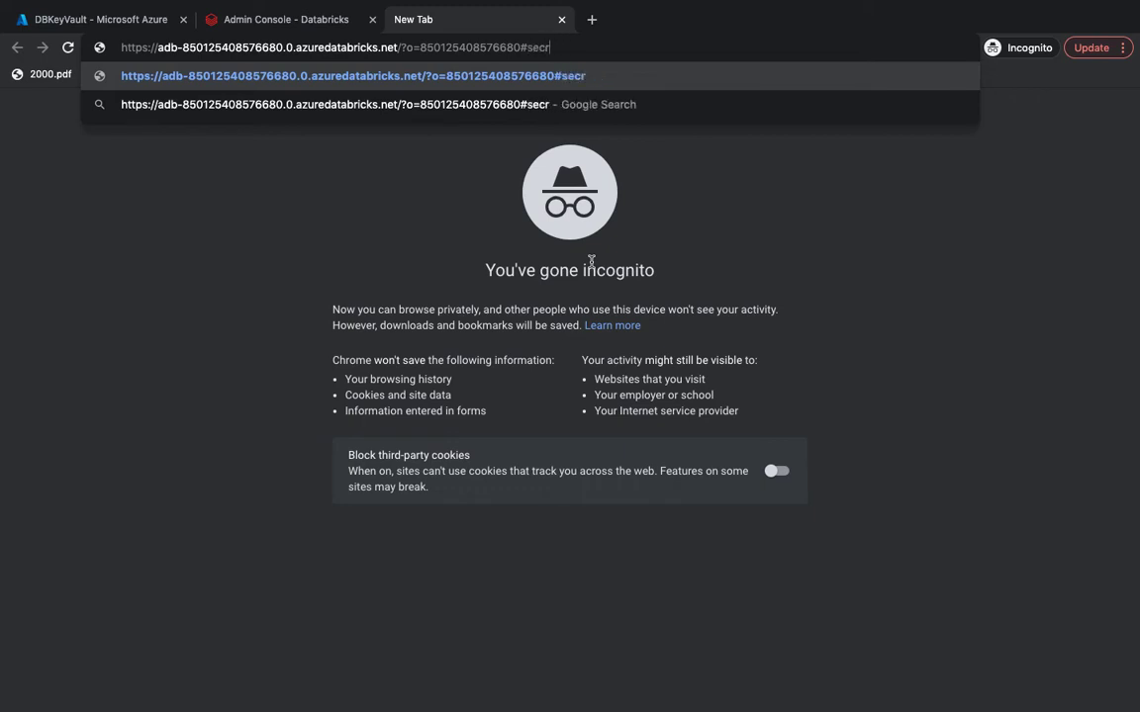
type("ets")
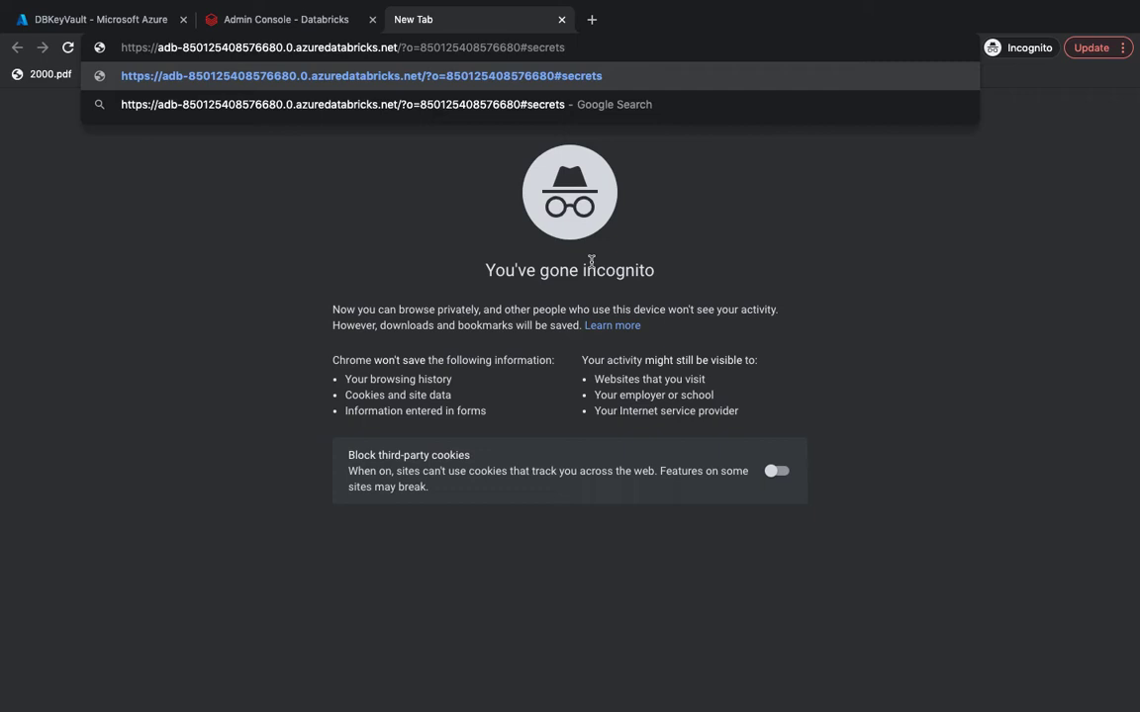
type("/createScope")
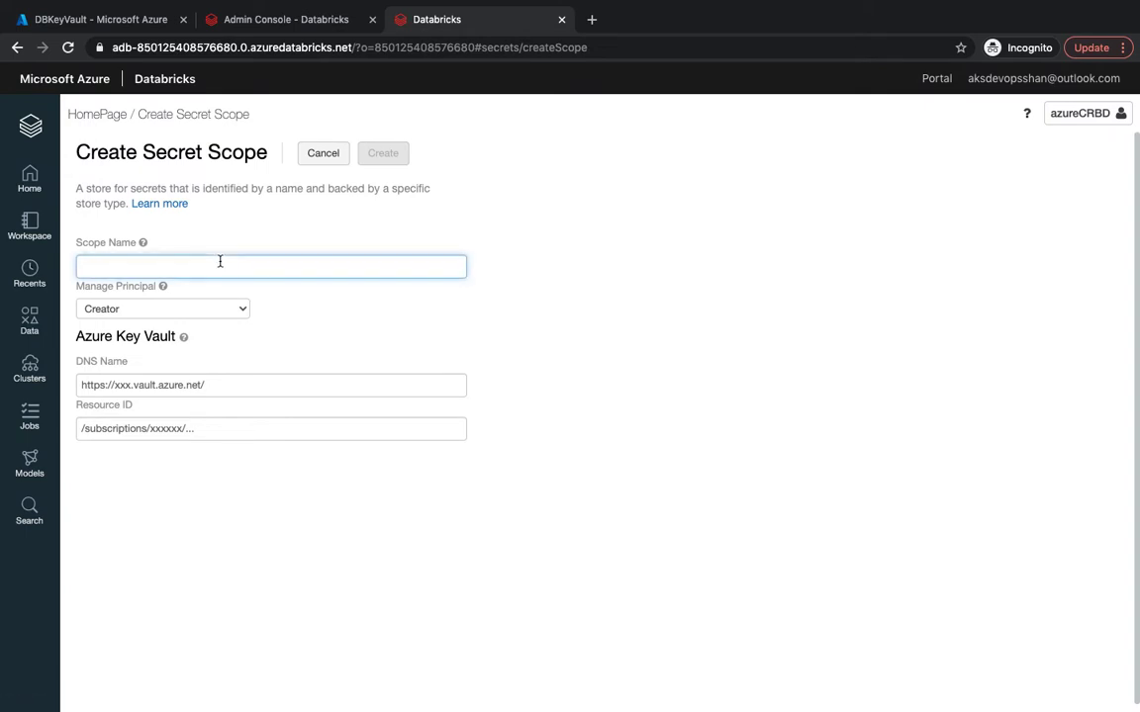
Step: Enter datadogapikey as the secret scope name
type("datado")
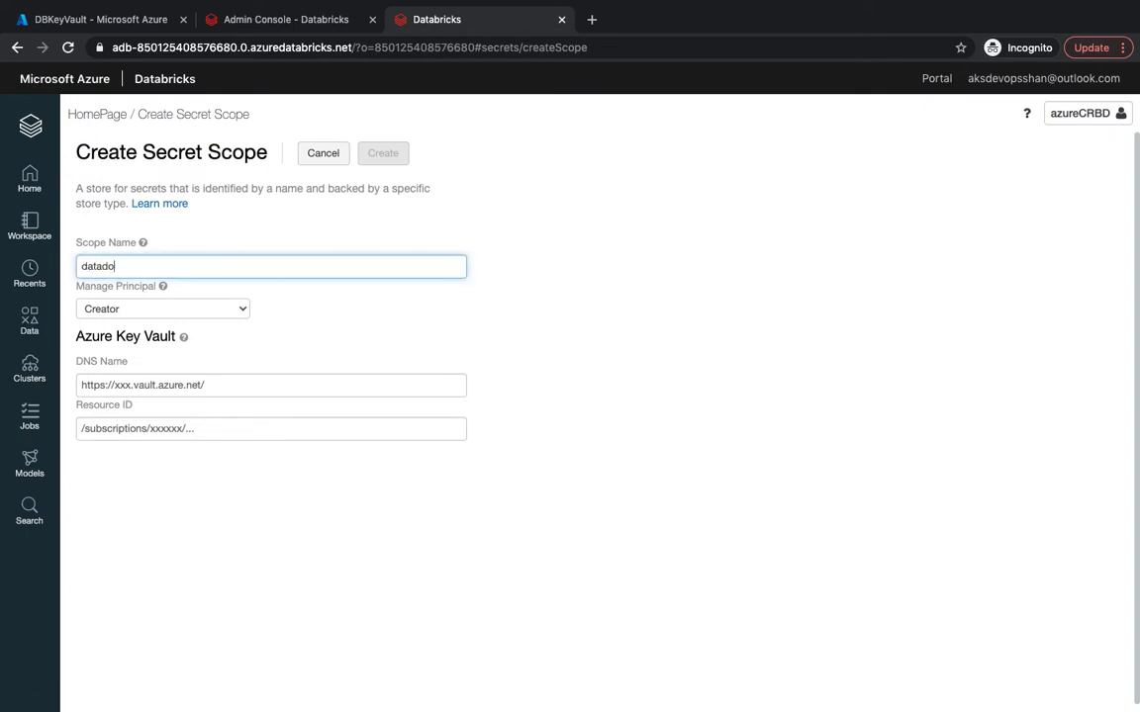
type("gapikey")
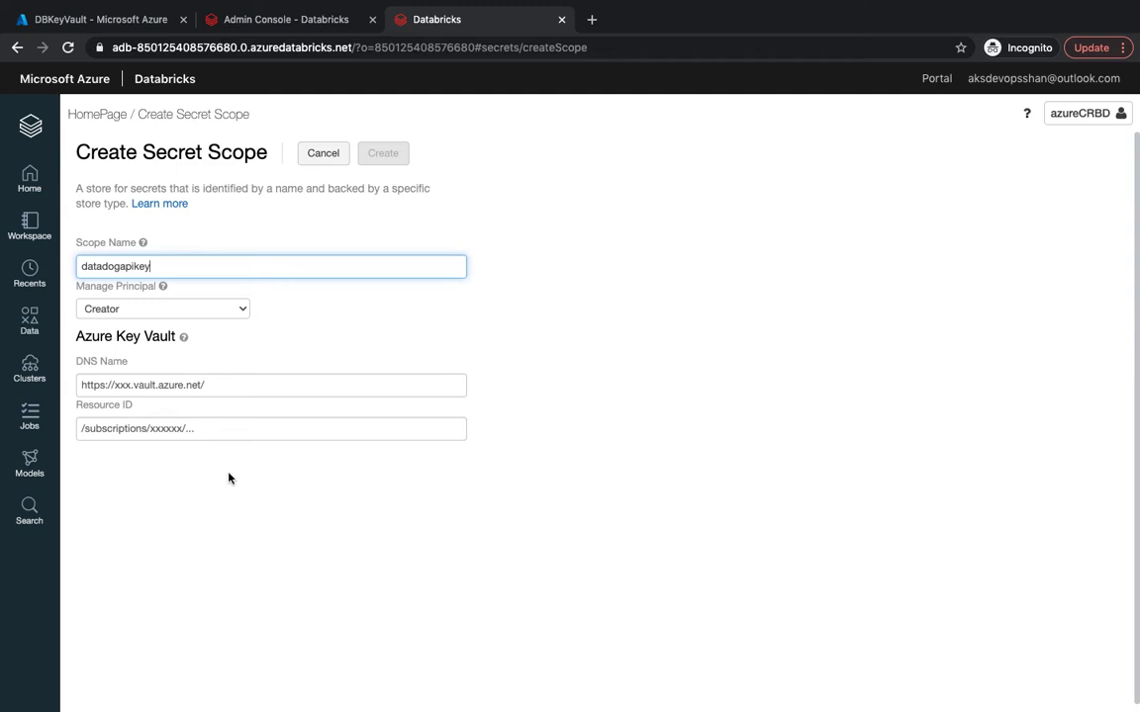
mouse_move(199, 324)
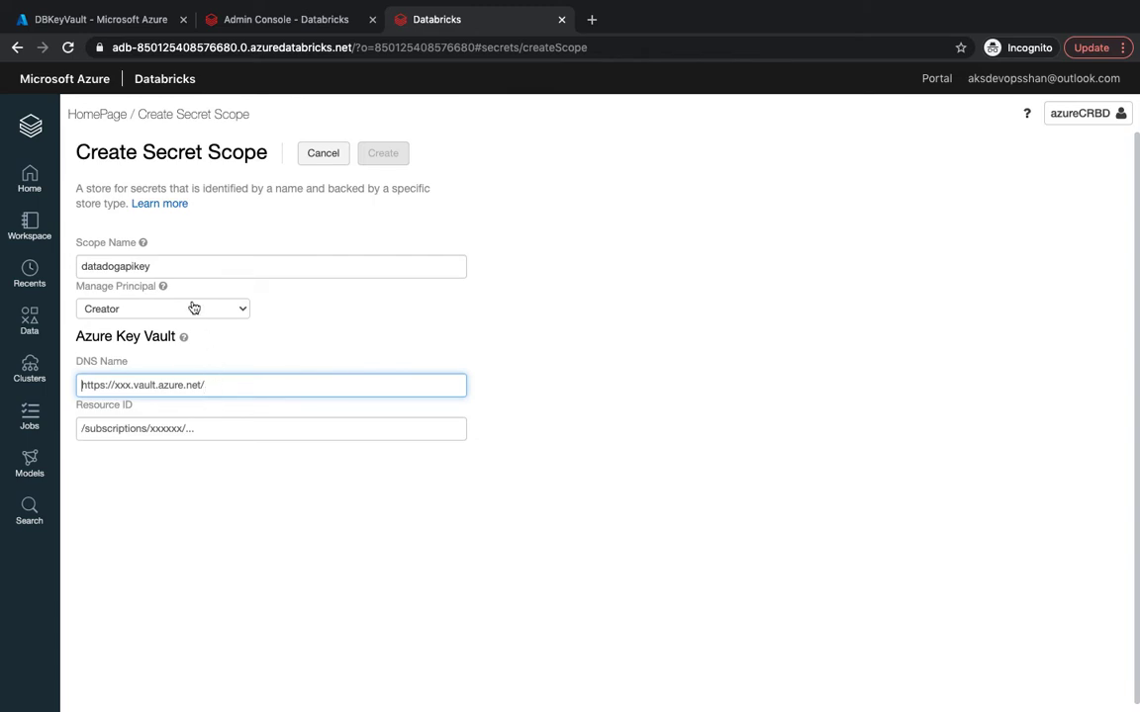
mouse_move(162, 286)
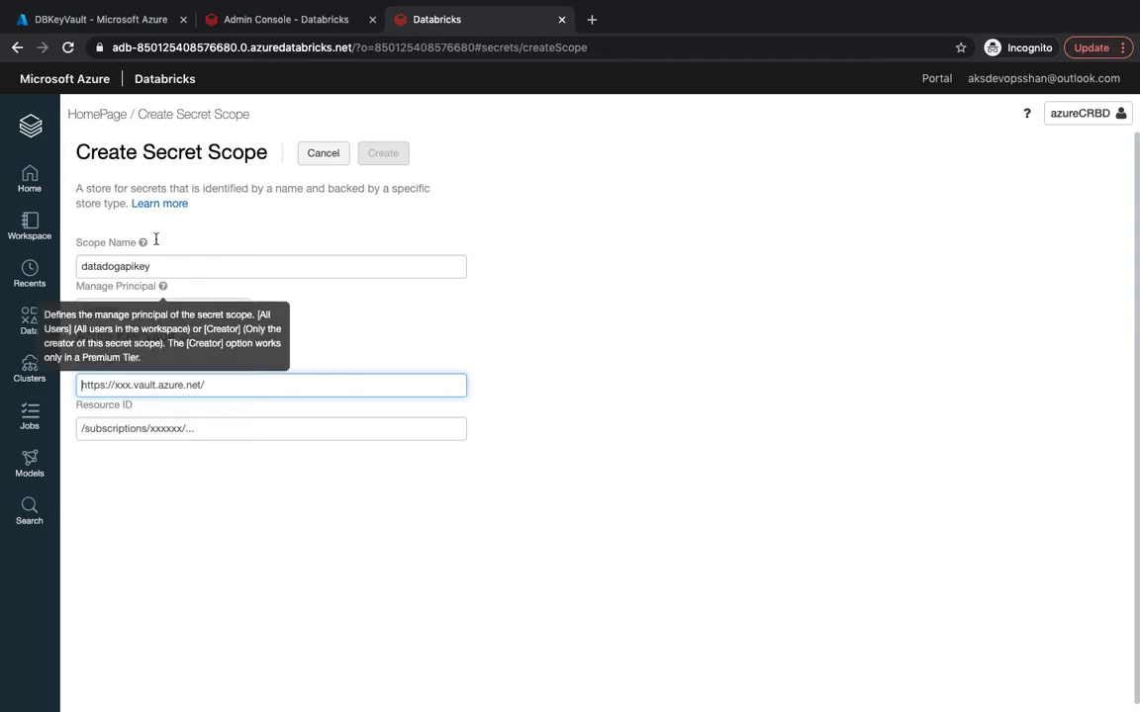
mouse_move(191, 216)
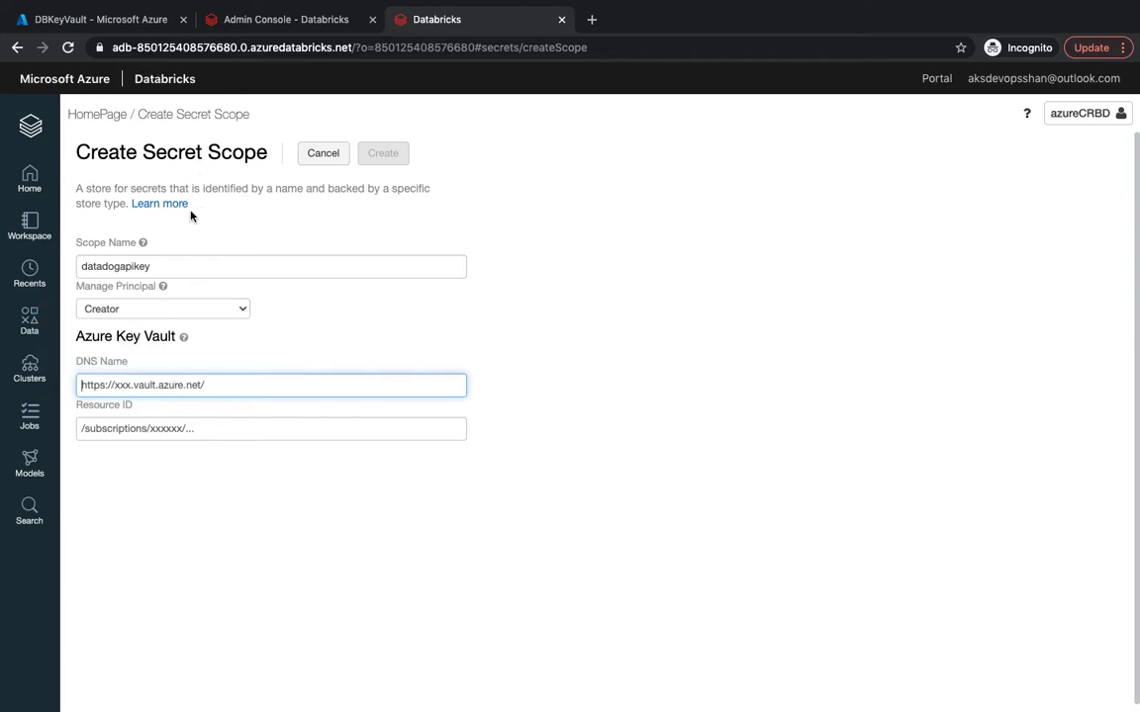
left_click(94, 19)
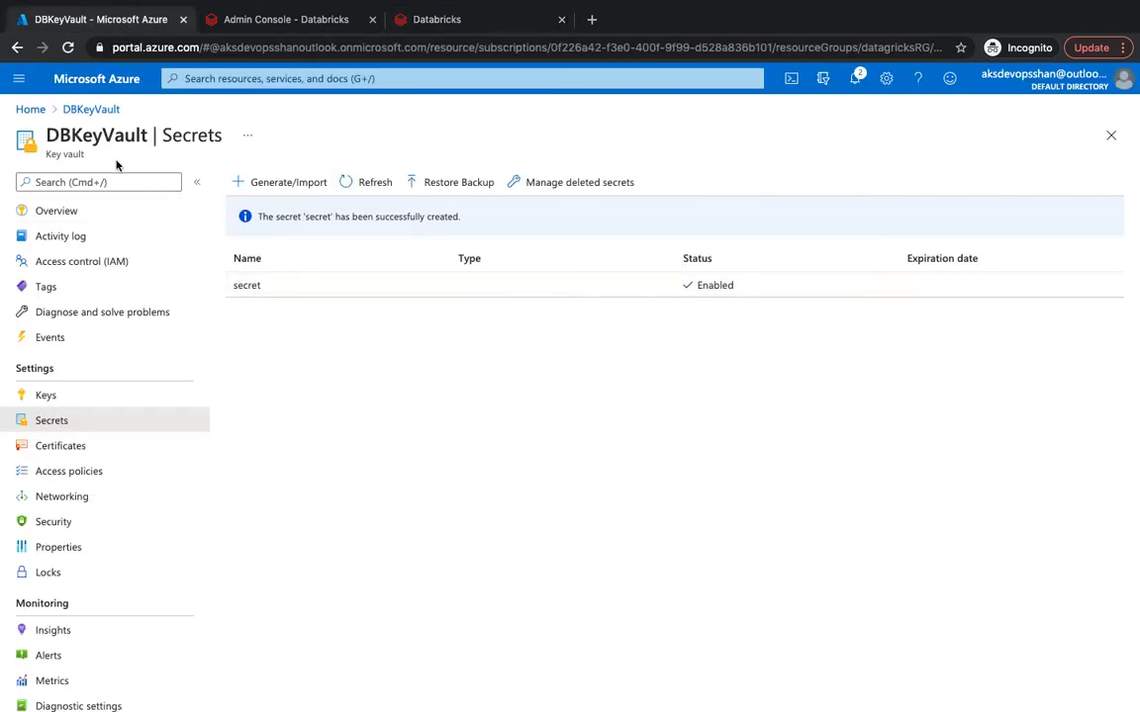
mouse_move(62, 495)
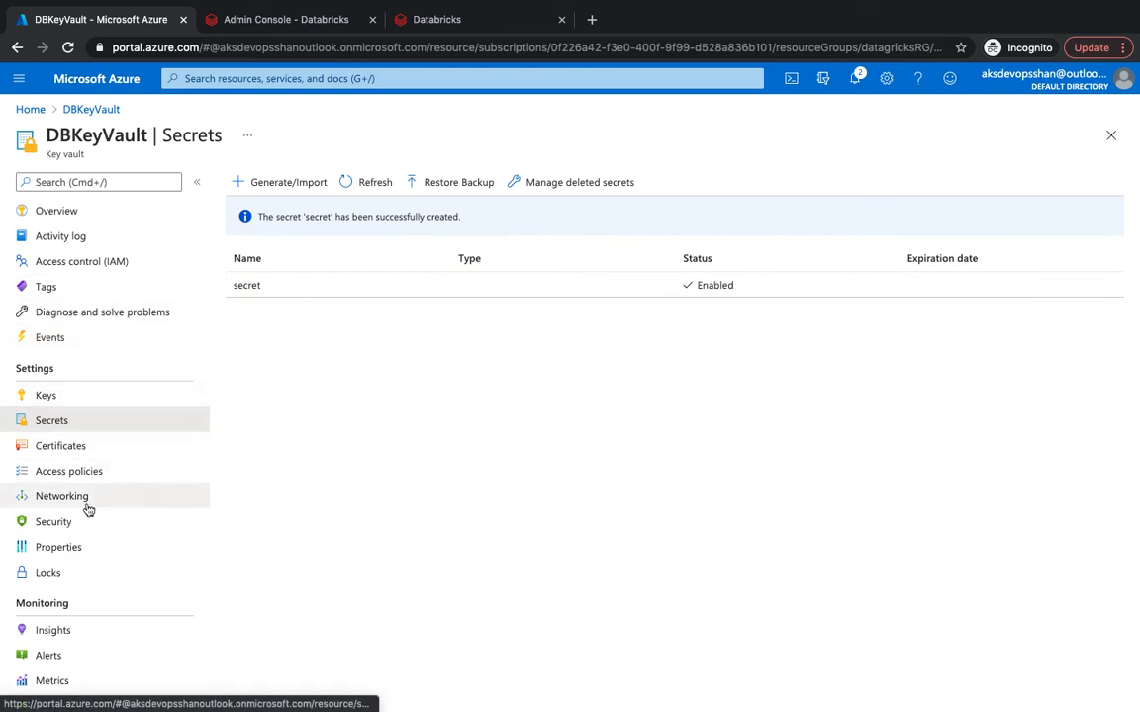
left_click(58, 547)
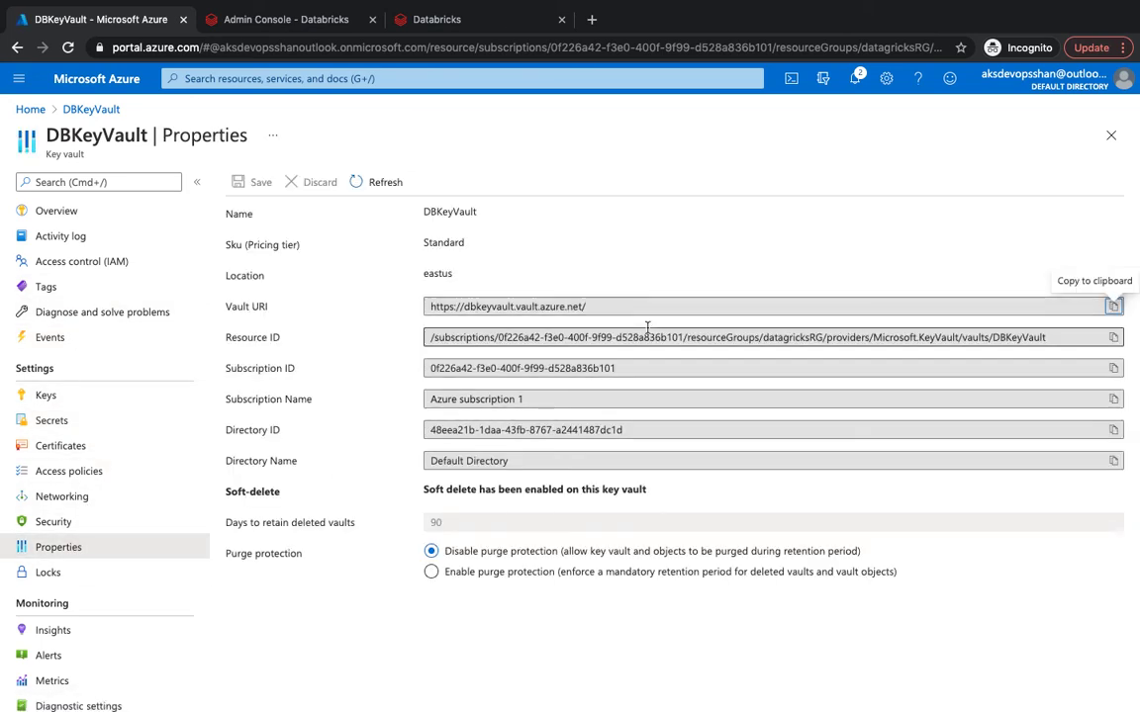
left_click(285, 19)
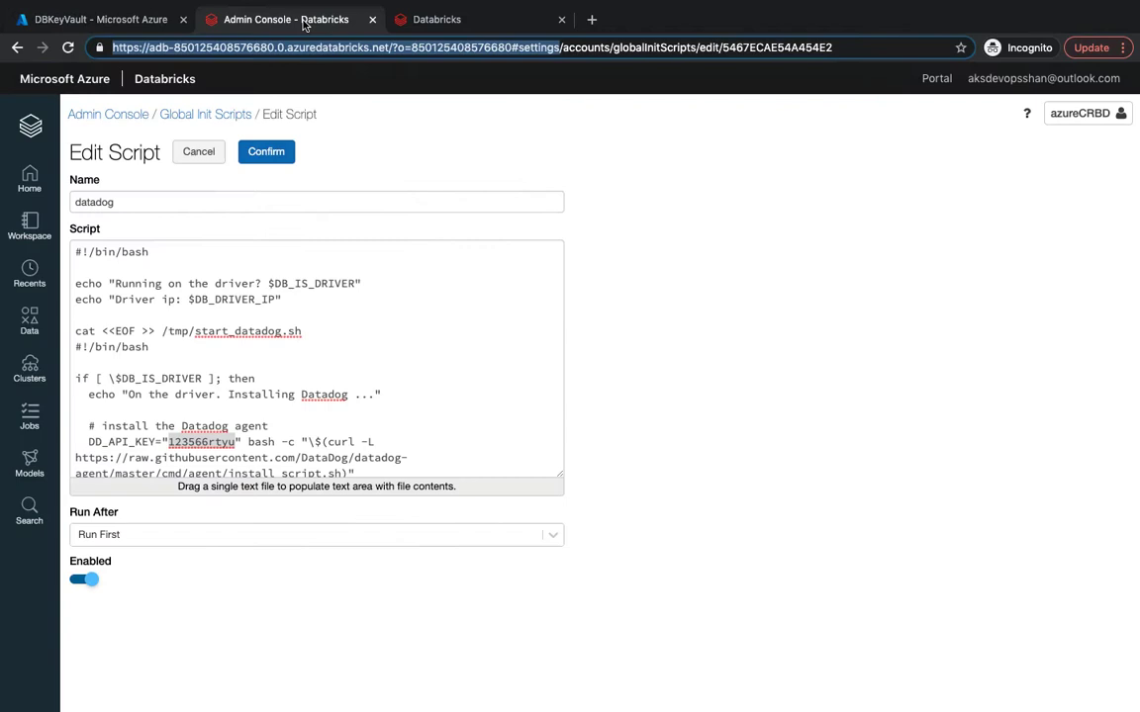
left_click(435, 19)
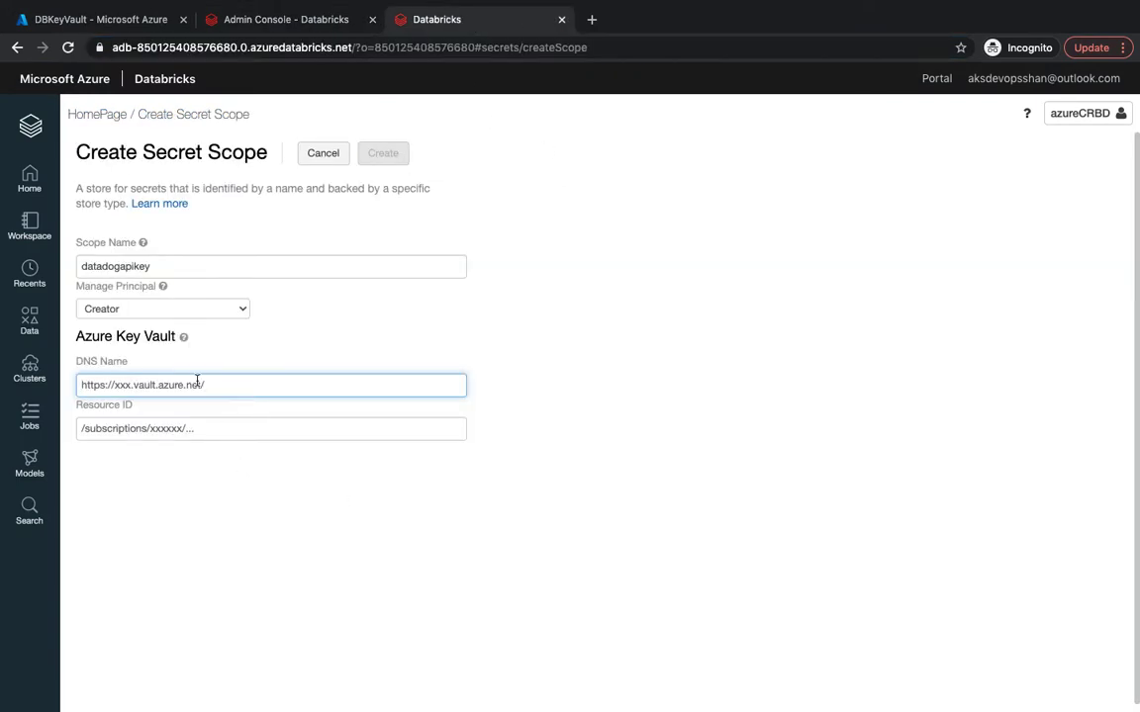
type("https://dbkeyvault.vault.azure.net/")
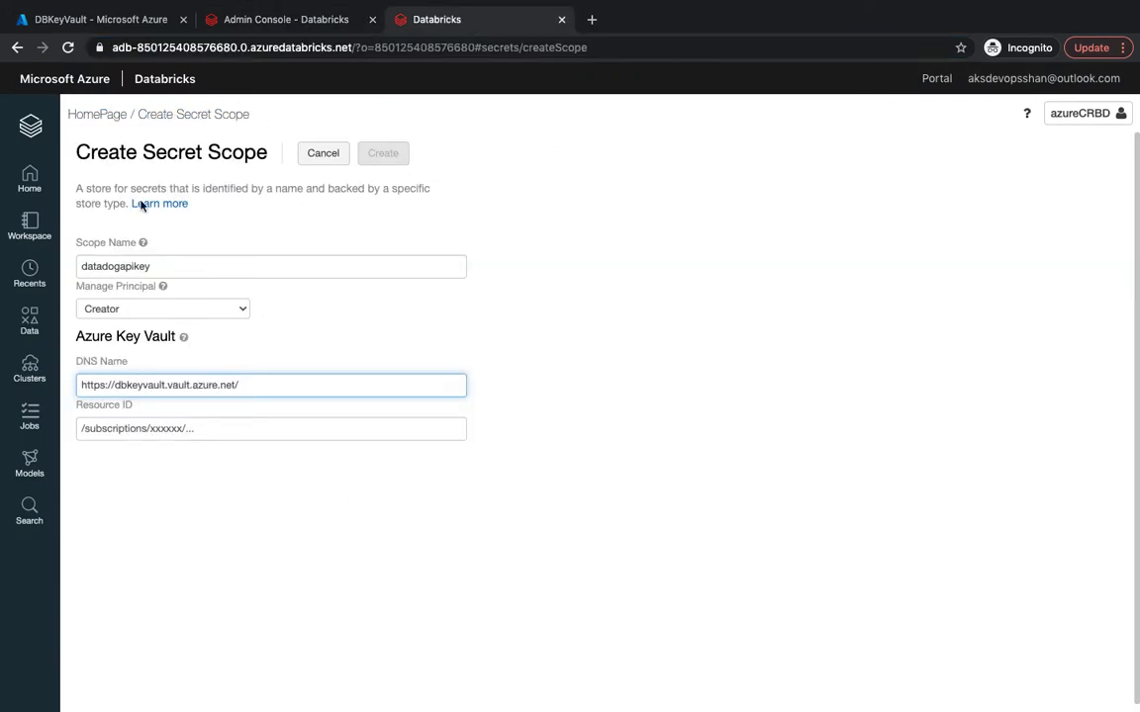
Step: Add the key vault's resource ID and create the datadogapikey scope
left_click(94, 19)
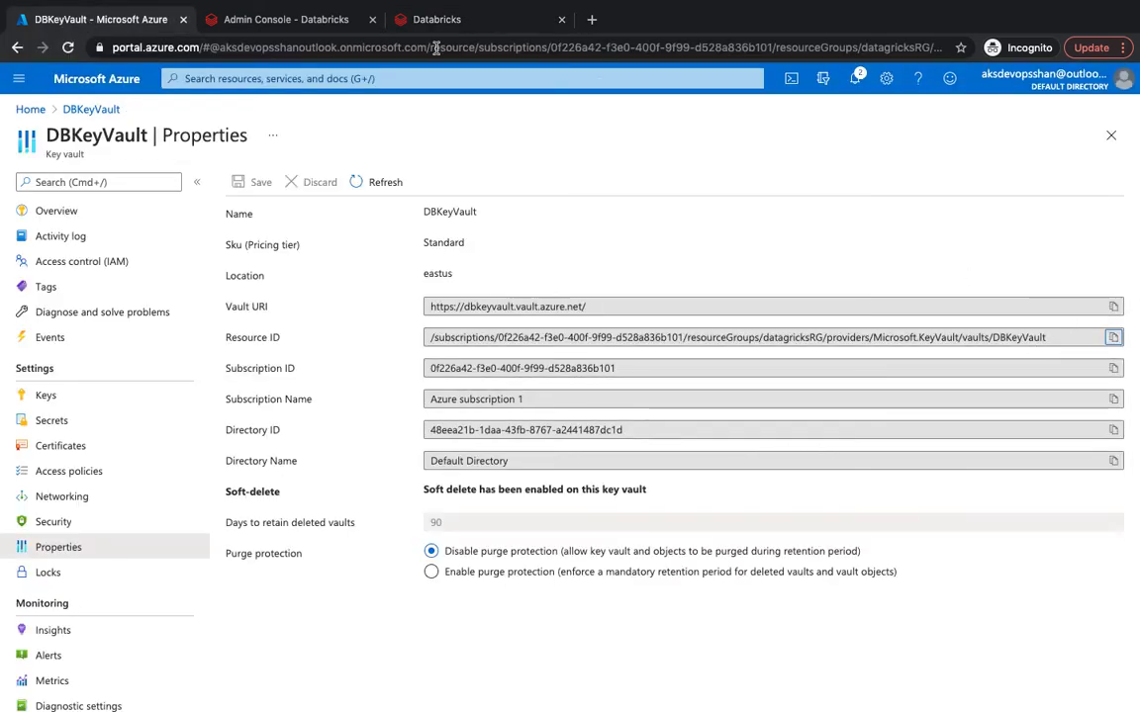
left_click(436, 18)
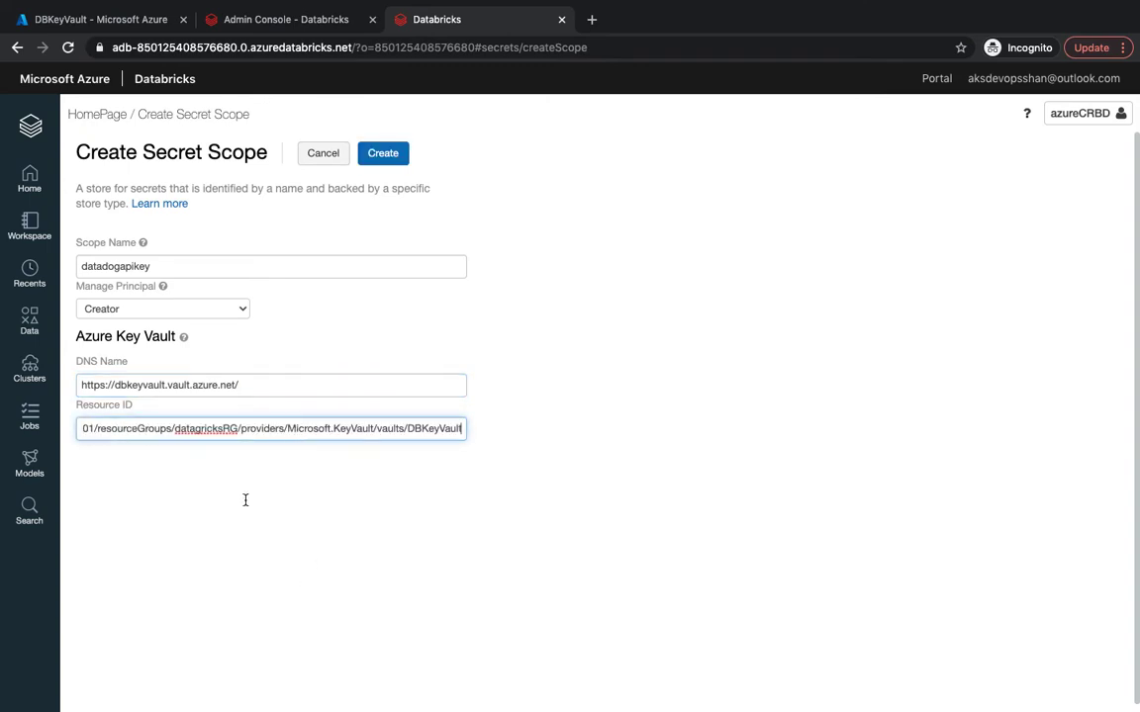
mouse_move(183, 337)
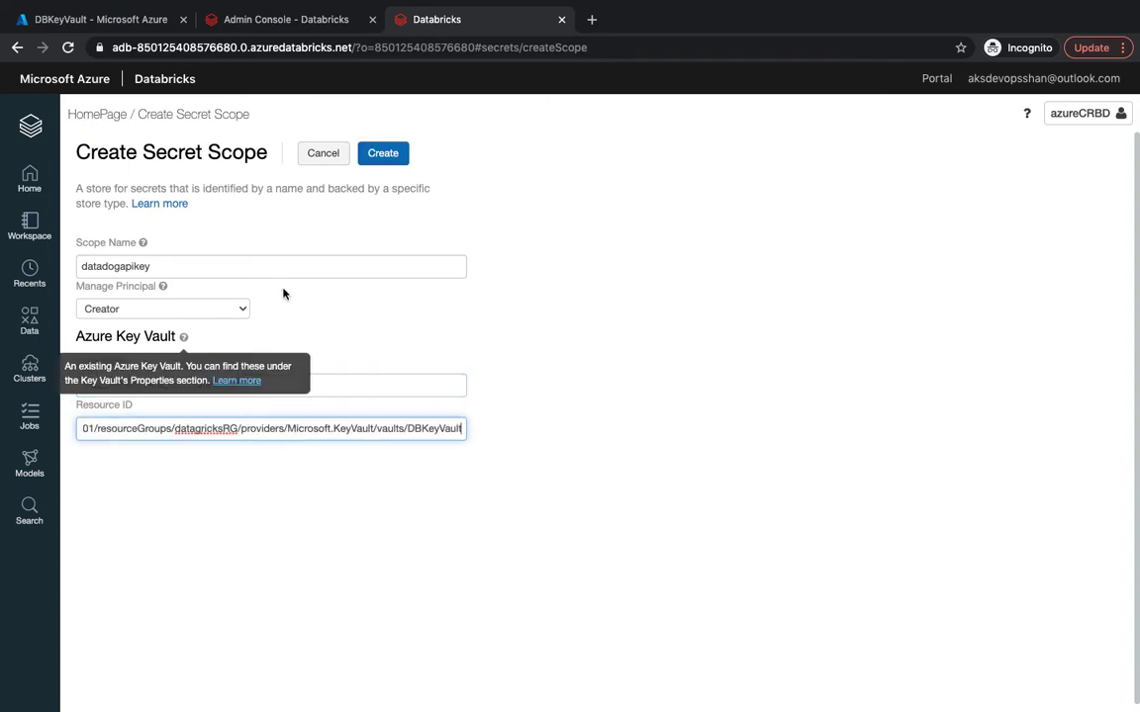
left_click(383, 154)
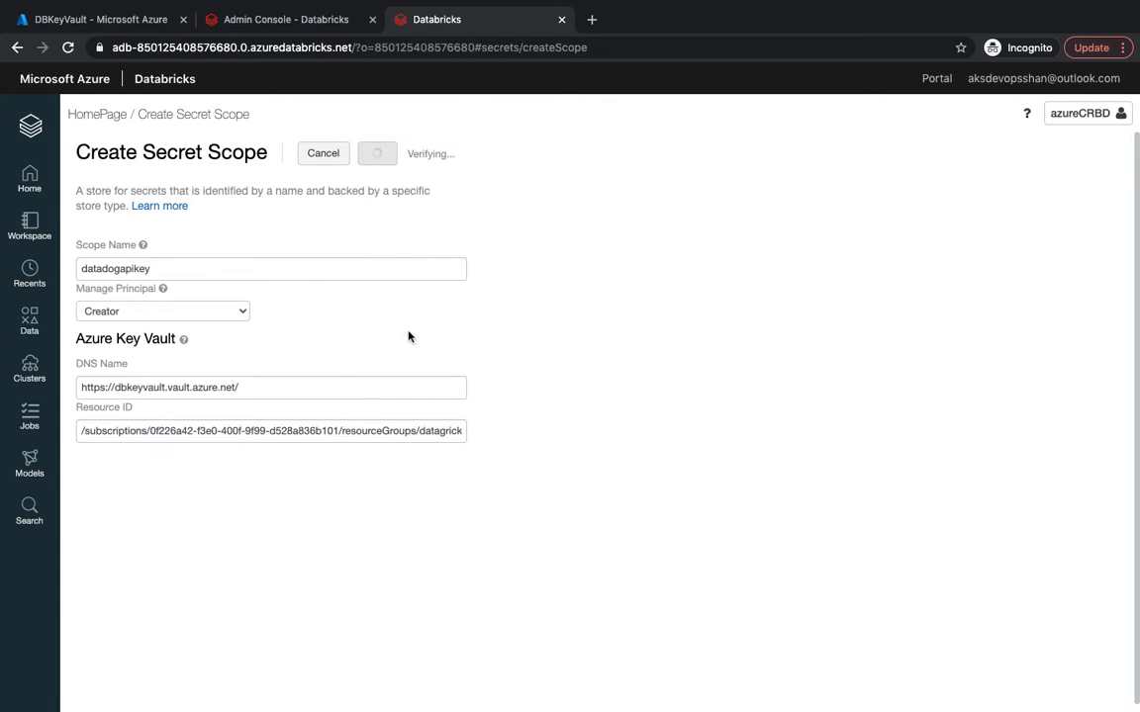
mouse_move(481, 489)
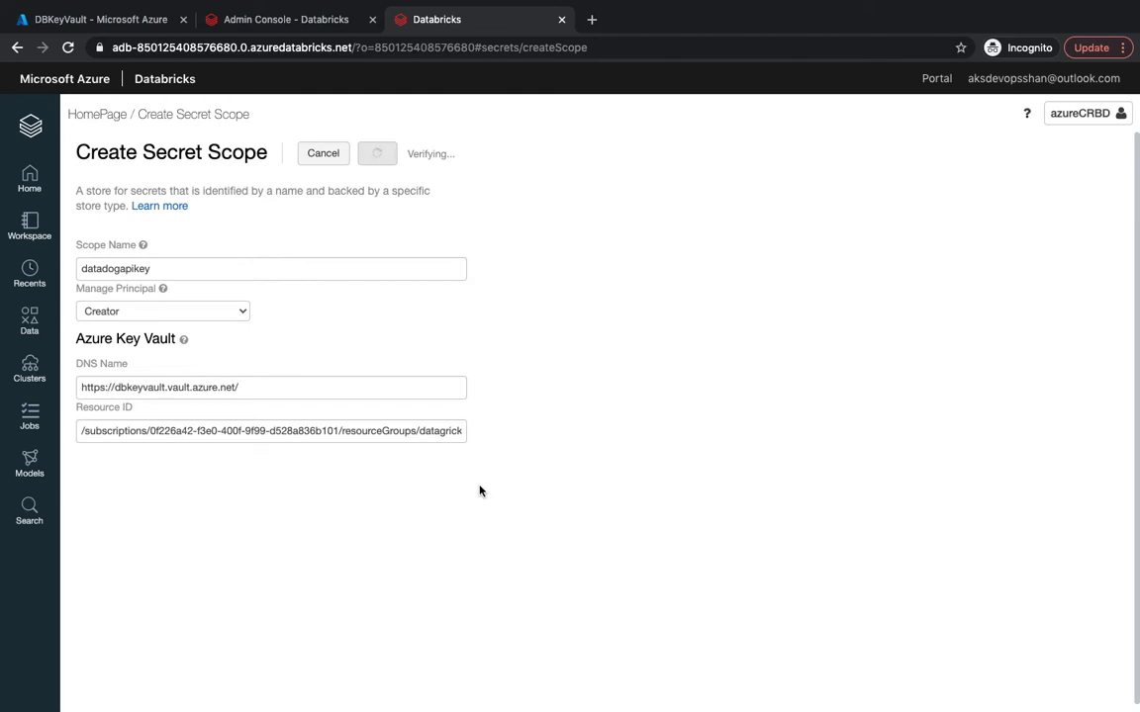
left_click(377, 153)
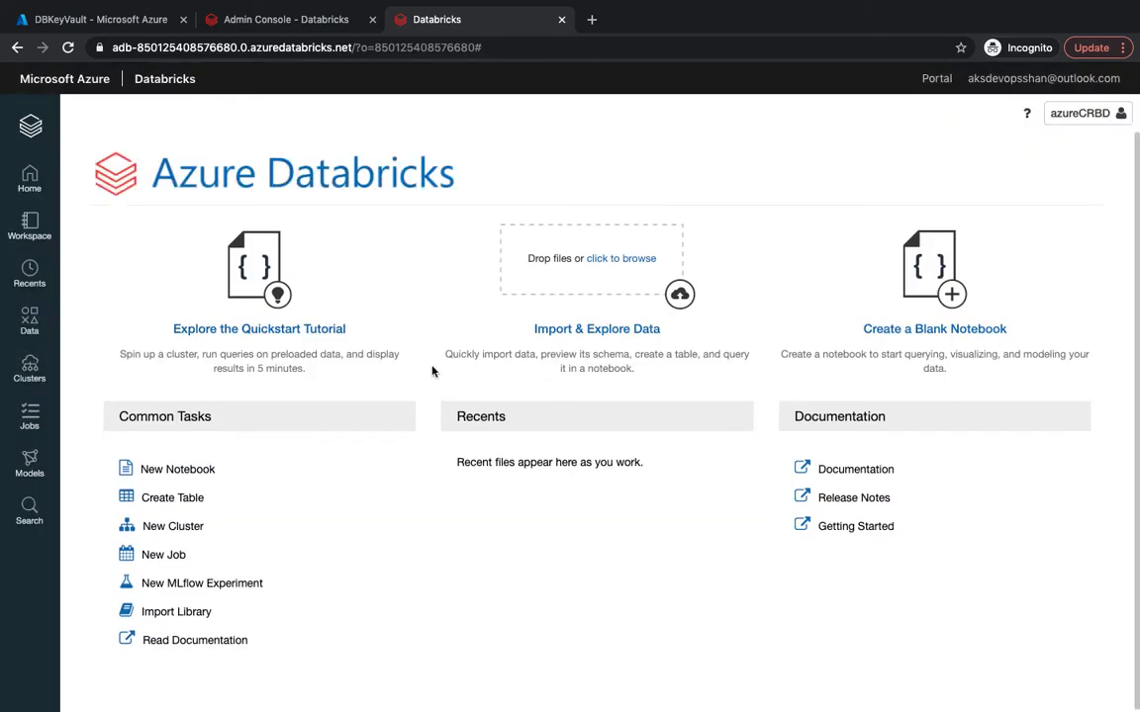
mouse_move(319, 385)
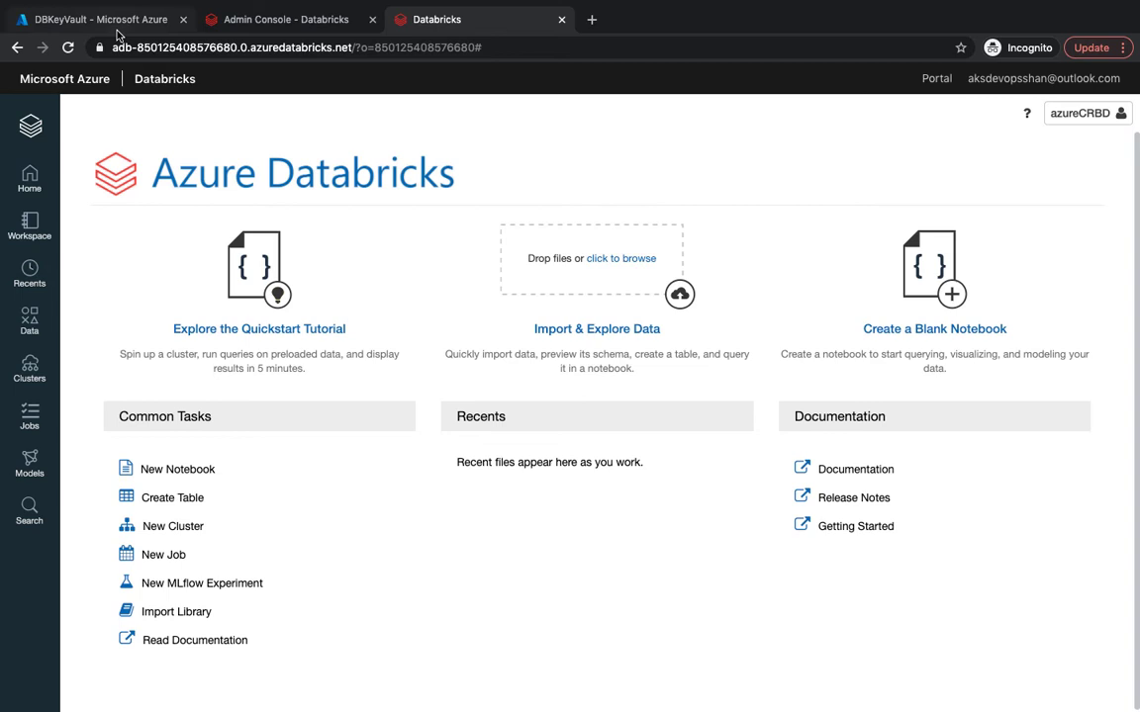
Step: Return to the DBKeyVault key vault page in the Azure portal
left_click(99, 18)
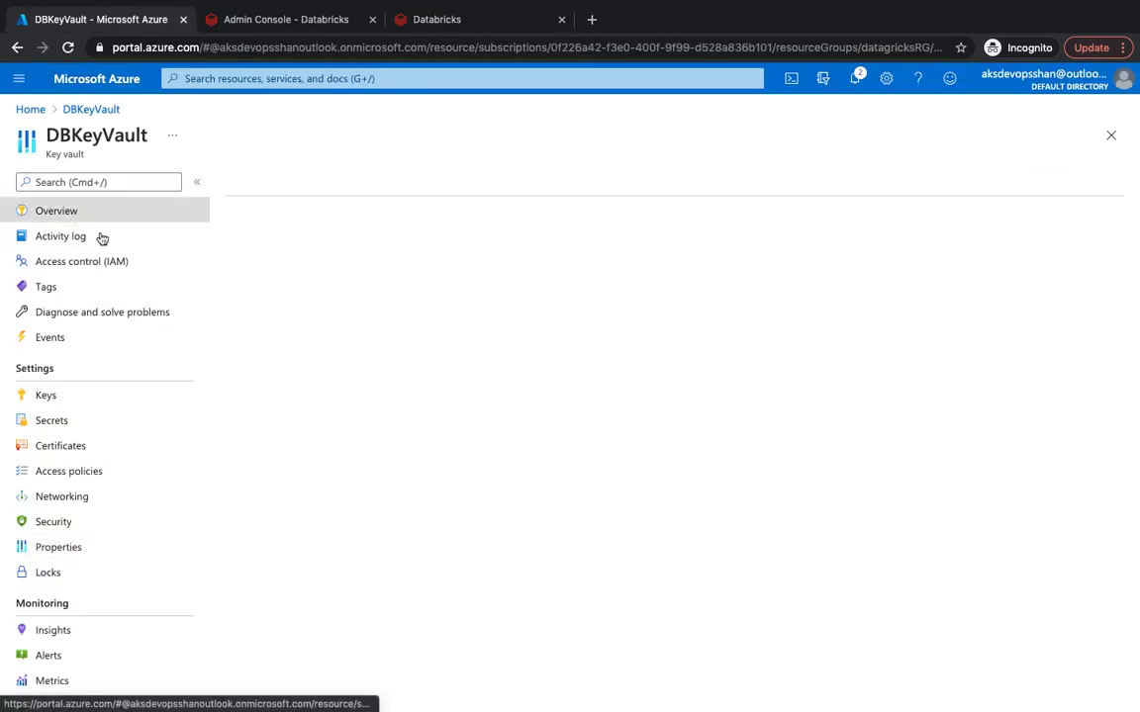
Step: Open DBKeyVault's Secrets list and start generating a new secret
left_click(56, 211)
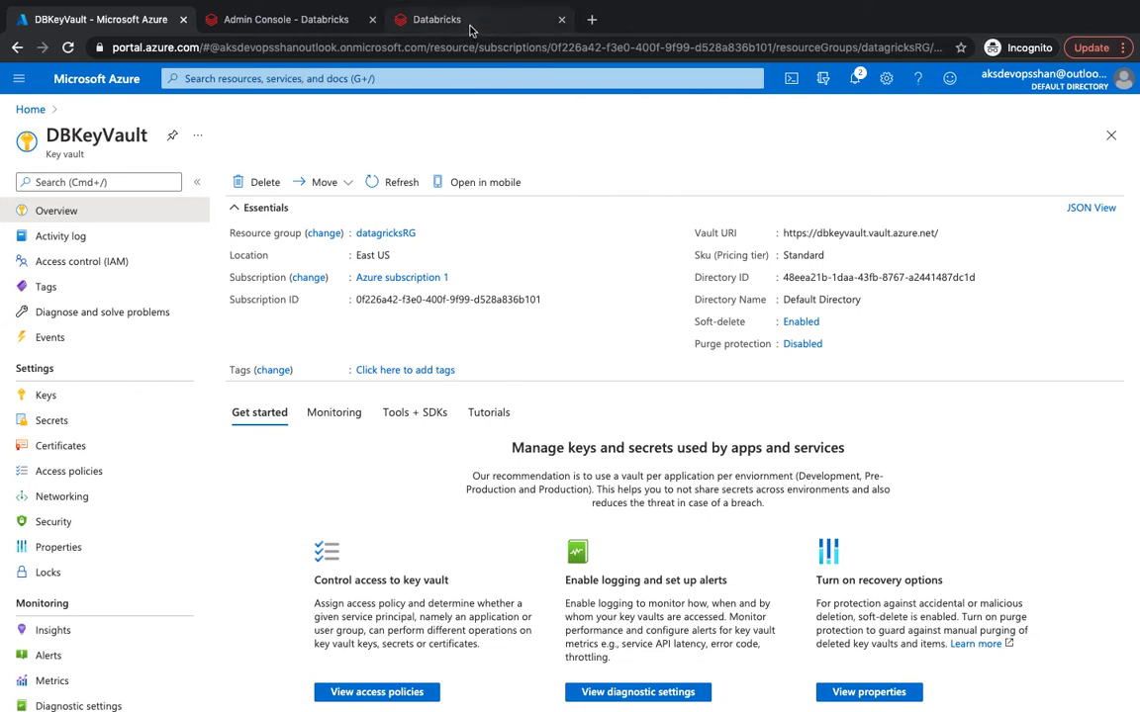
mouse_move(470, 18)
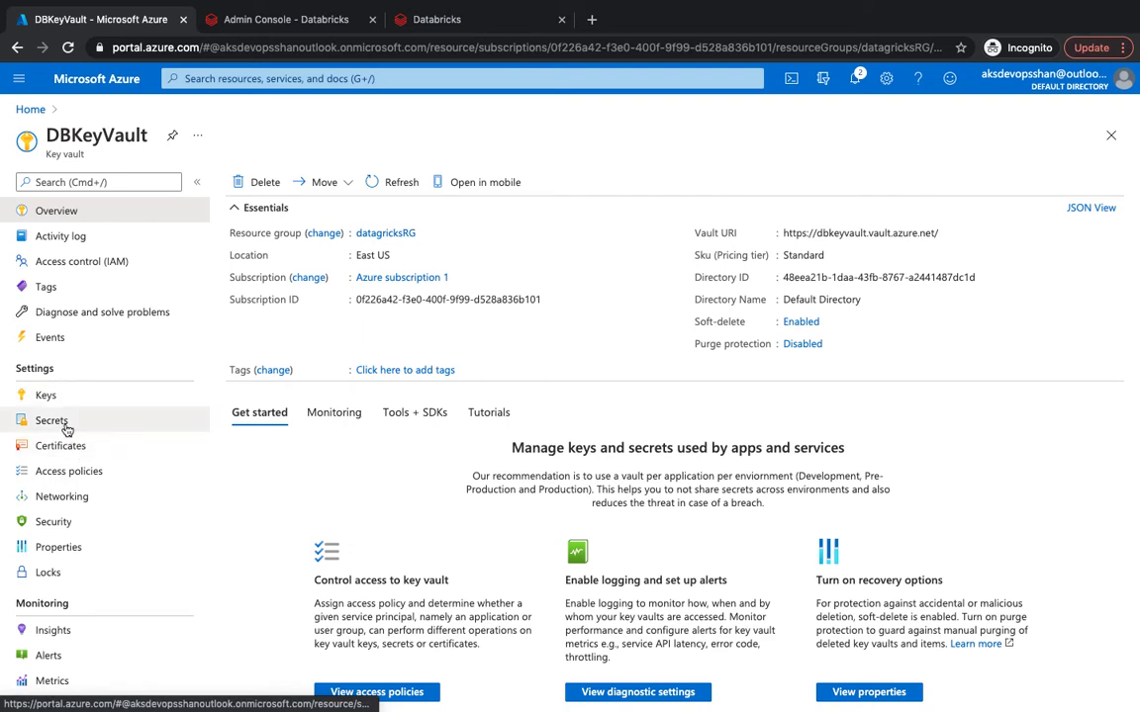
left_click(52, 419)
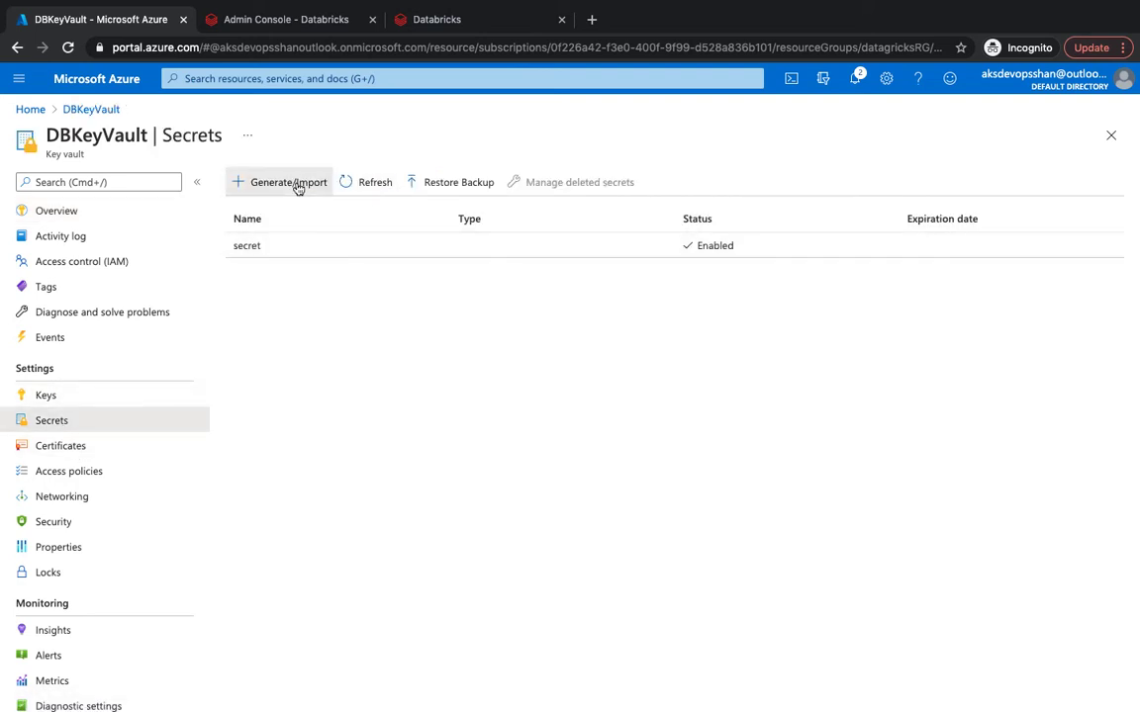
left_click(288, 182)
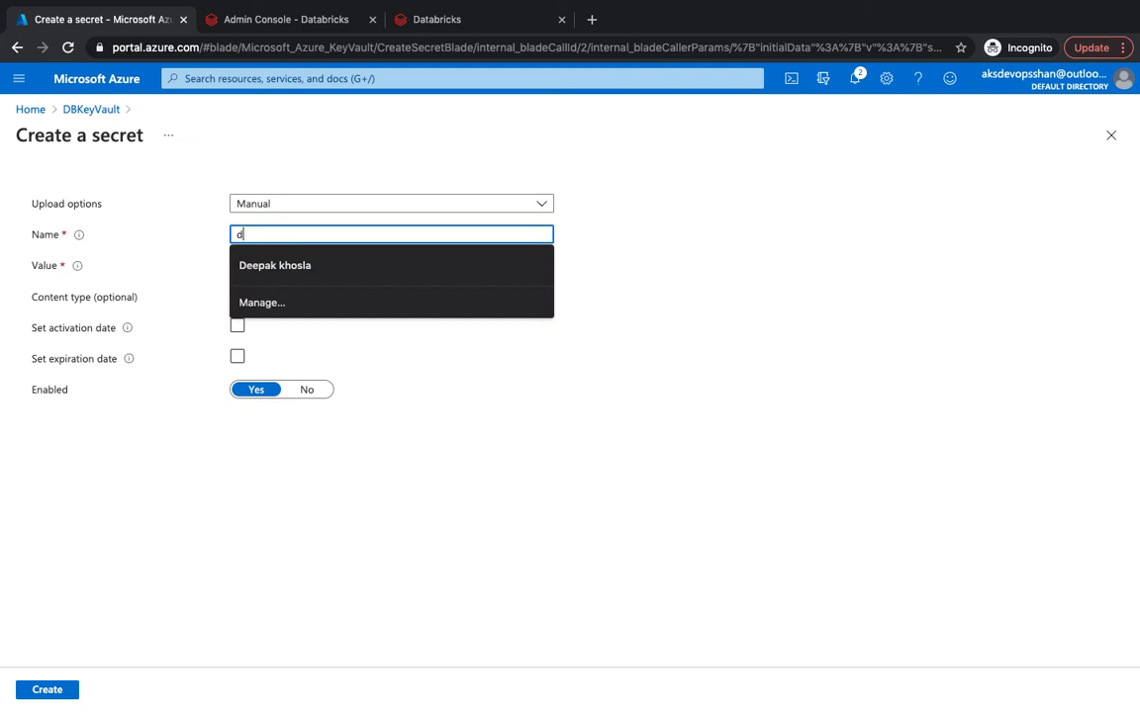
Step: Name the secret datadog, set its value, create it, and return to Databricks
type("ado")
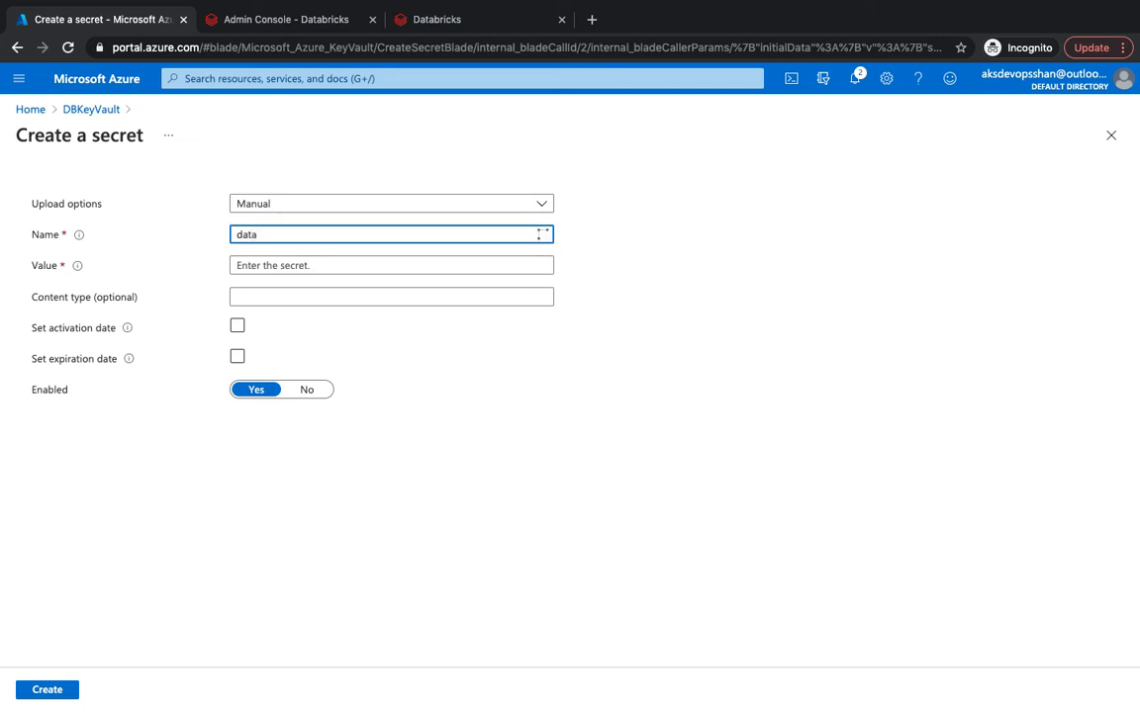
type("dog")
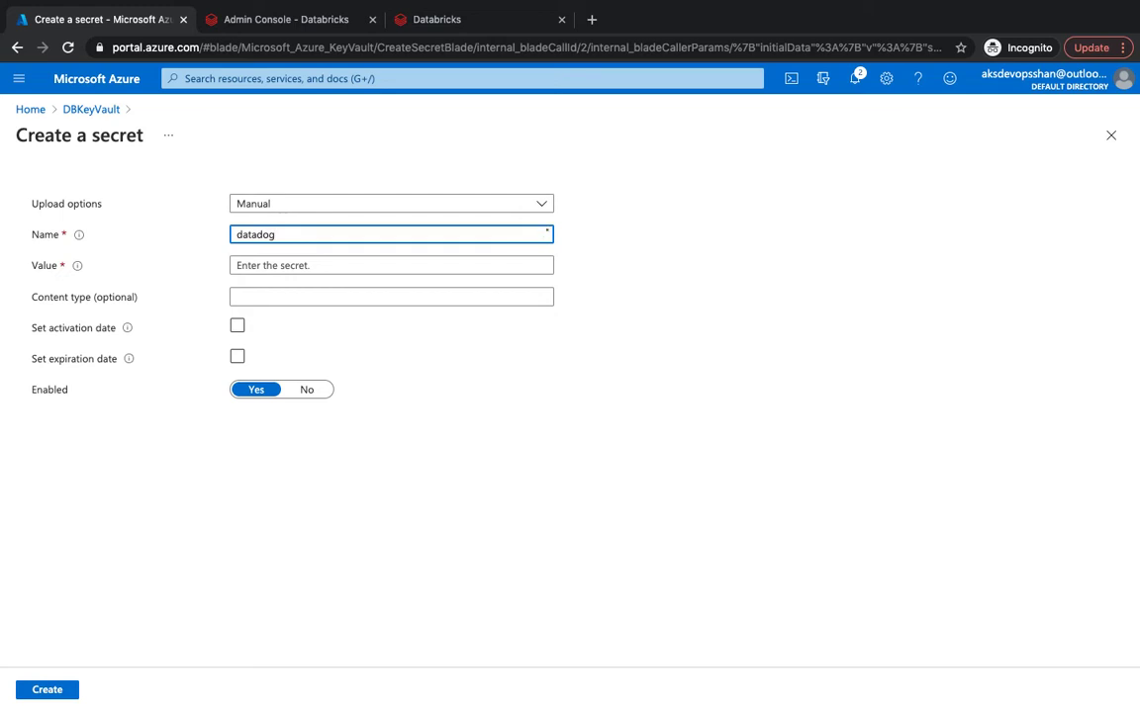
left_click(391, 265)
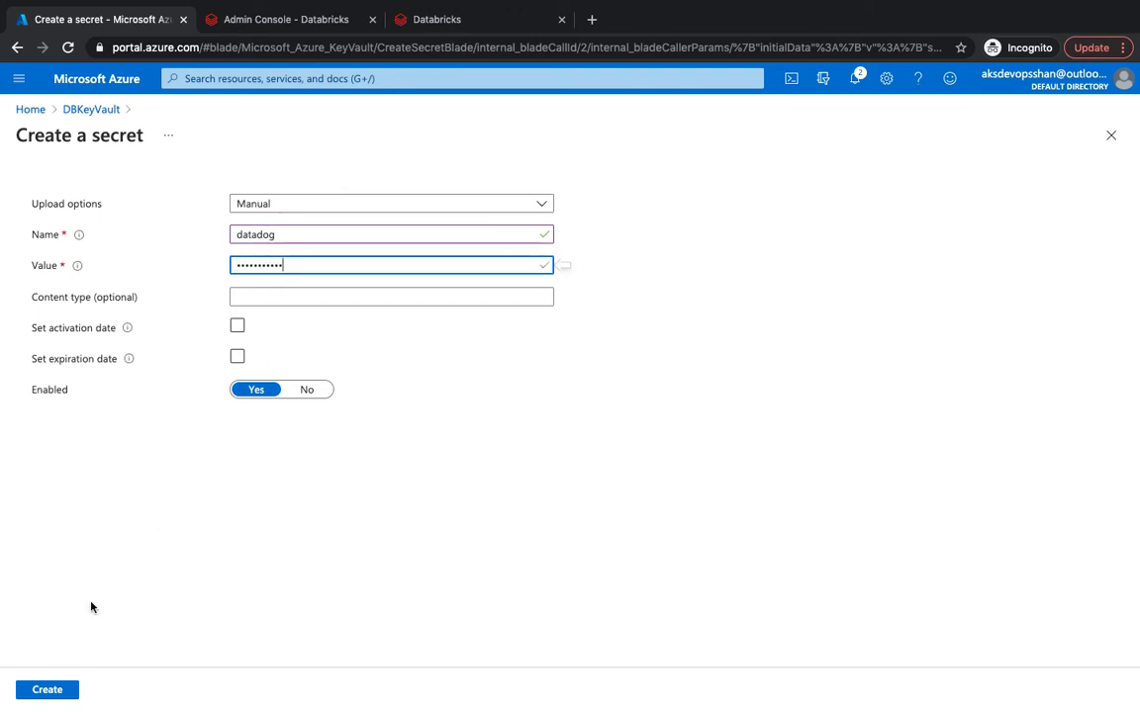
left_click(47, 690)
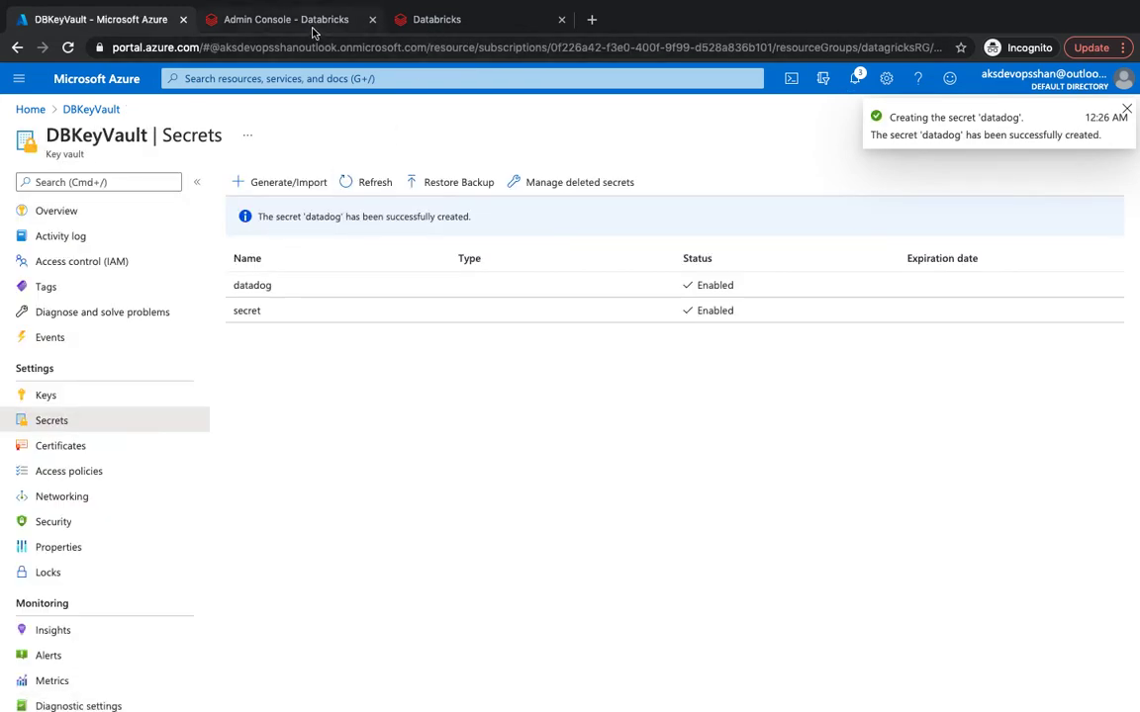
left_click(286, 19)
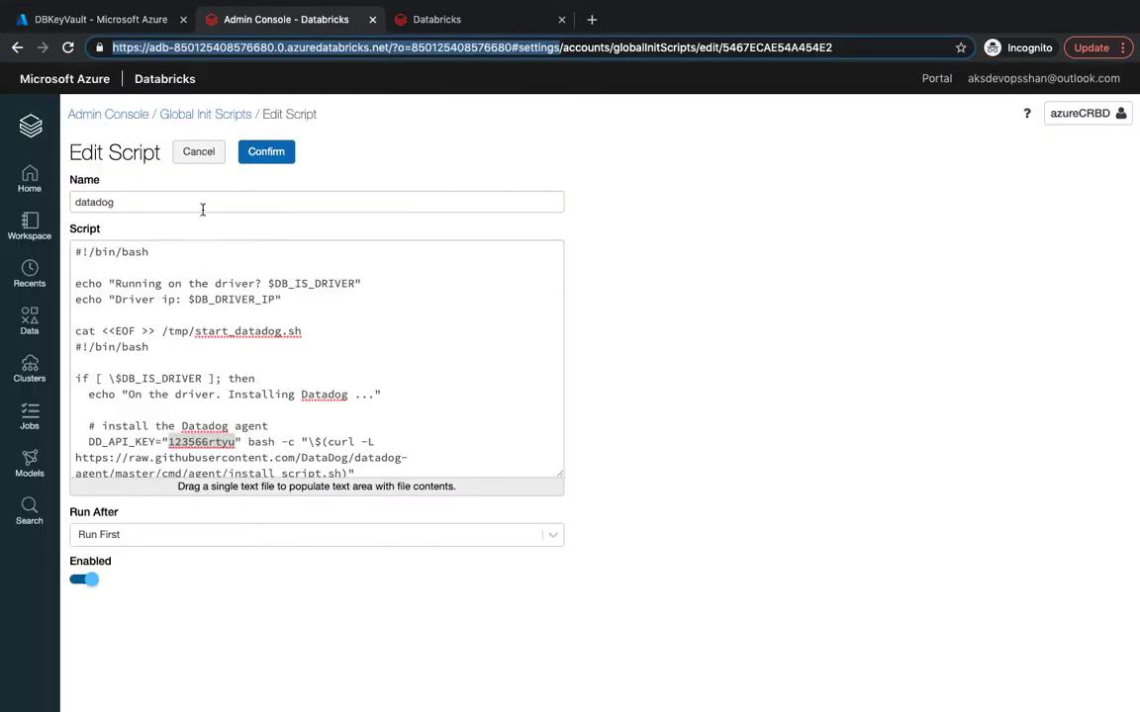
Step: Discard the script edit and edit Shared Autoscaling with Advanced Options expanded
left_click(265, 151)
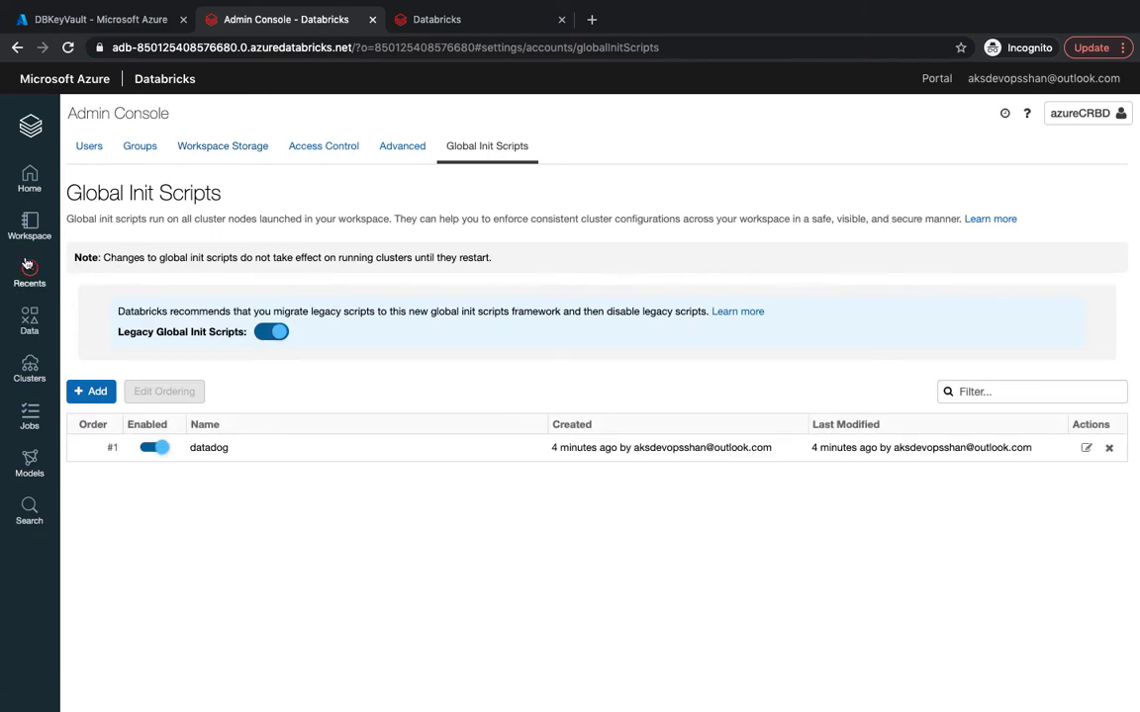
left_click(30, 369)
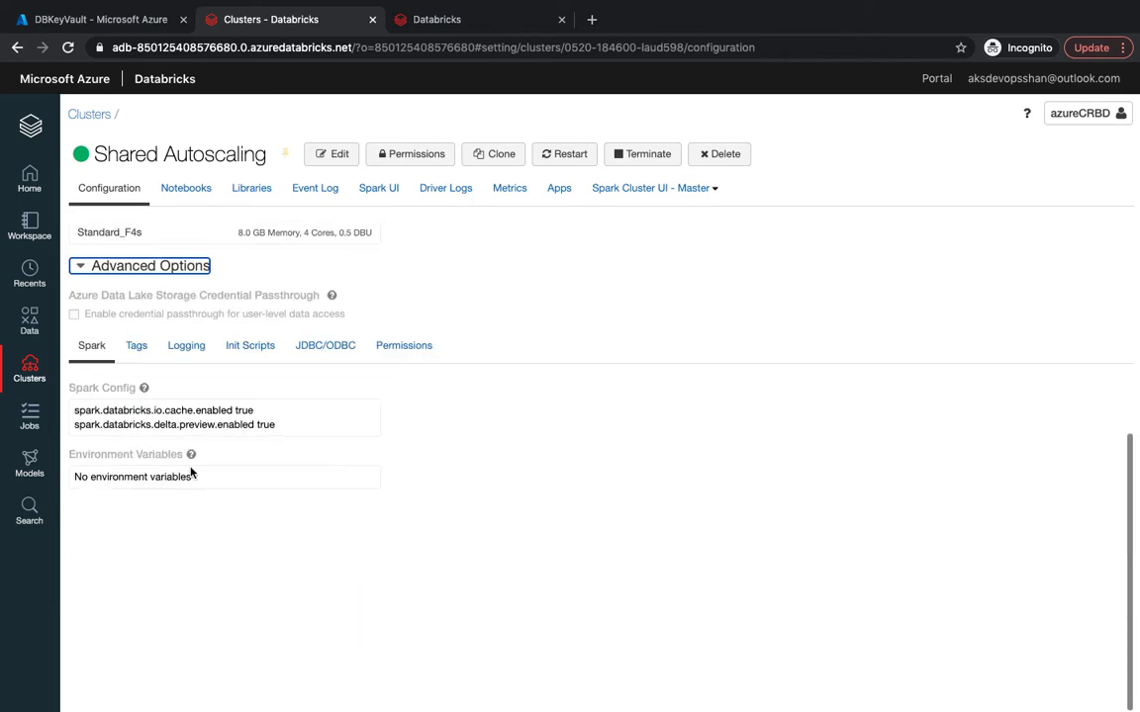
mouse_move(183, 495)
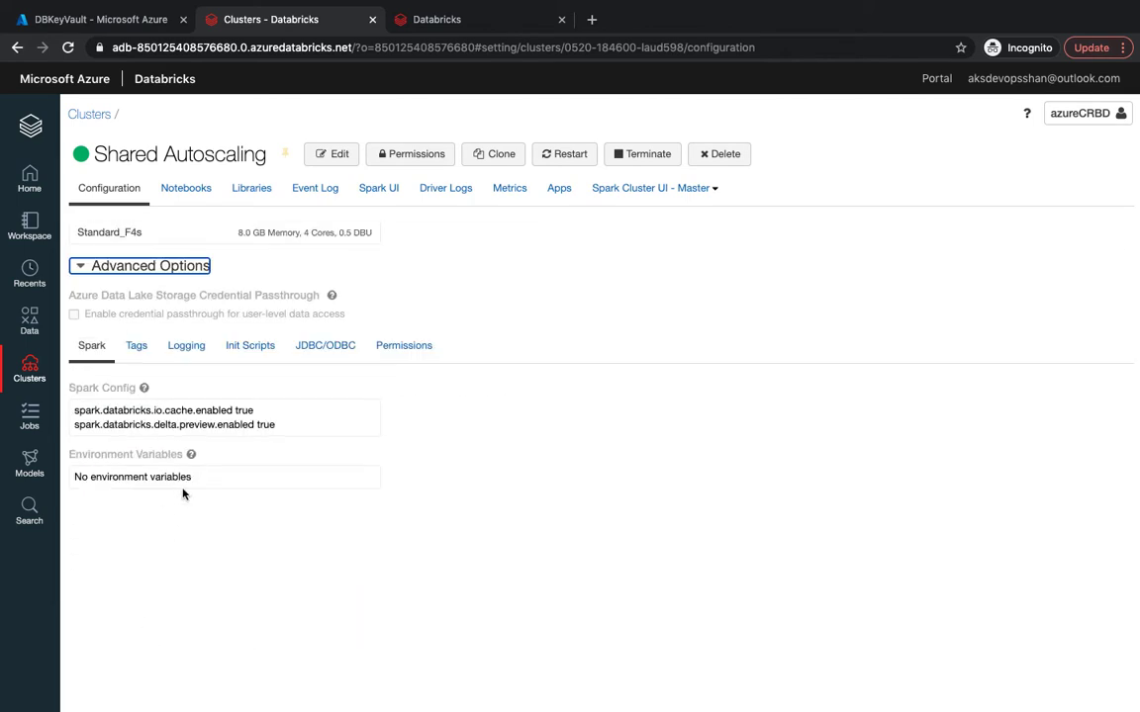
left_click(332, 153)
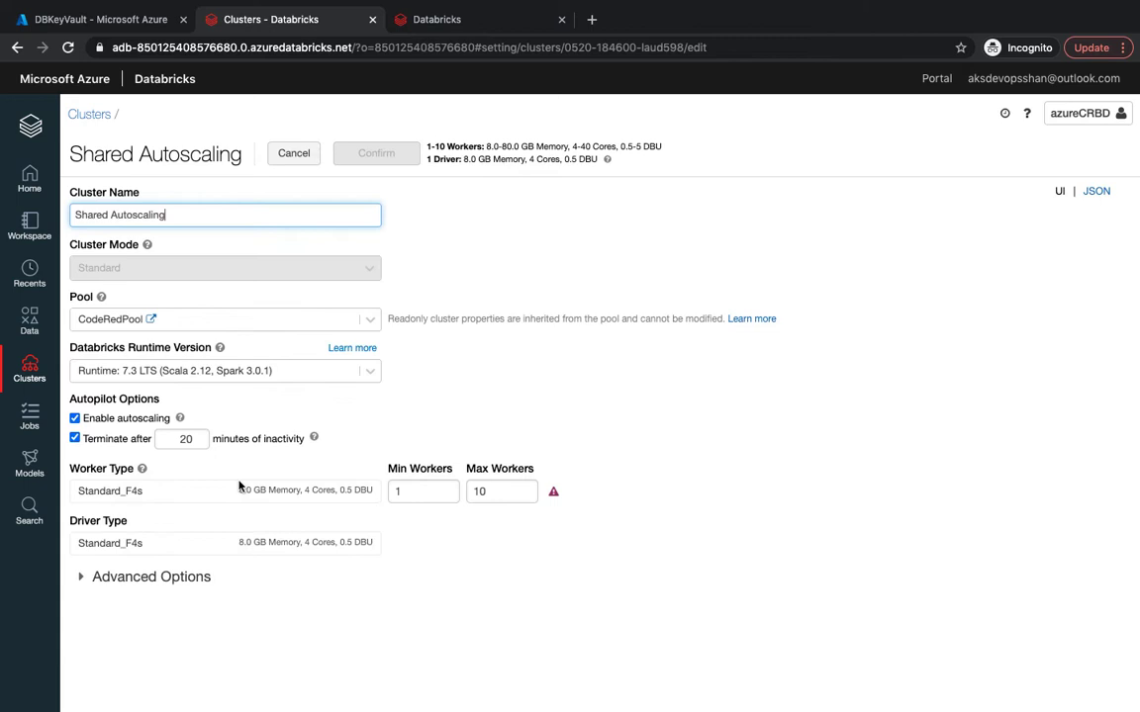
left_click(150, 576)
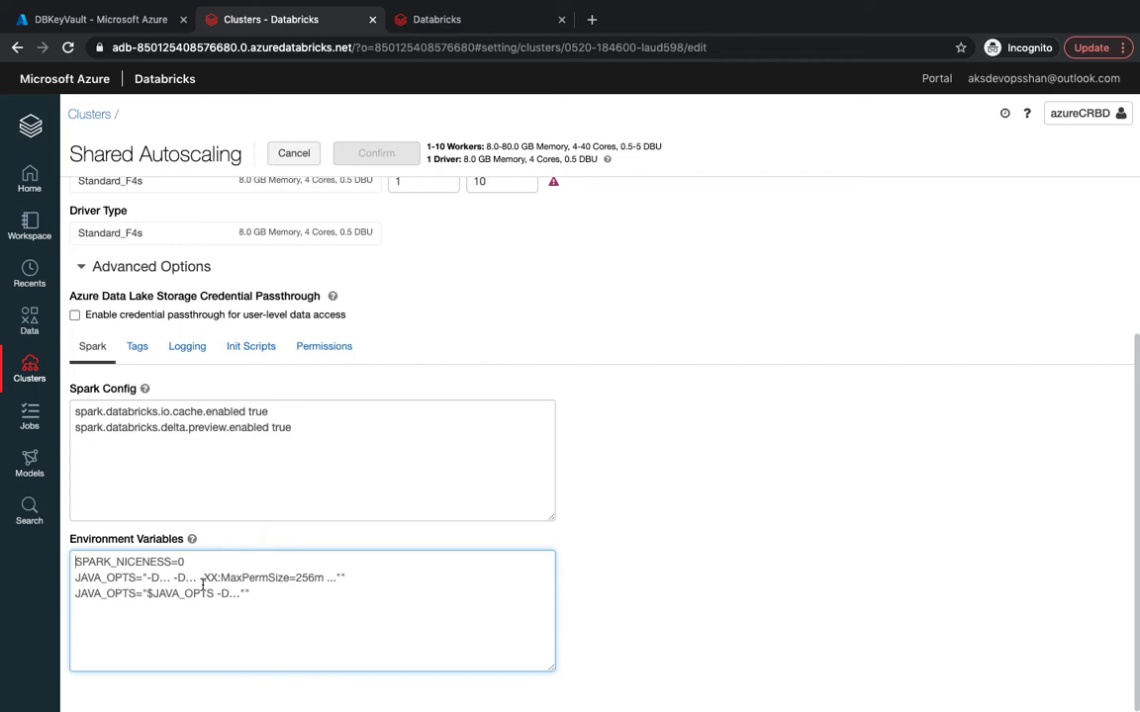
Step: Set Shared Autoscaling's environment variables to datavariable={{secrets/dataddogapi/datadog}}
type("data")
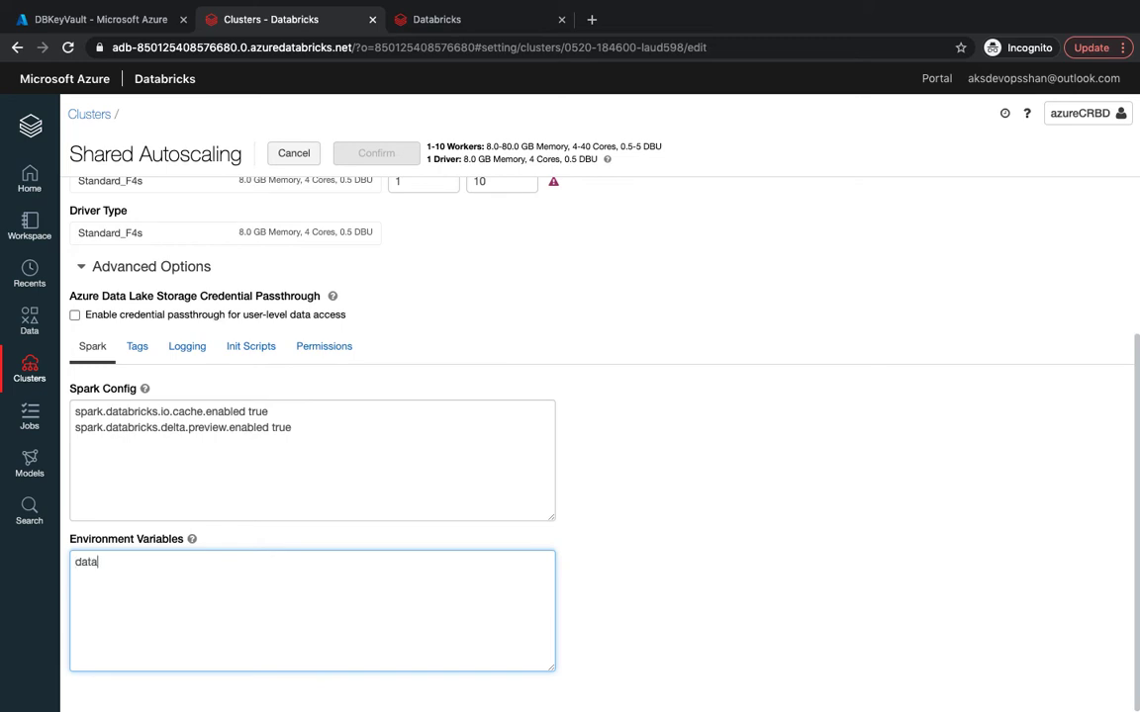
type("va")
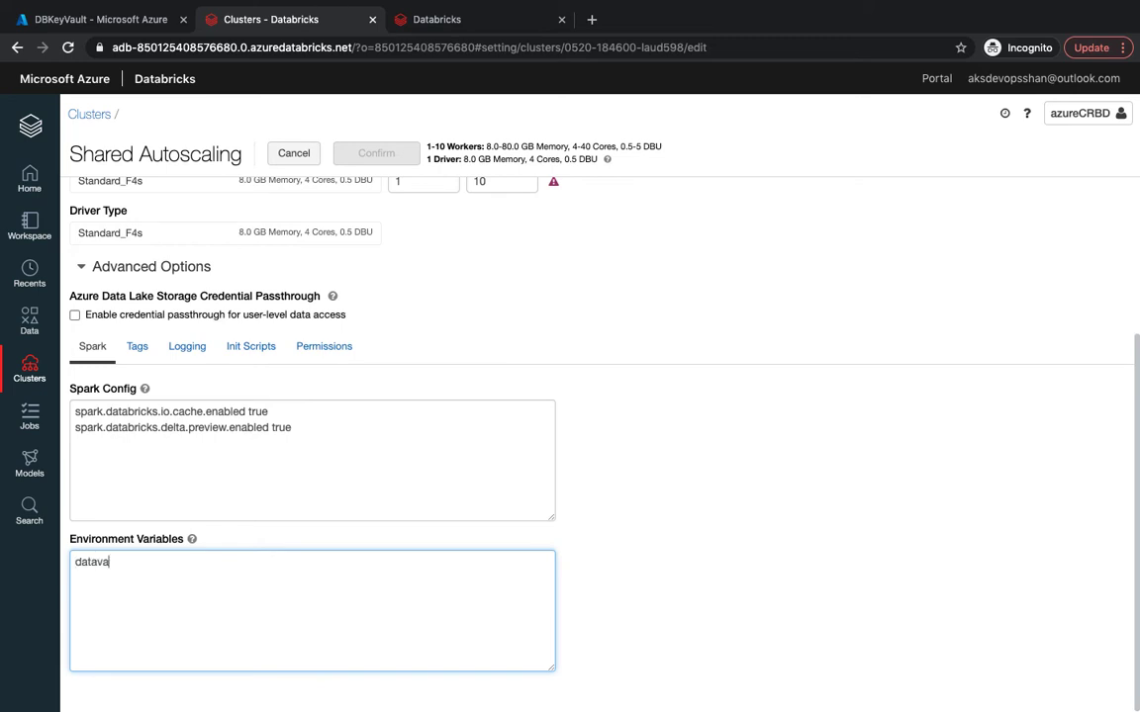
type("riable=")
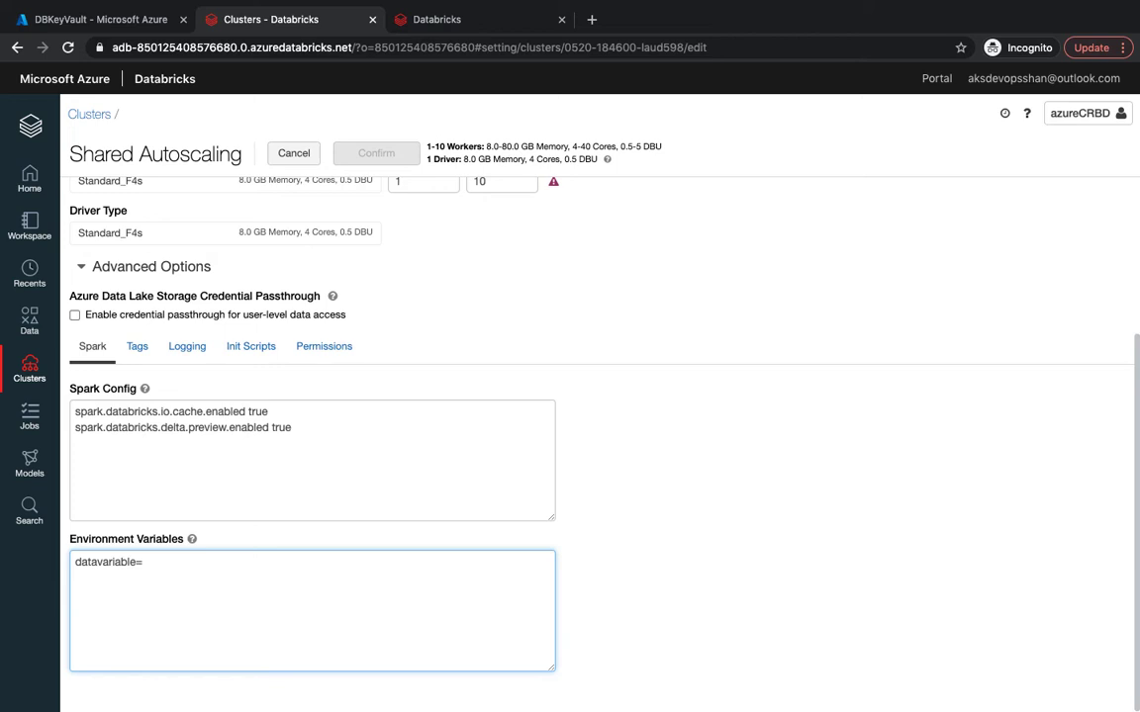
type("{(")
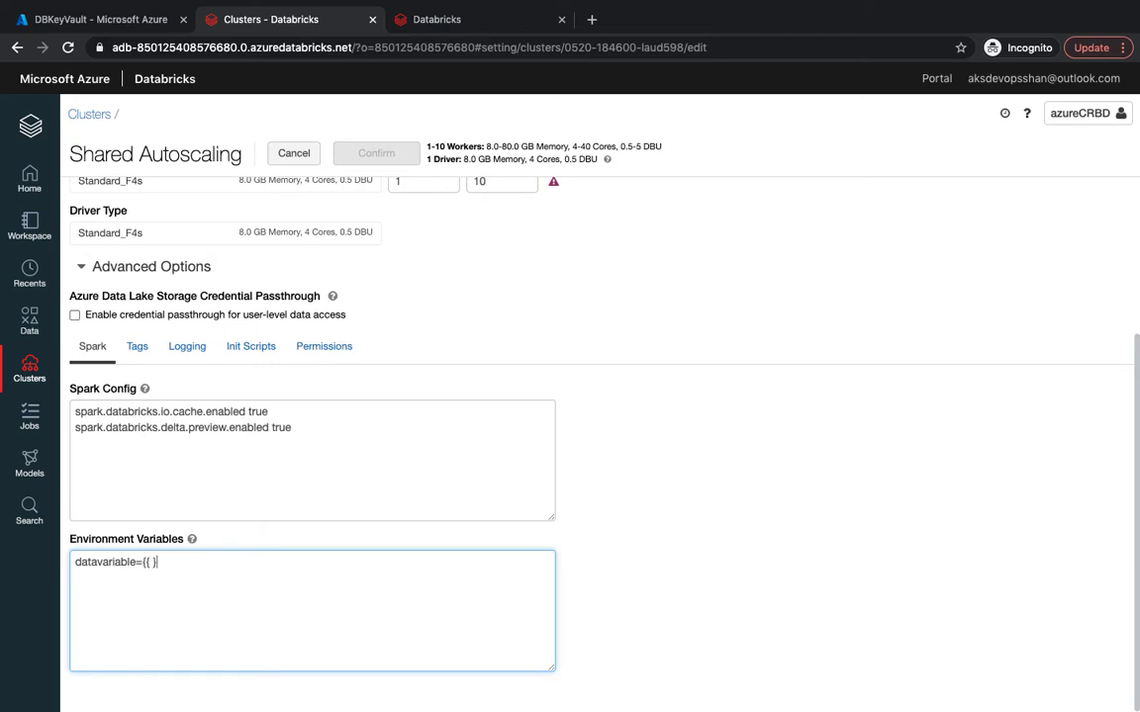
type("}")
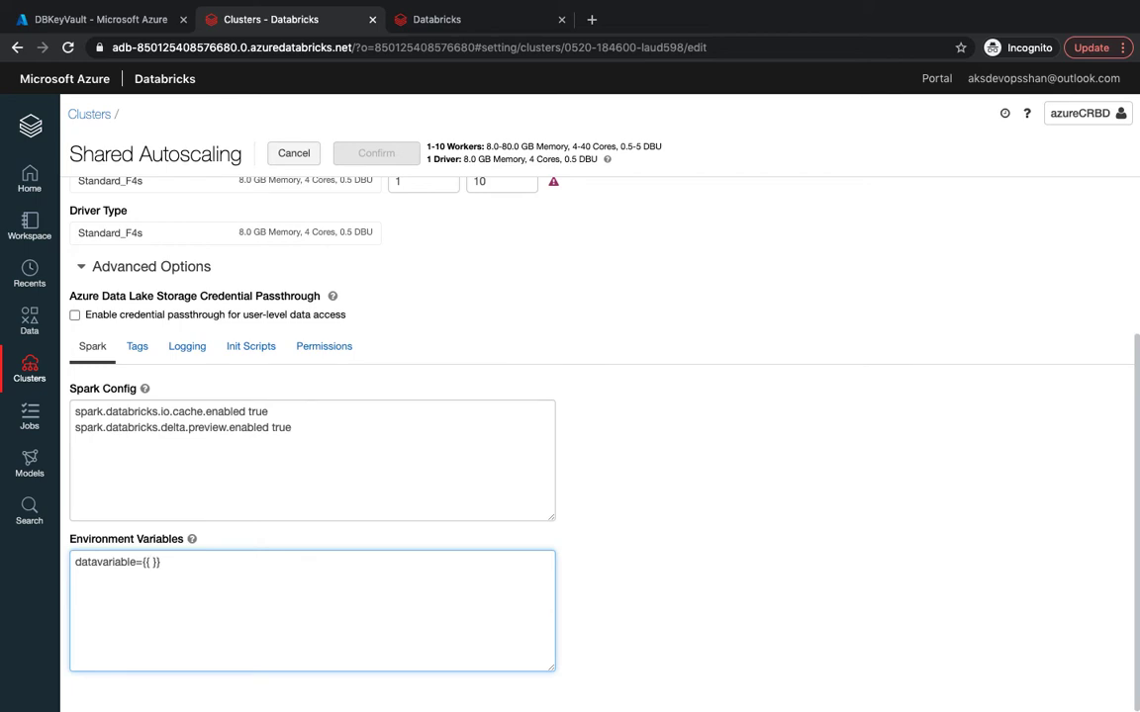
type("secrets/")
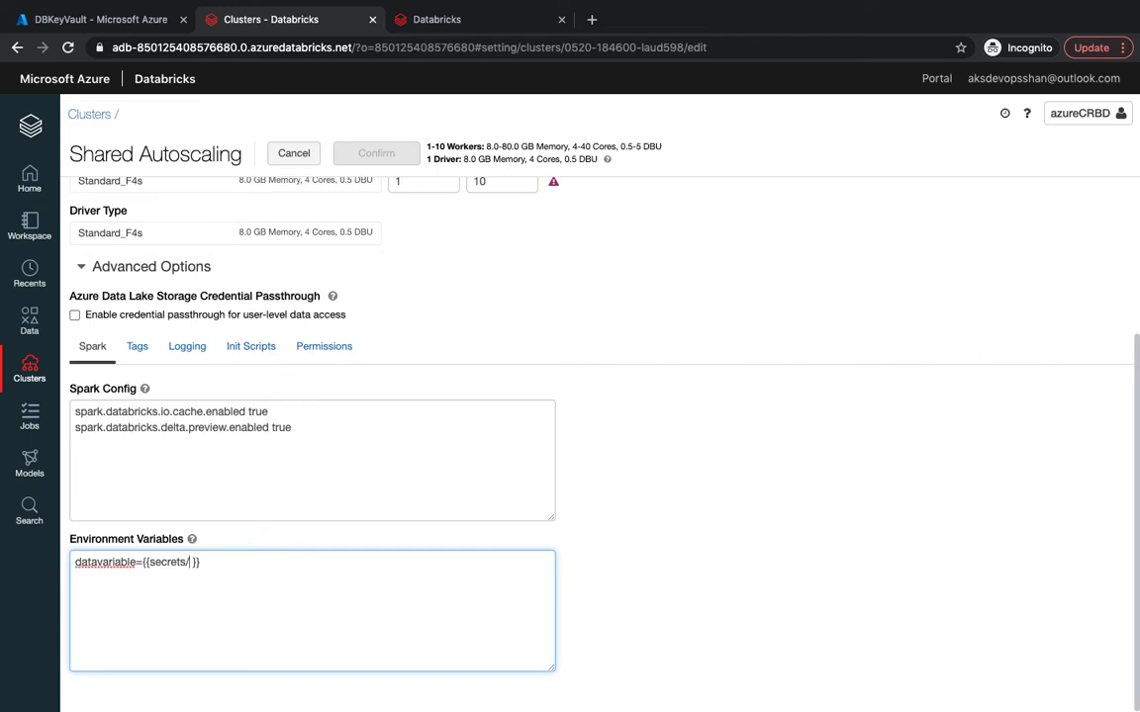
type("dataddogapi")
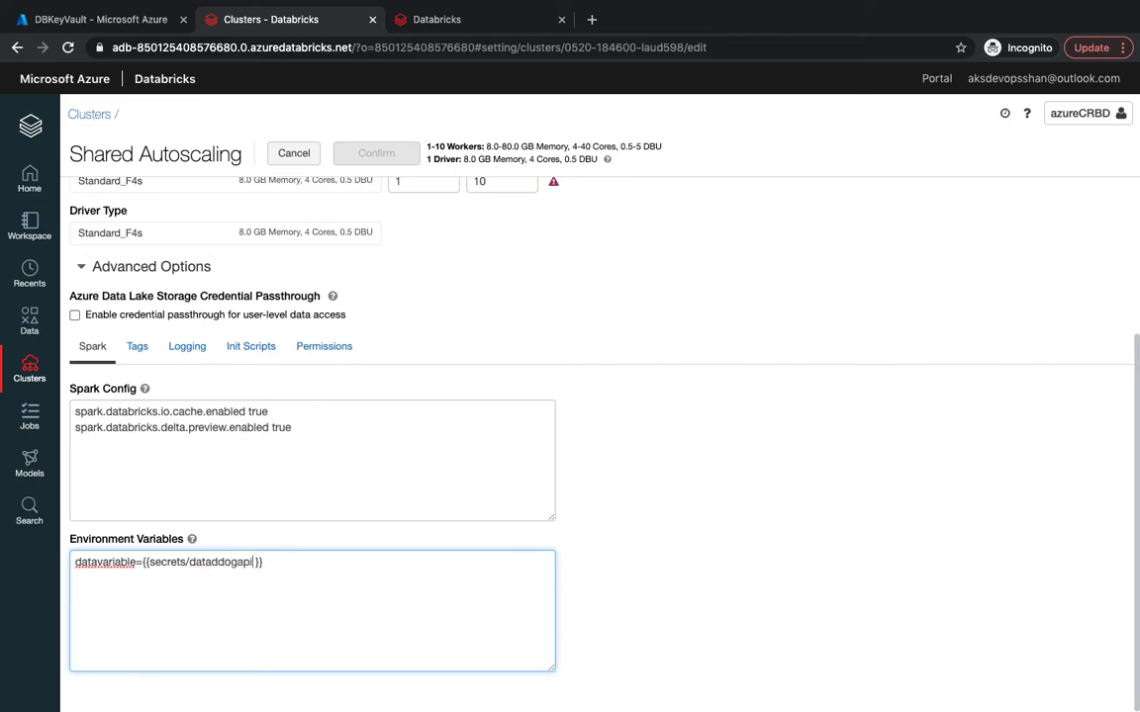
type("/")
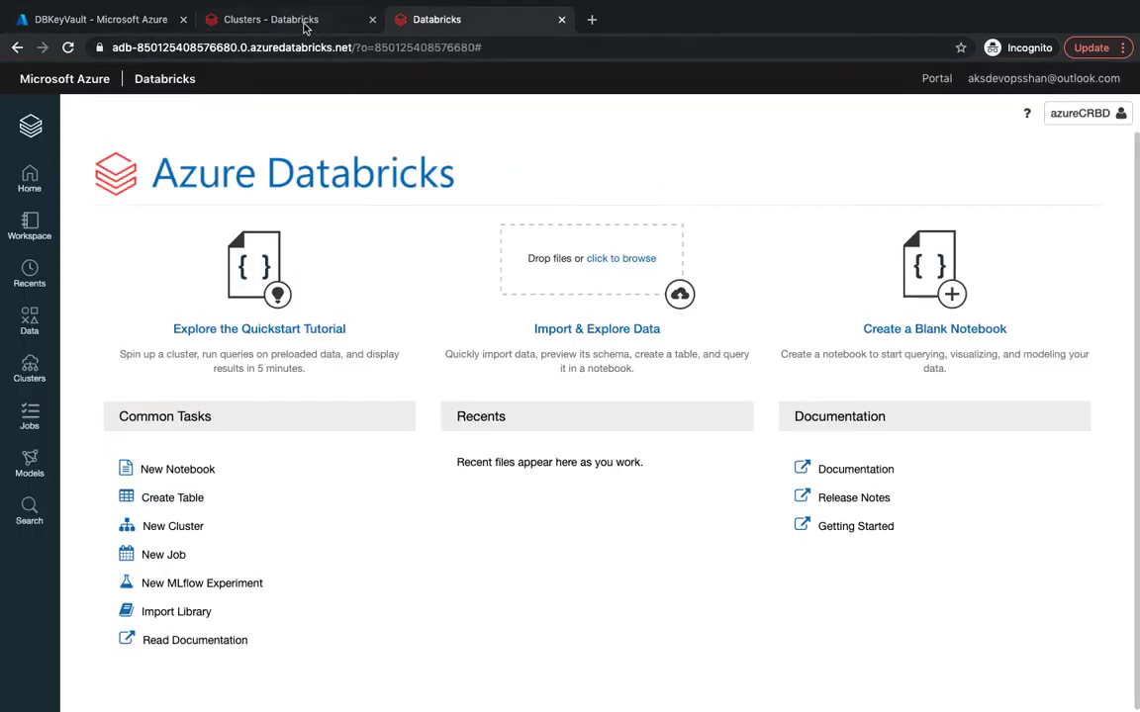
left_click(287, 18)
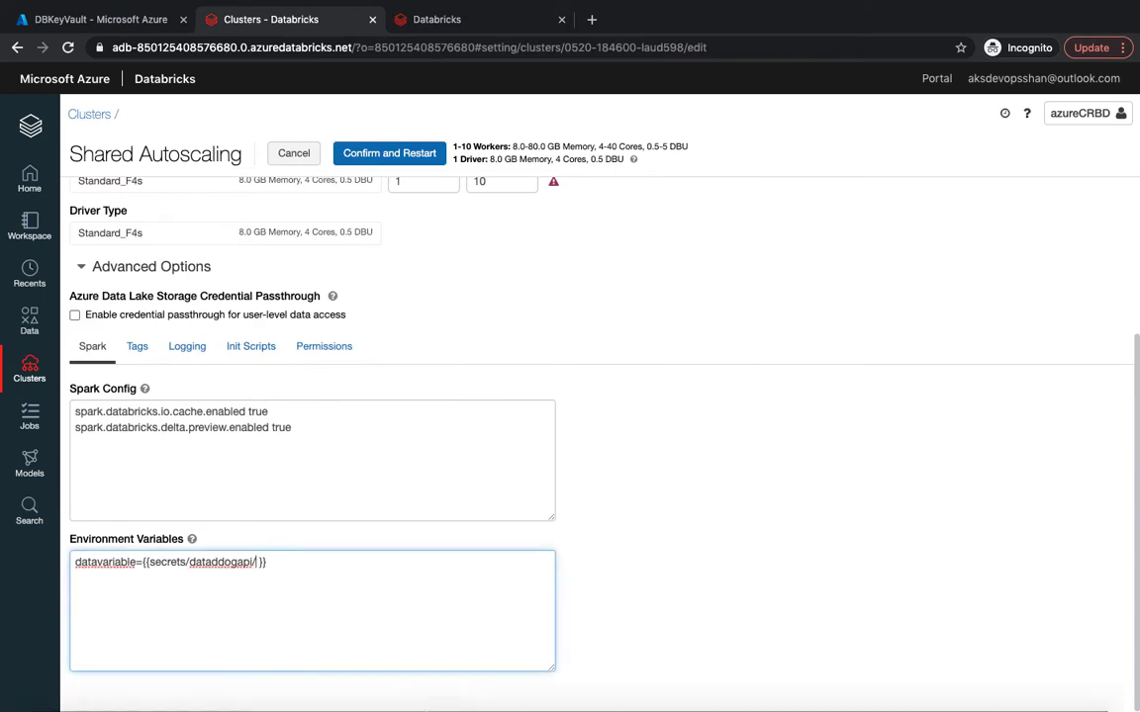
type("datadog")
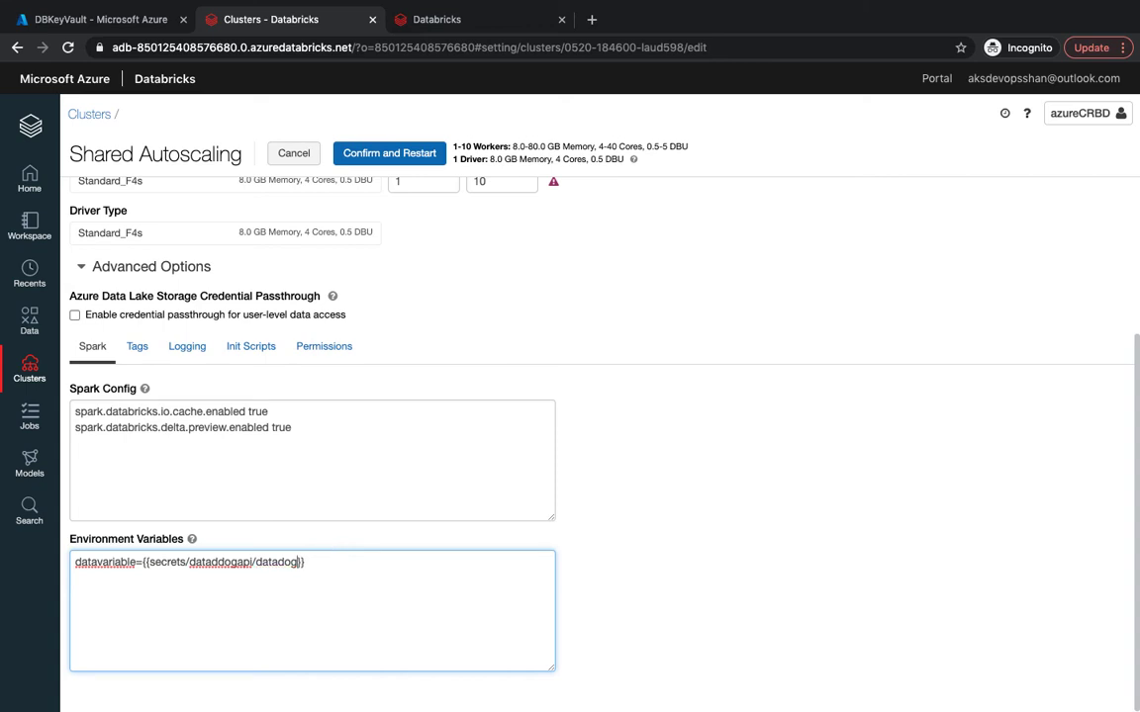
double_click(220, 562)
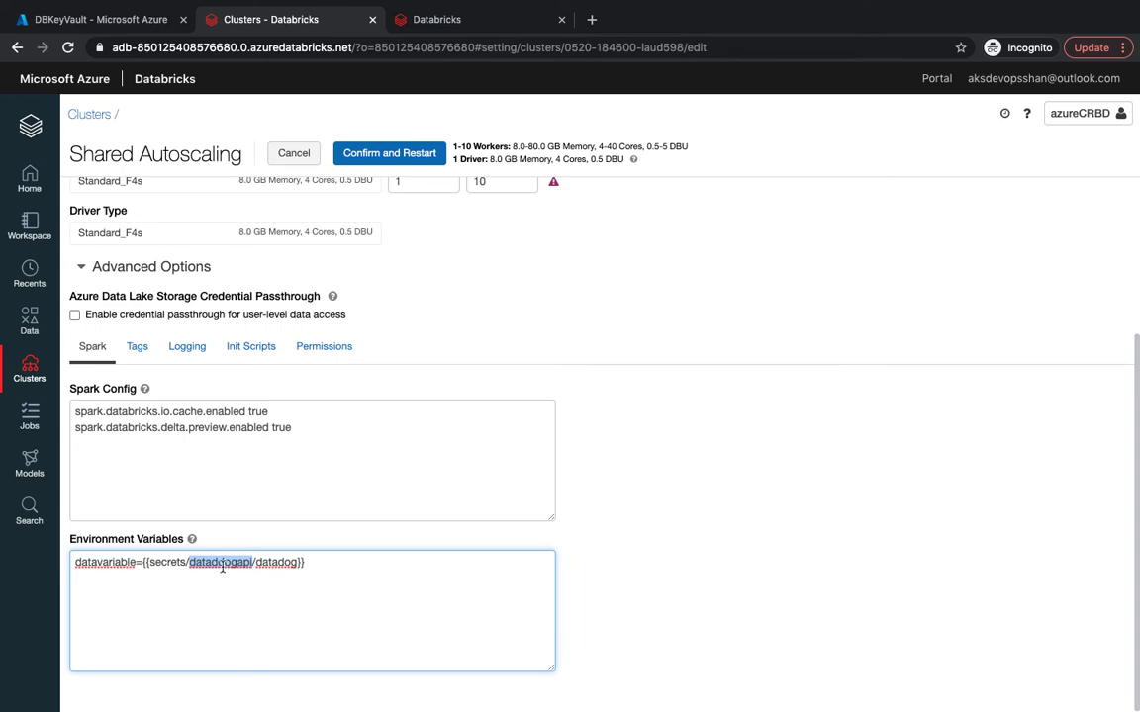
mouse_move(621, 502)
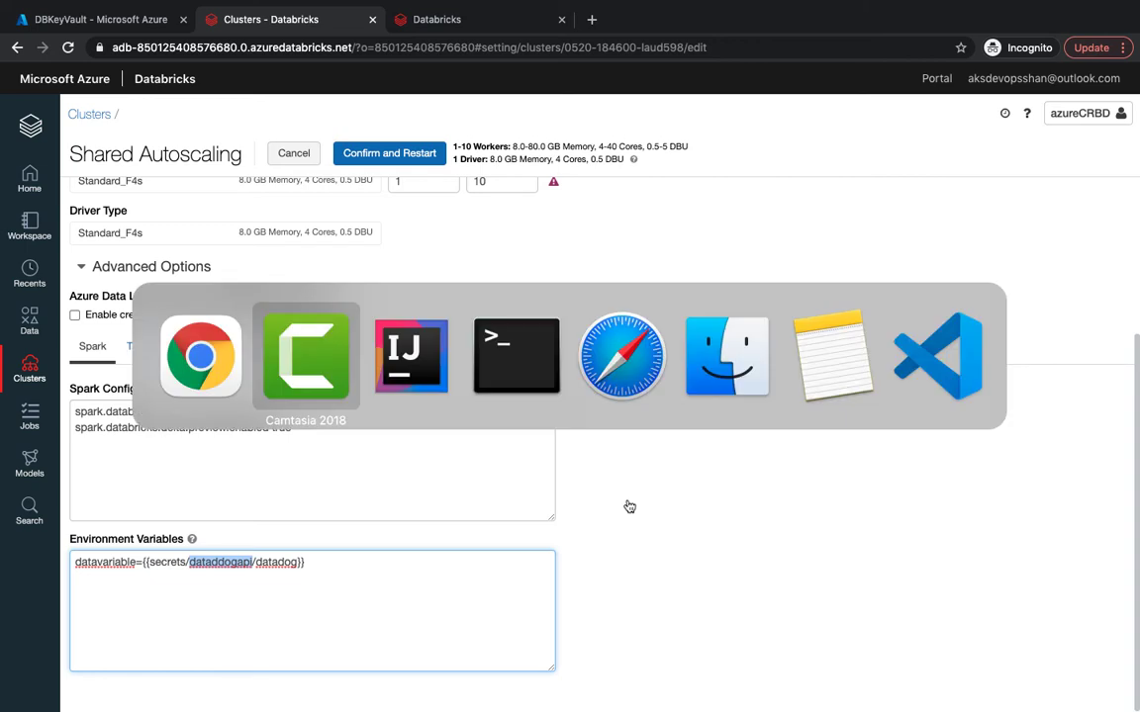
Step: Enter databricks configure --token at the Terminal prompt
left_click(515, 356)
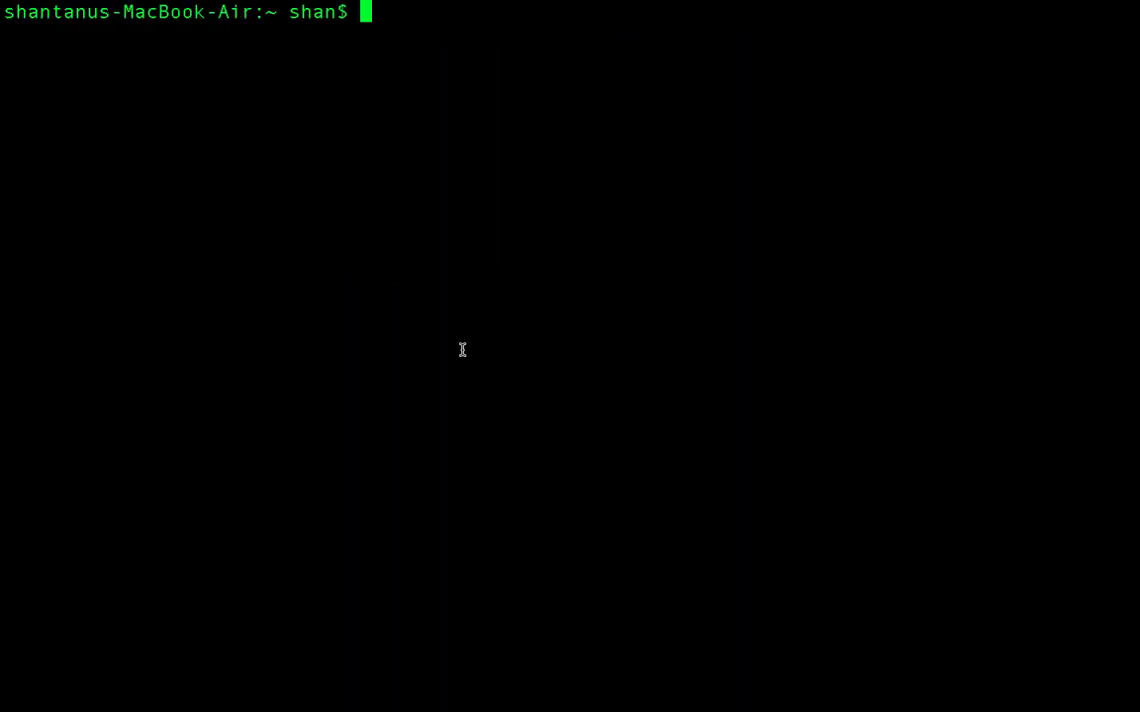
type("data")
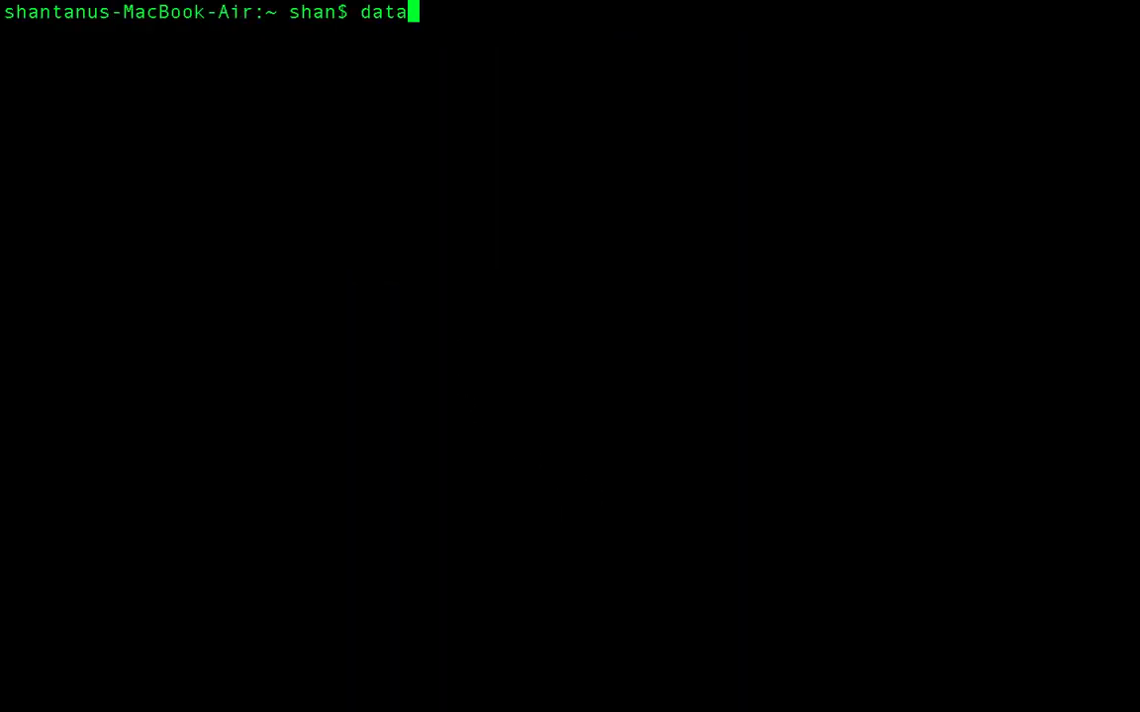
type("bricks")
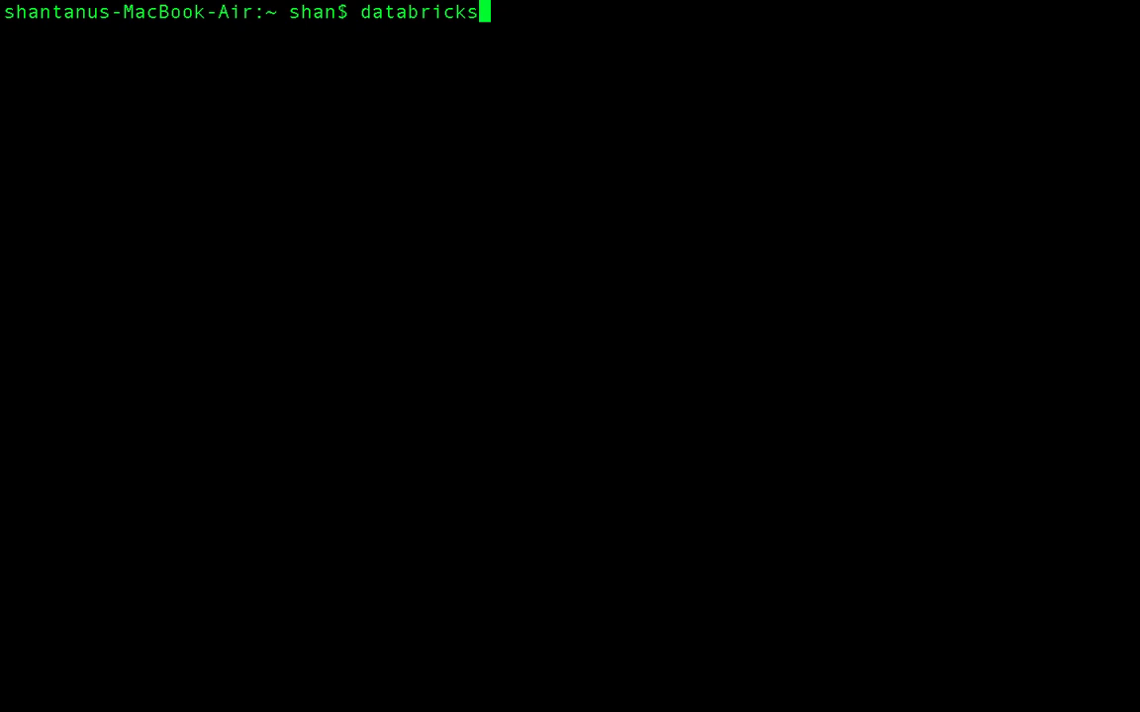
type("c")
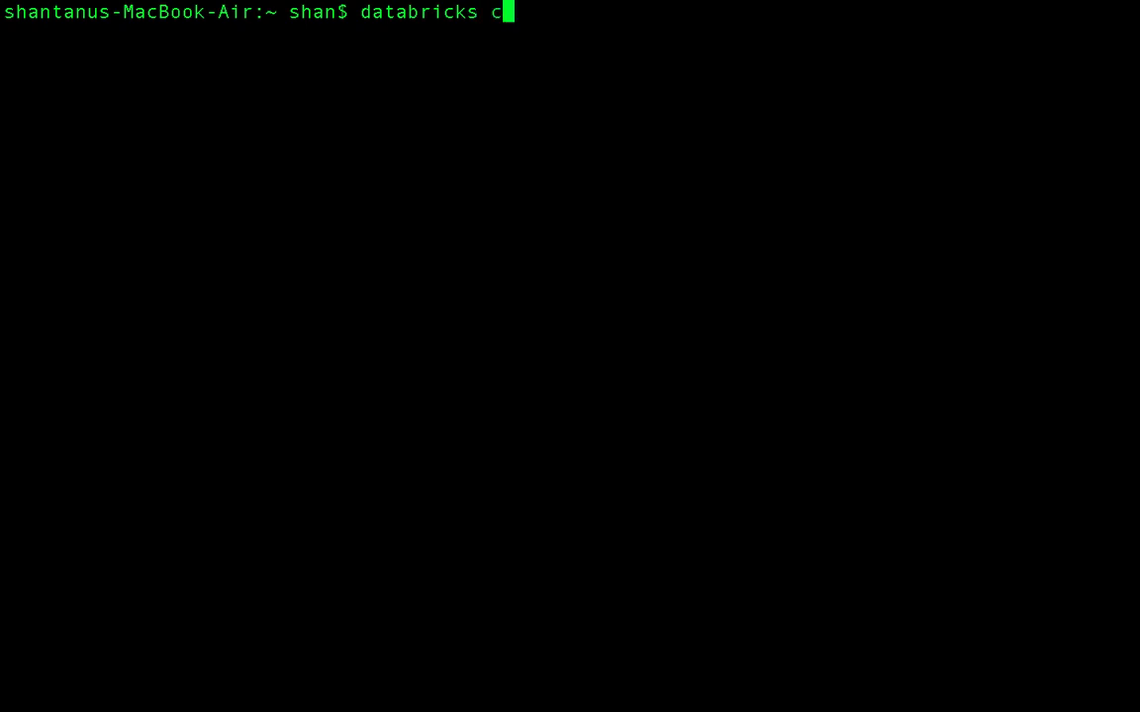
type("onfi")
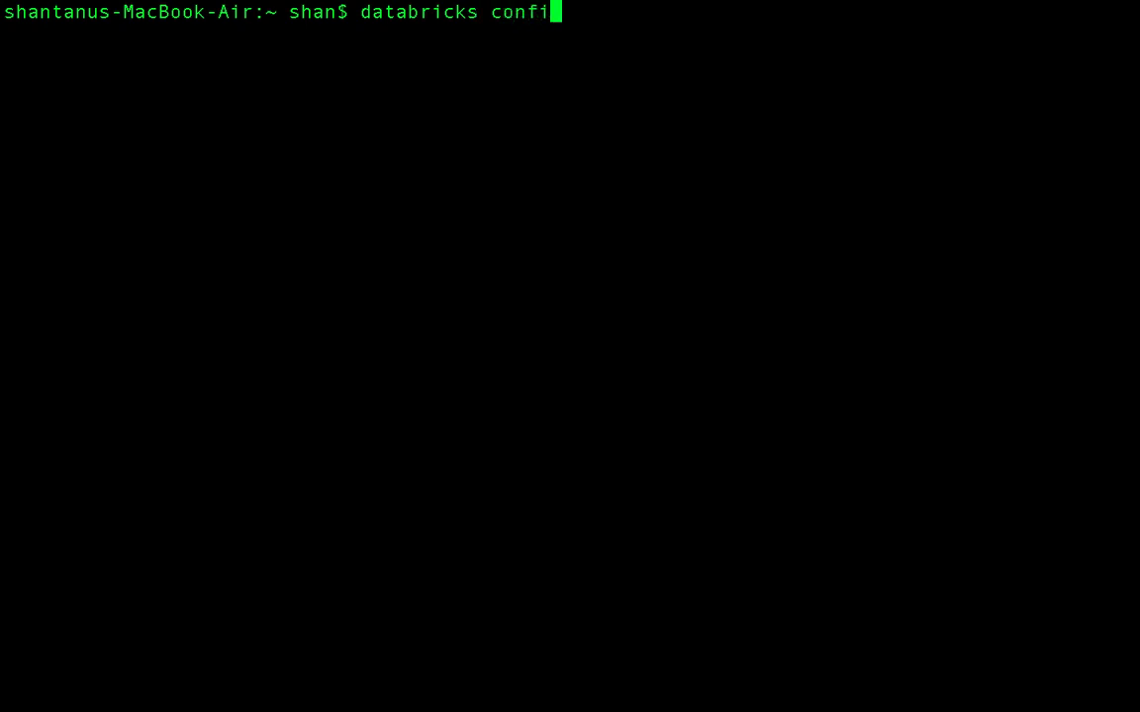
type("gure --")
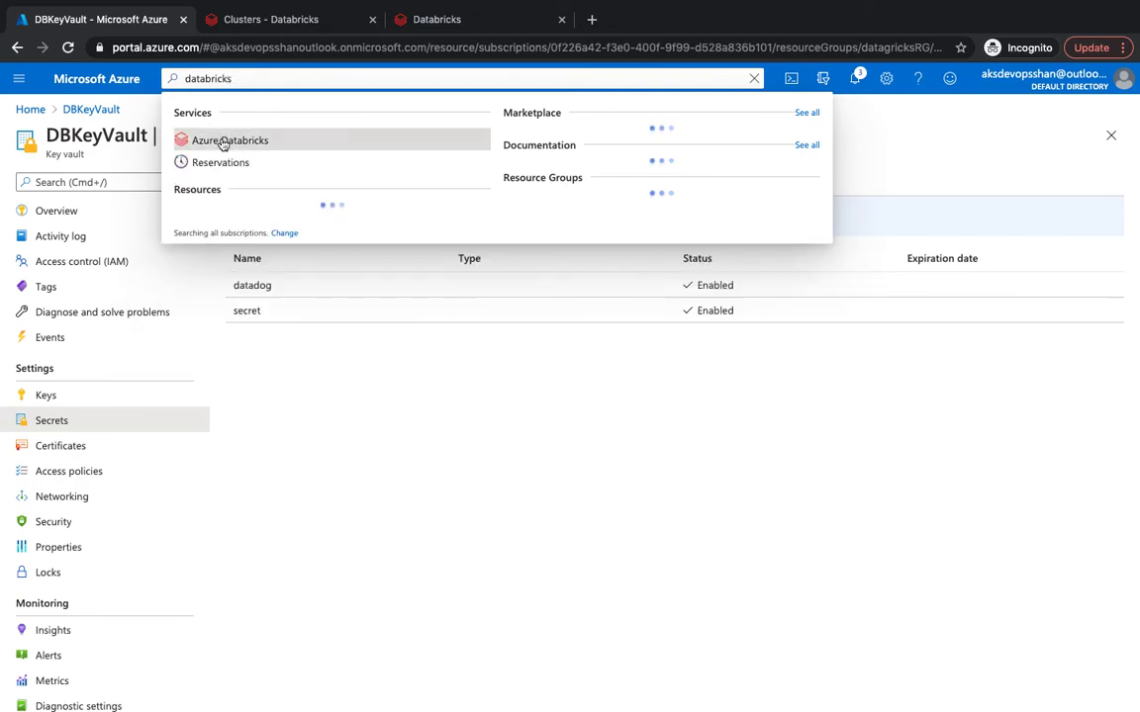
Step: Open the azureCRBD workspace from the Azure Databricks list
left_click(230, 140)
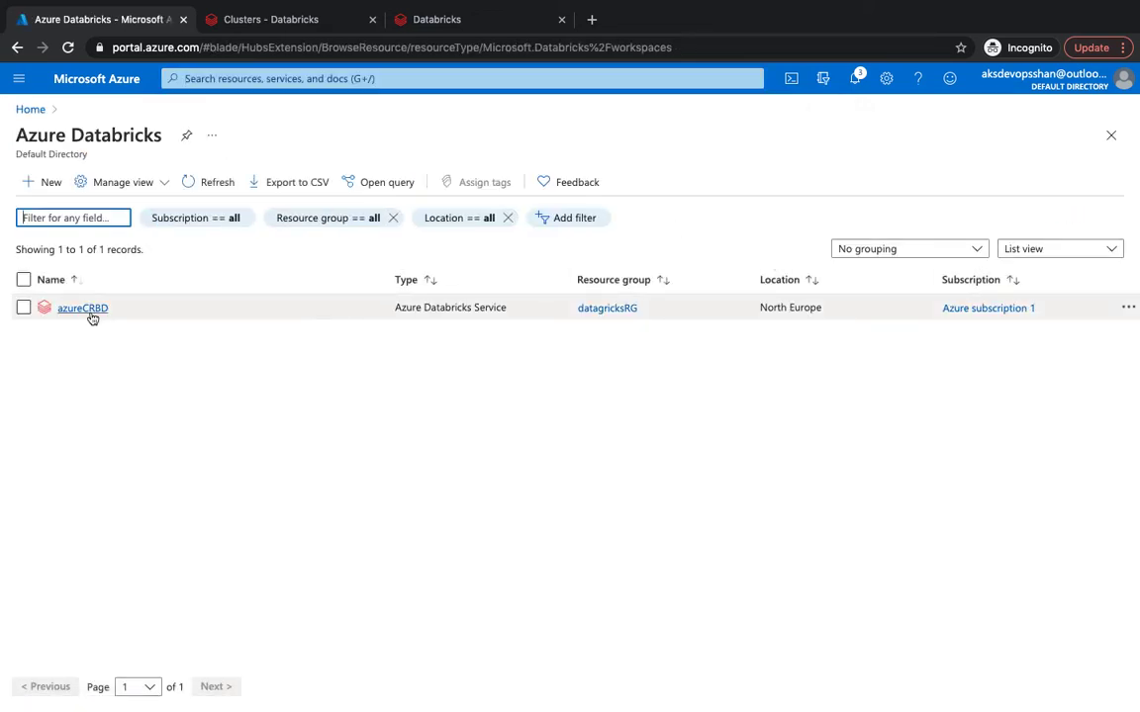
left_click(82, 307)
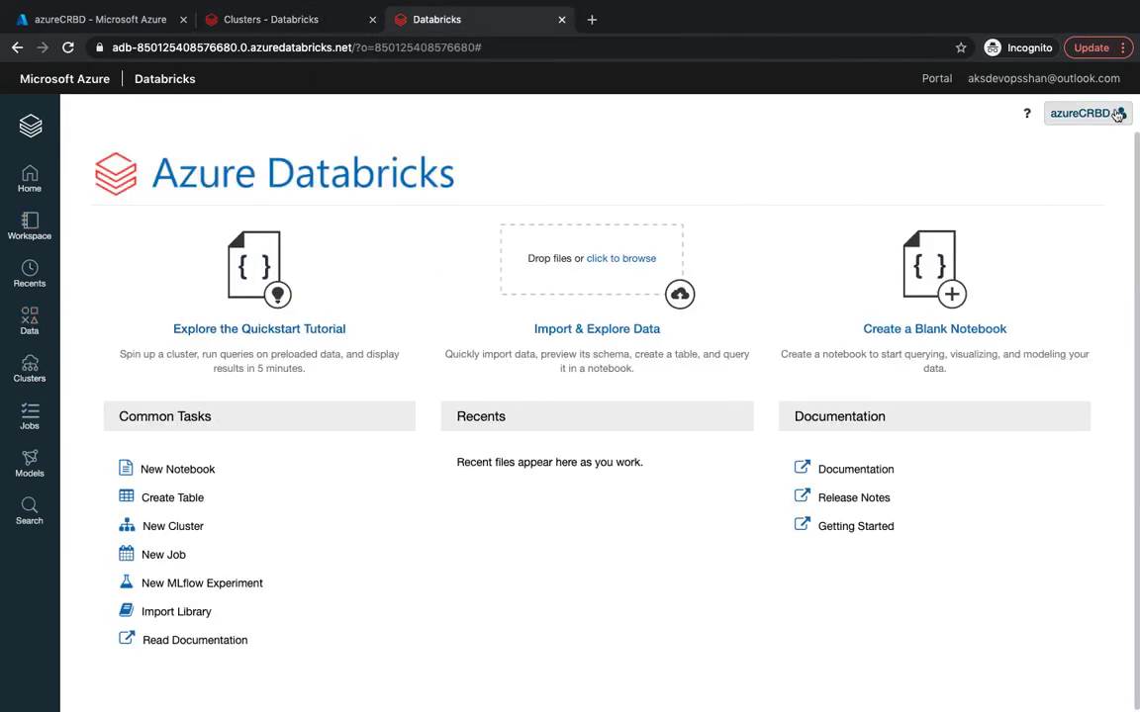
Step: Generate a new personal access token from User Settings for the Databricks CLI
left_click(1086, 113)
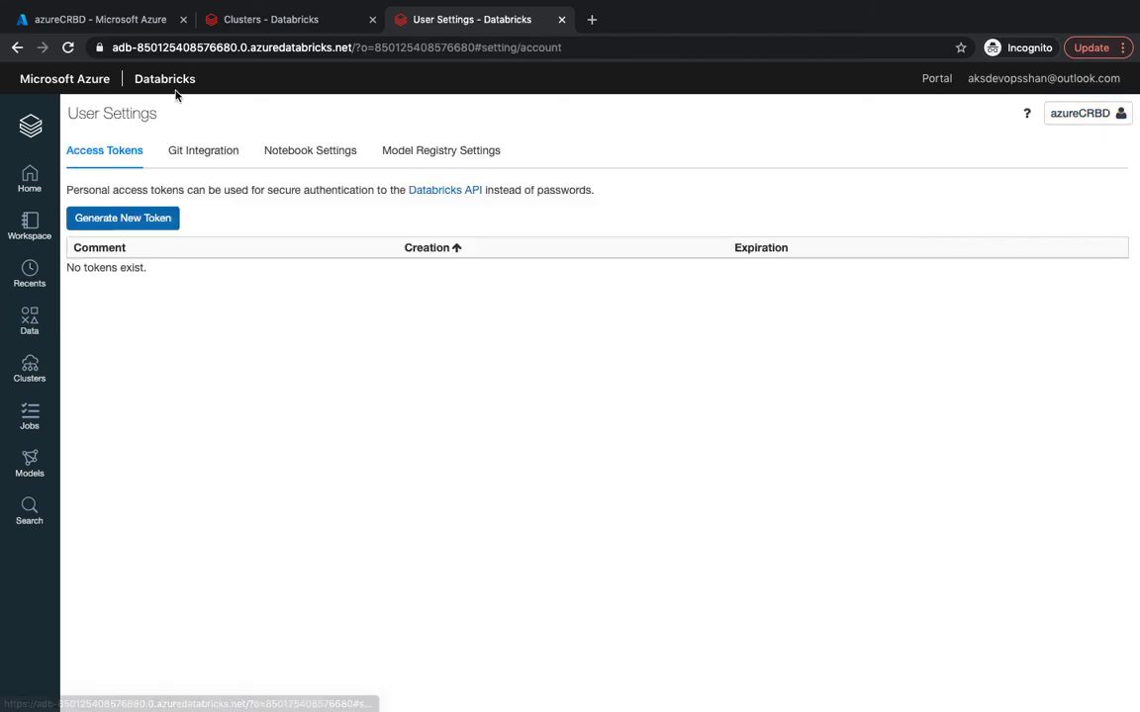
left_click(123, 218)
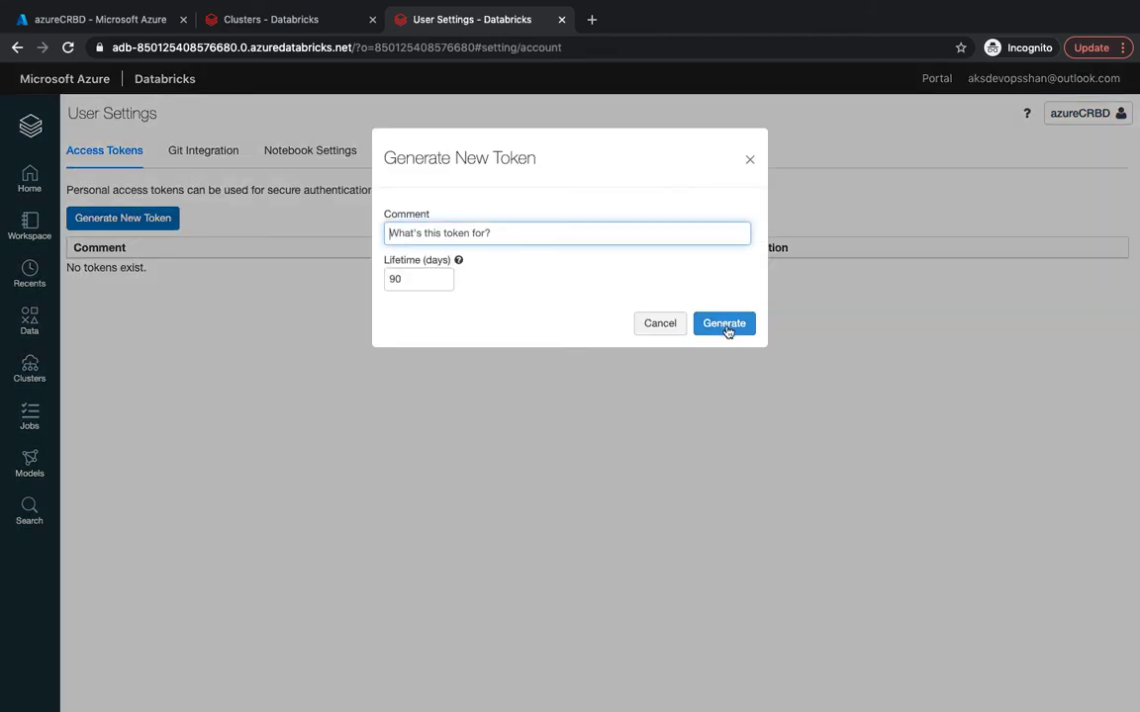
left_click(723, 322)
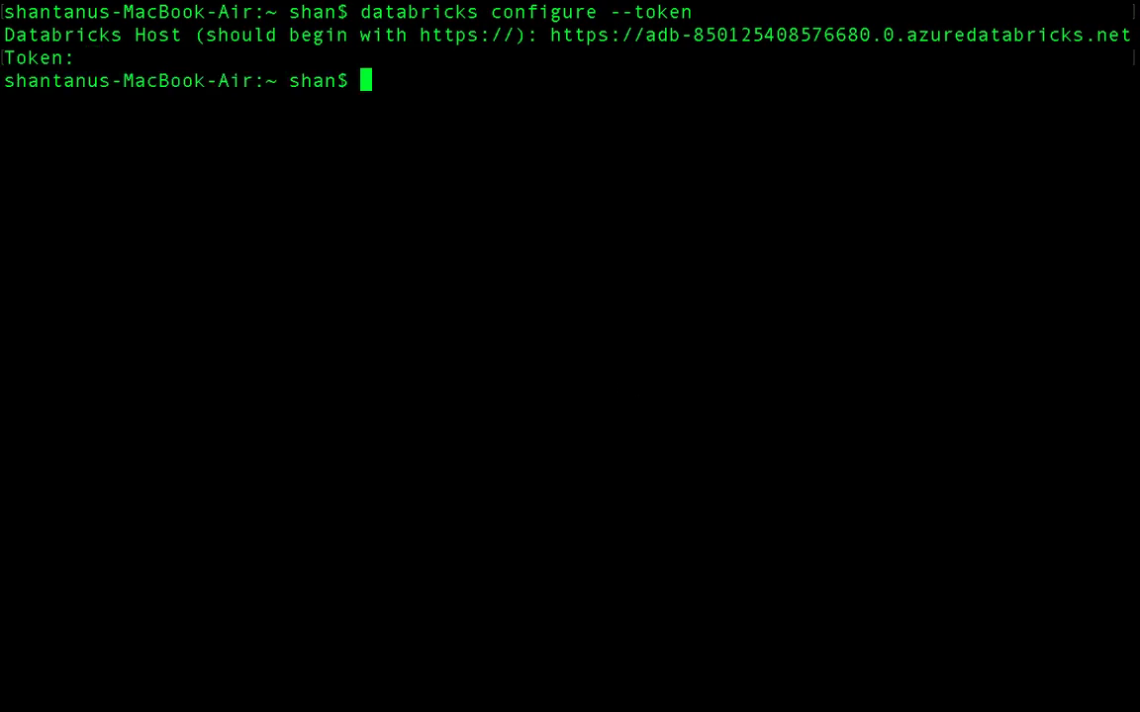
Step: Run 'databricks secrets list-scopes' and inspect the datadogapikey Key Vault URL
type("databricks secr")
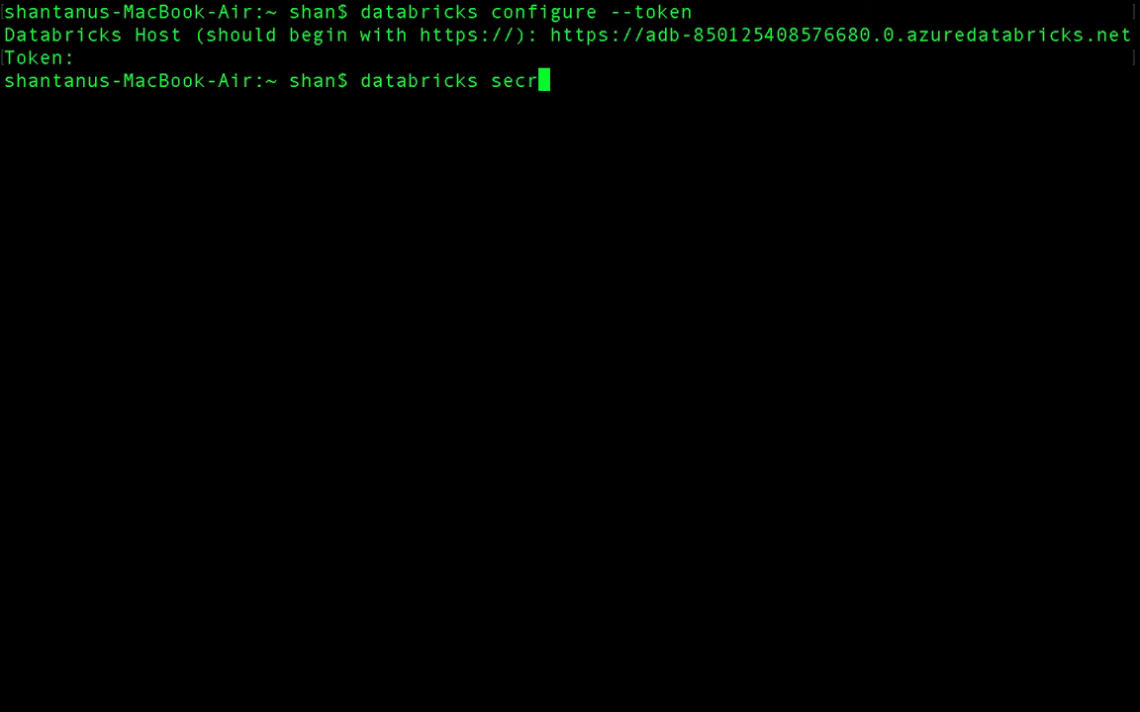
type("ets l")
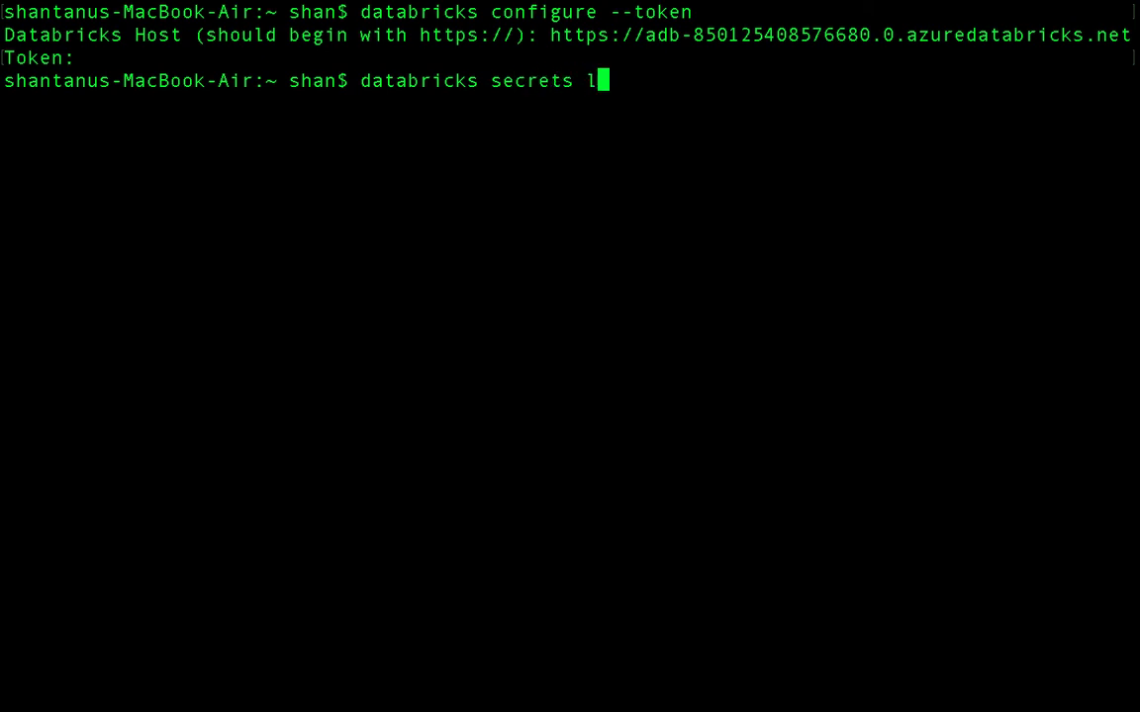
type("ist-scope")
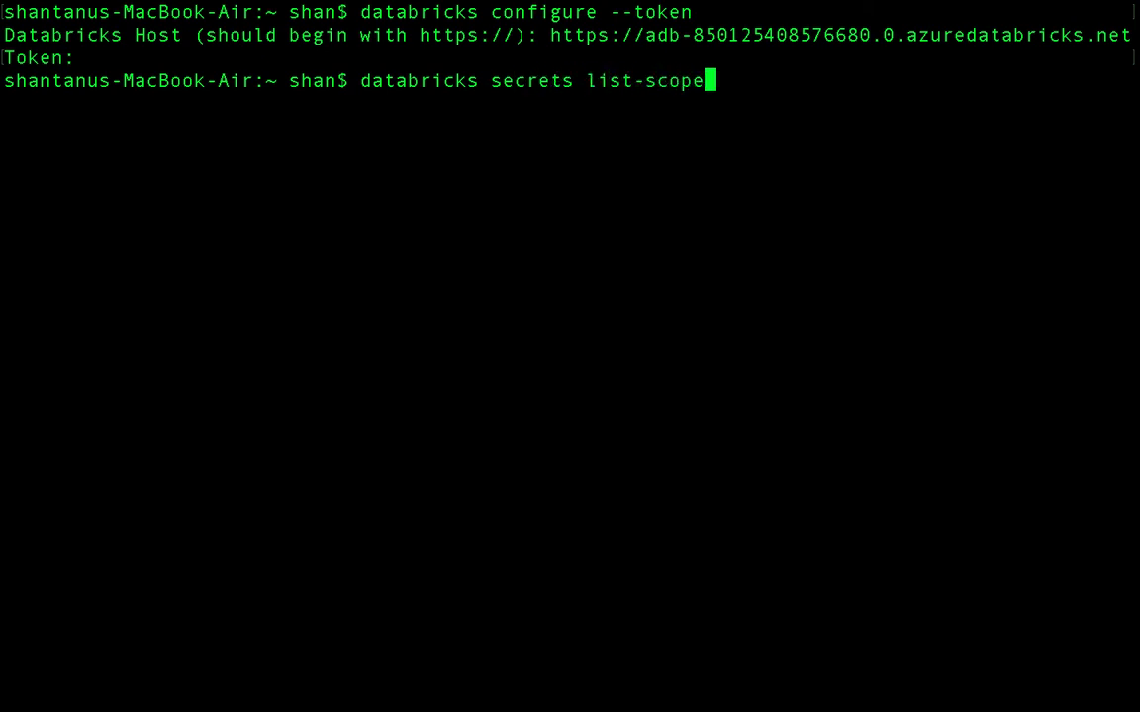
key("Return")
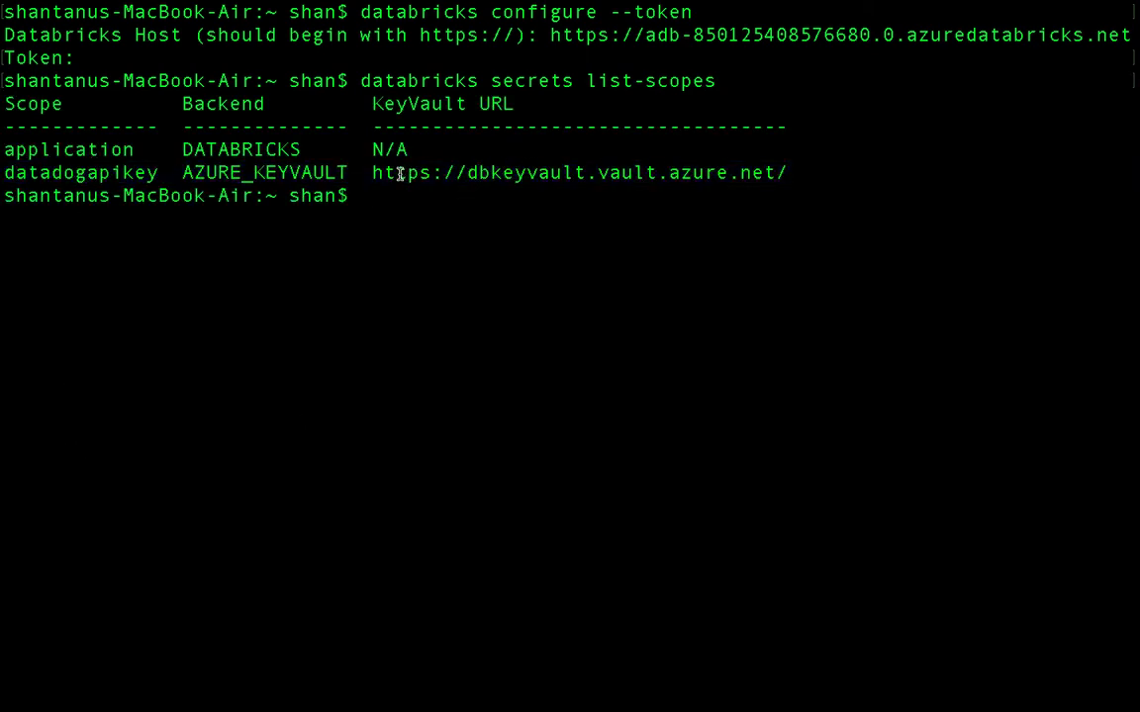
double_click(579, 172)
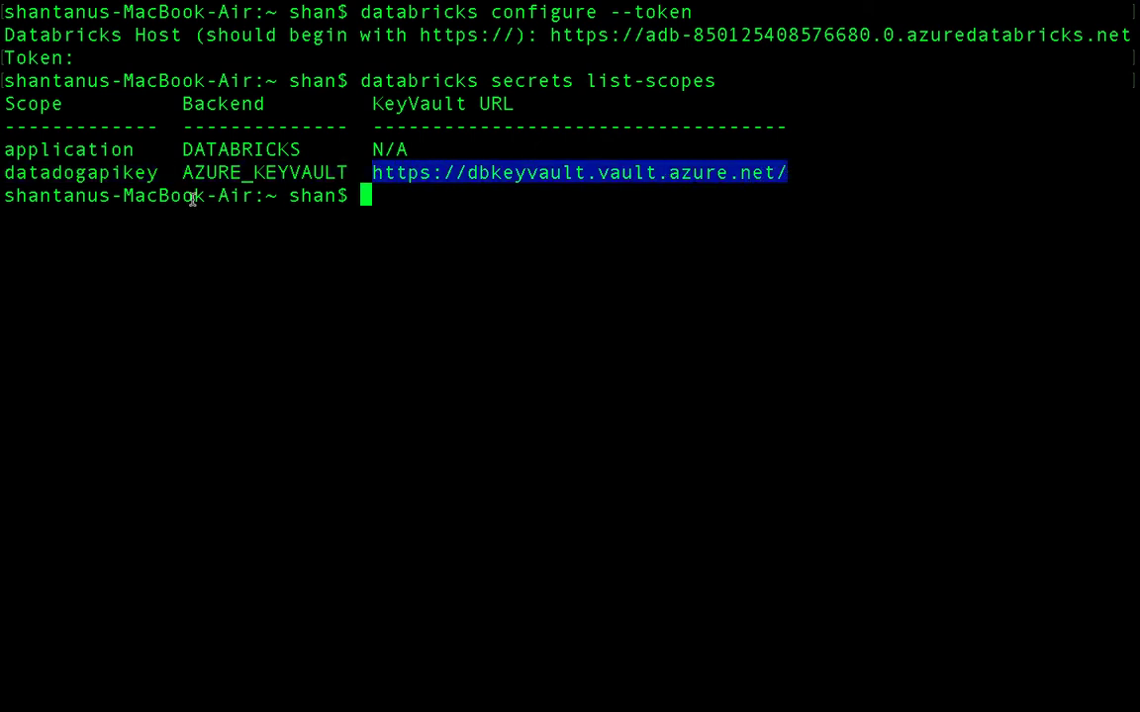
left_click(262, 239)
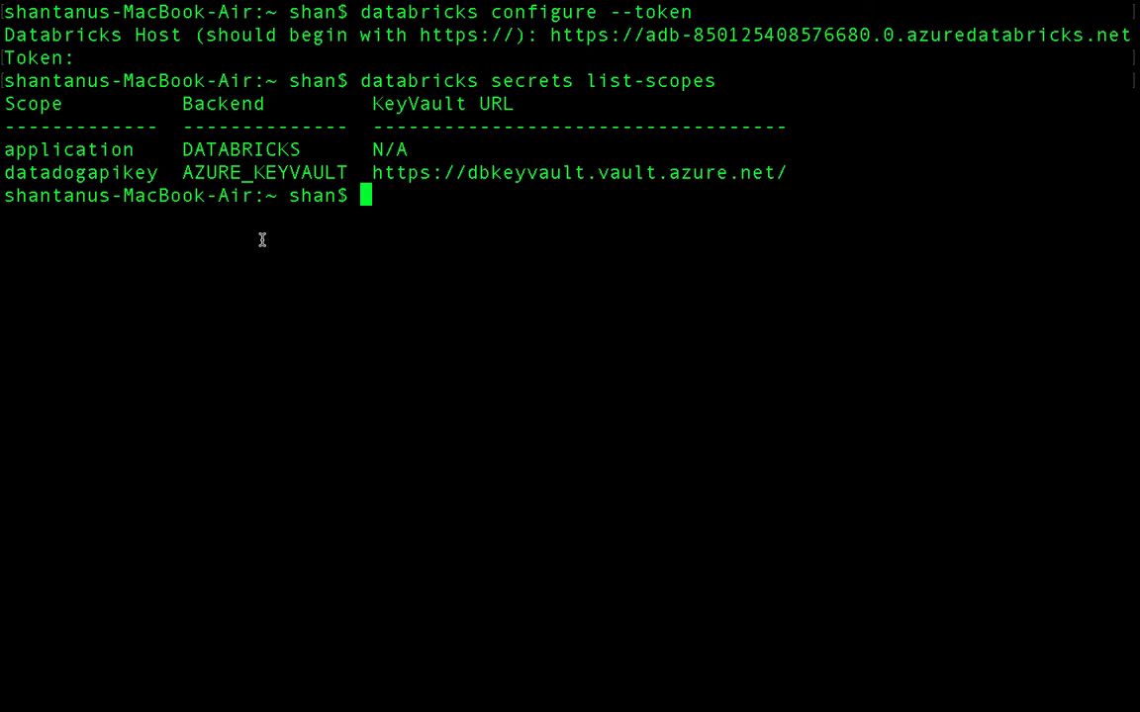
Step: Enter 'databricks secrets list --scope datadogapikey' to list that scope's keys
type("databrick")
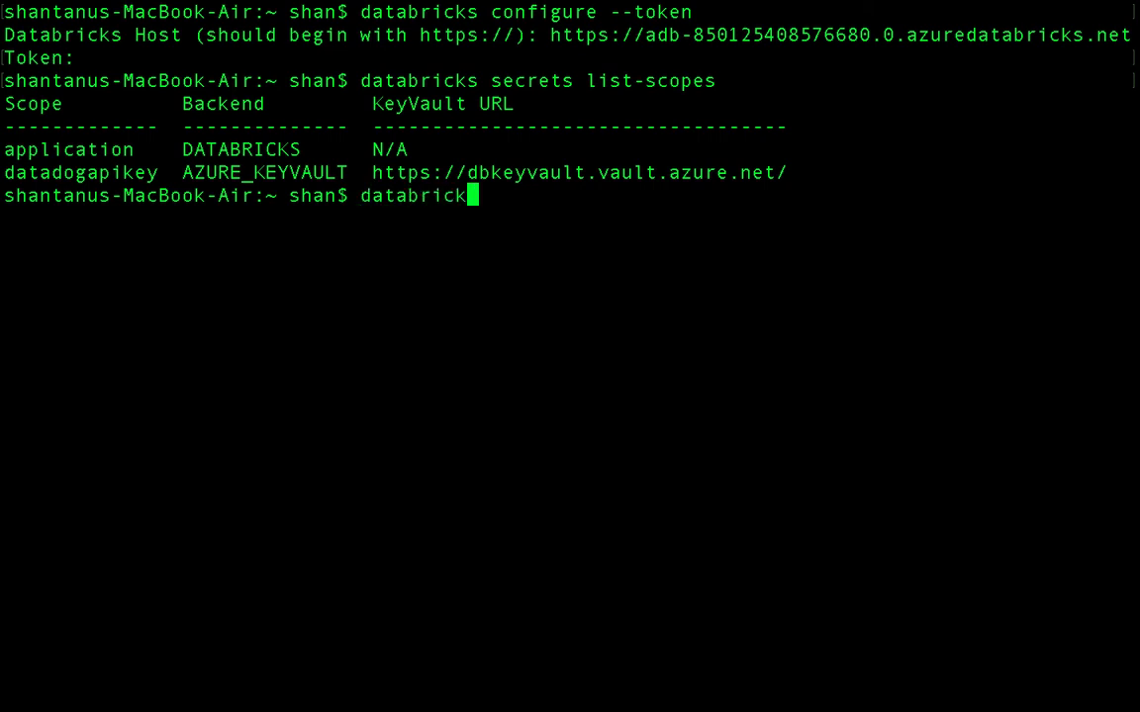
type("s")
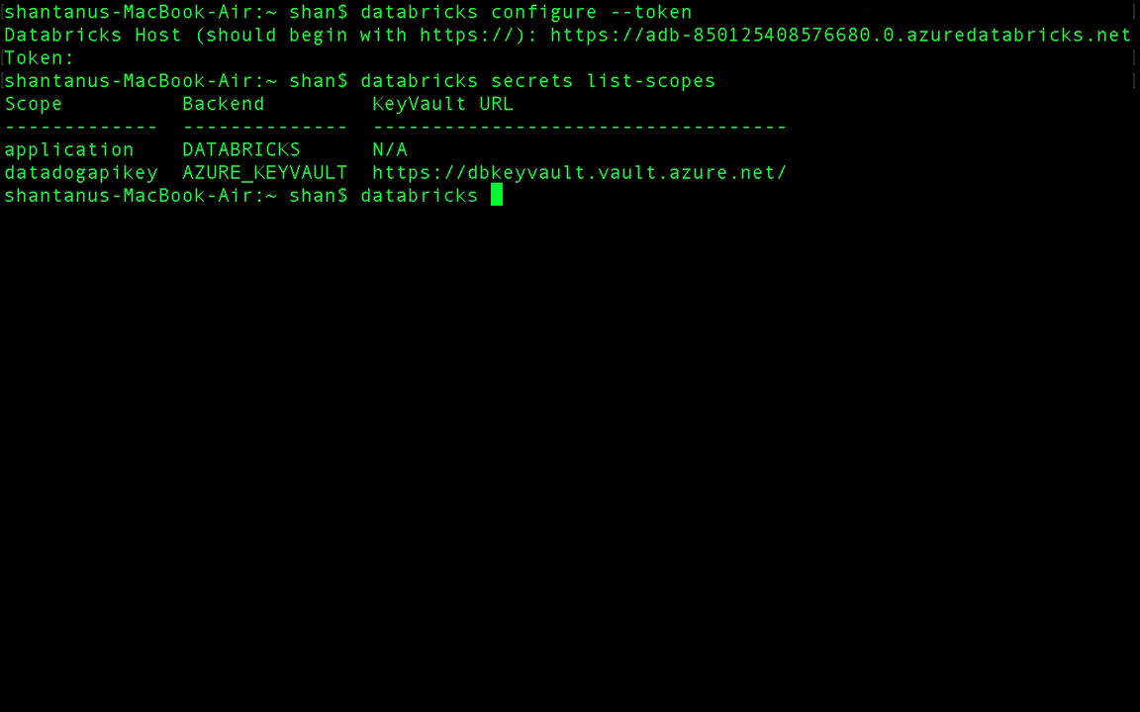
type("secrets")
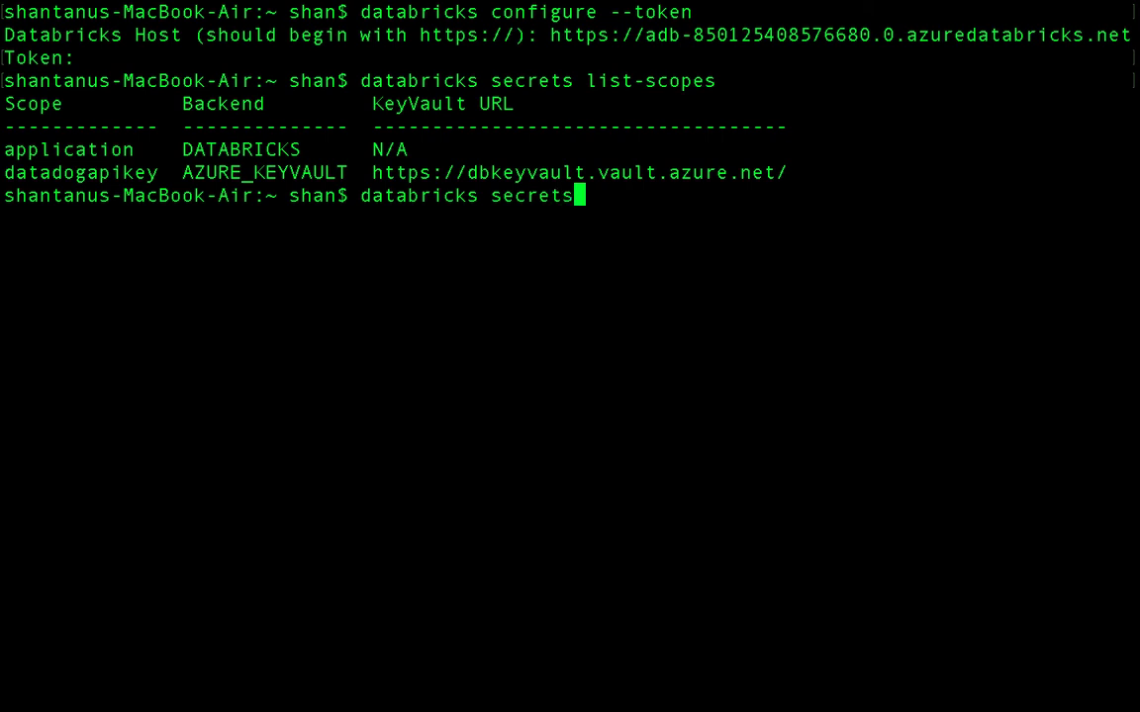
type("li")
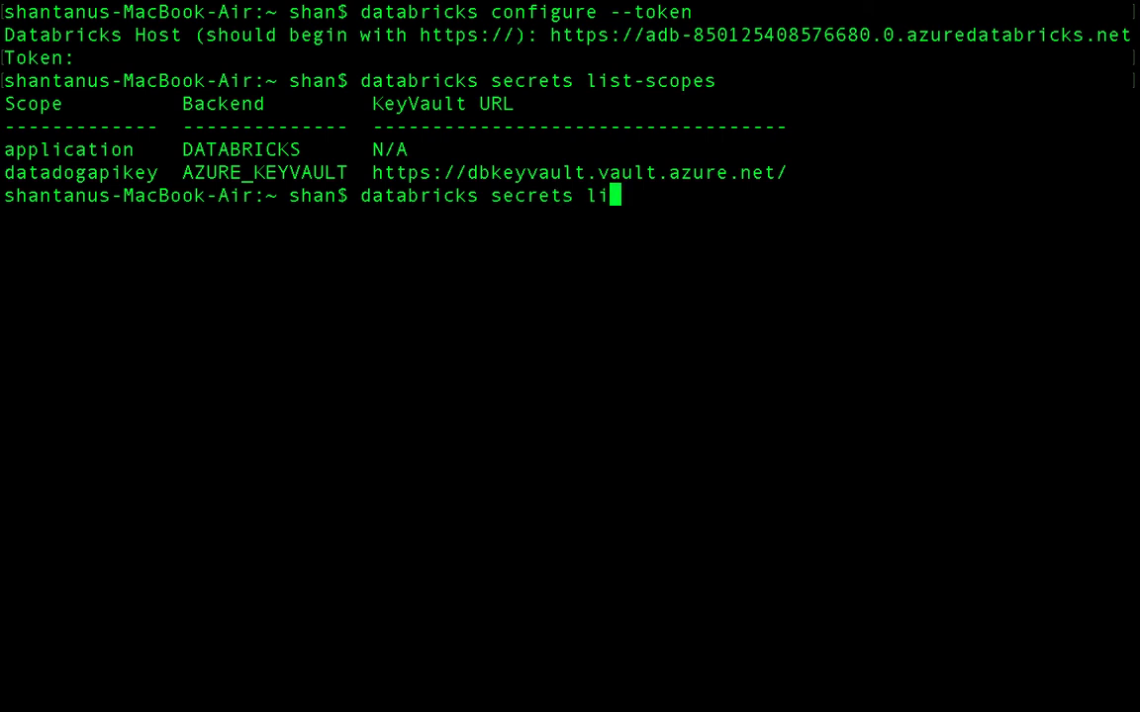
type("st --scope")
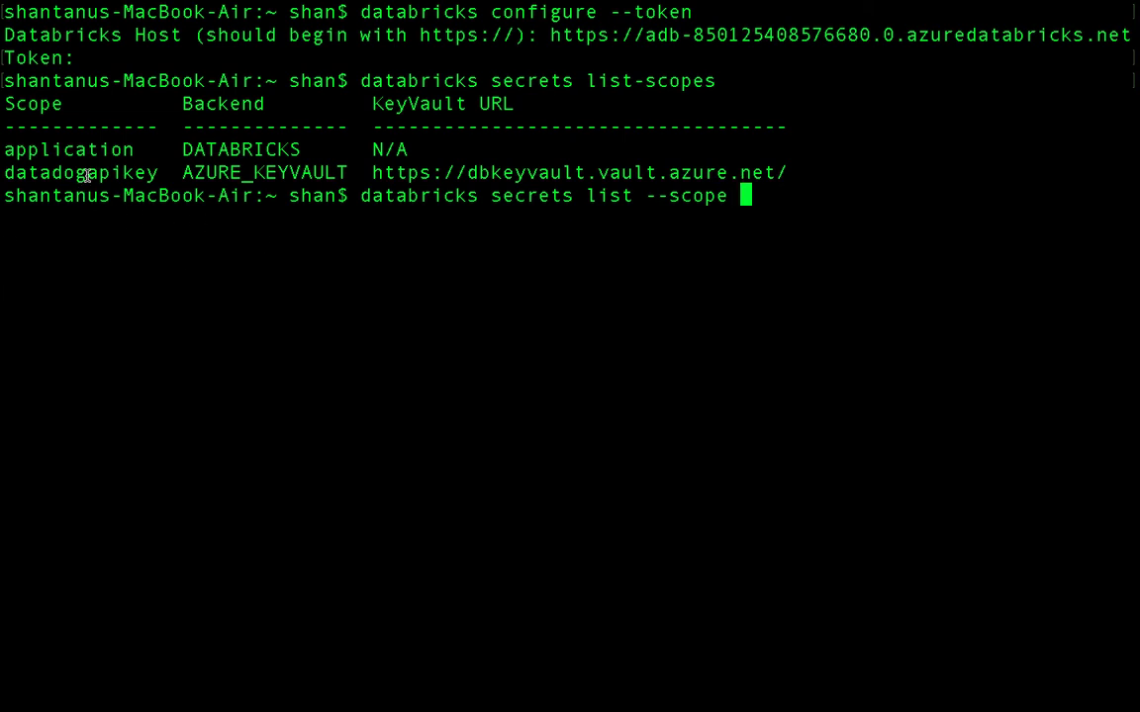
type("datadogapikey")
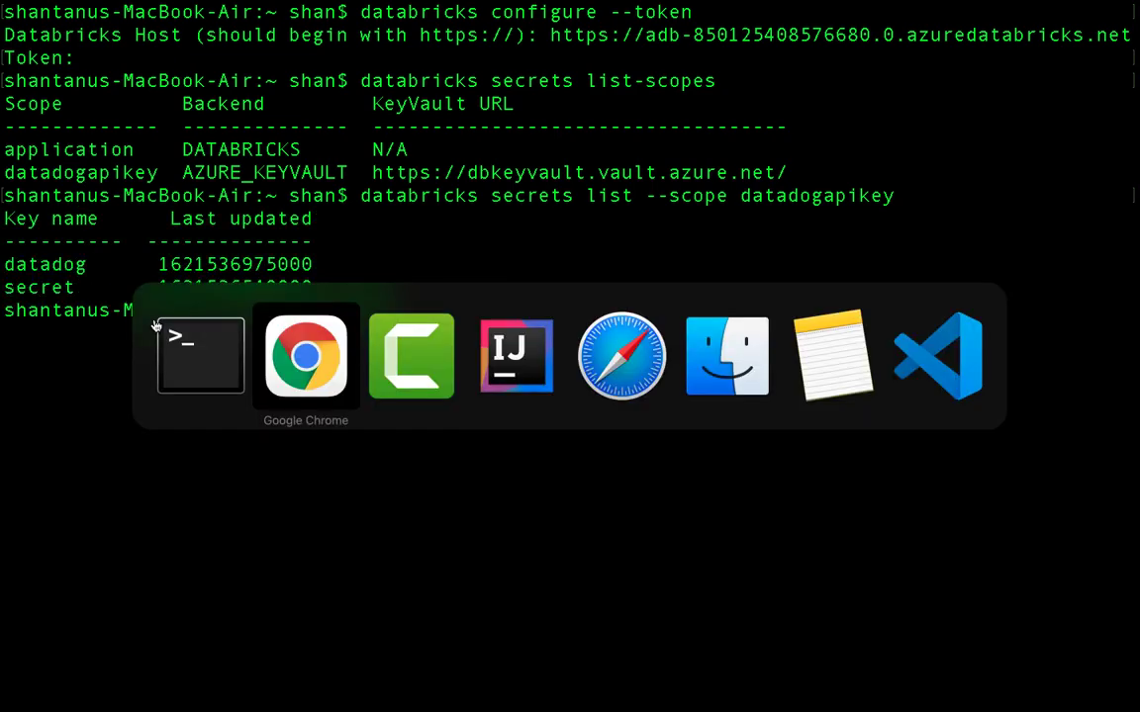
Step: Add a secret named createviagui to DBKeyVault's Secrets in the Azure Portal
left_click(304, 355)
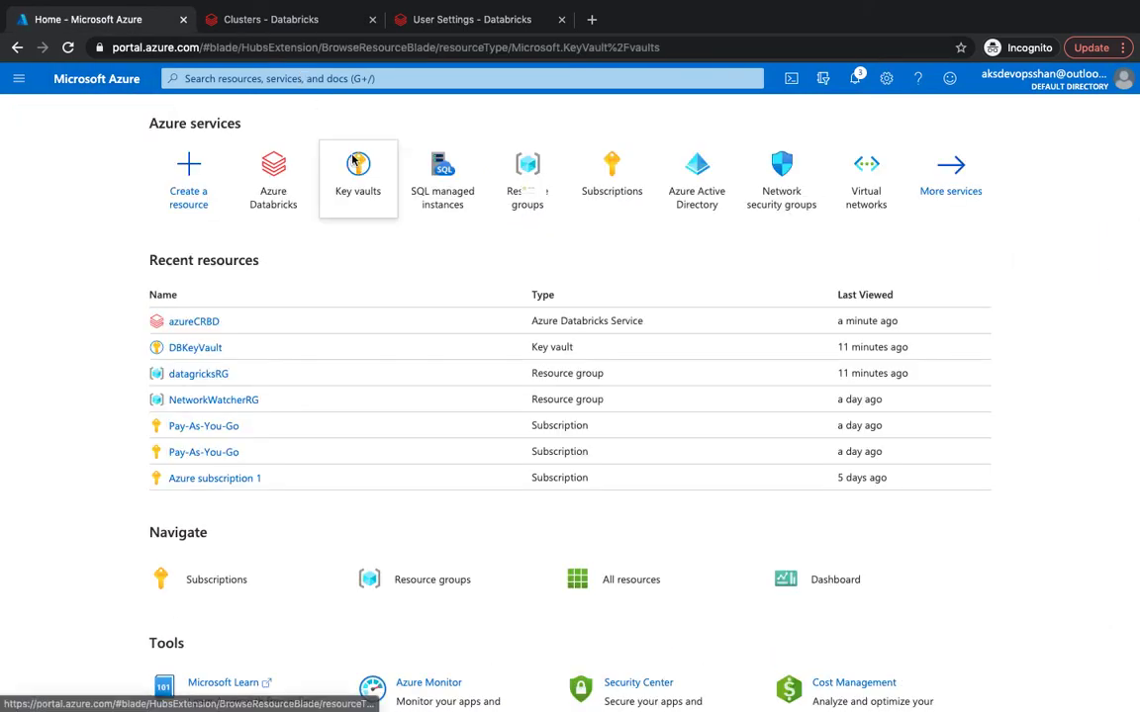
left_click(358, 168)
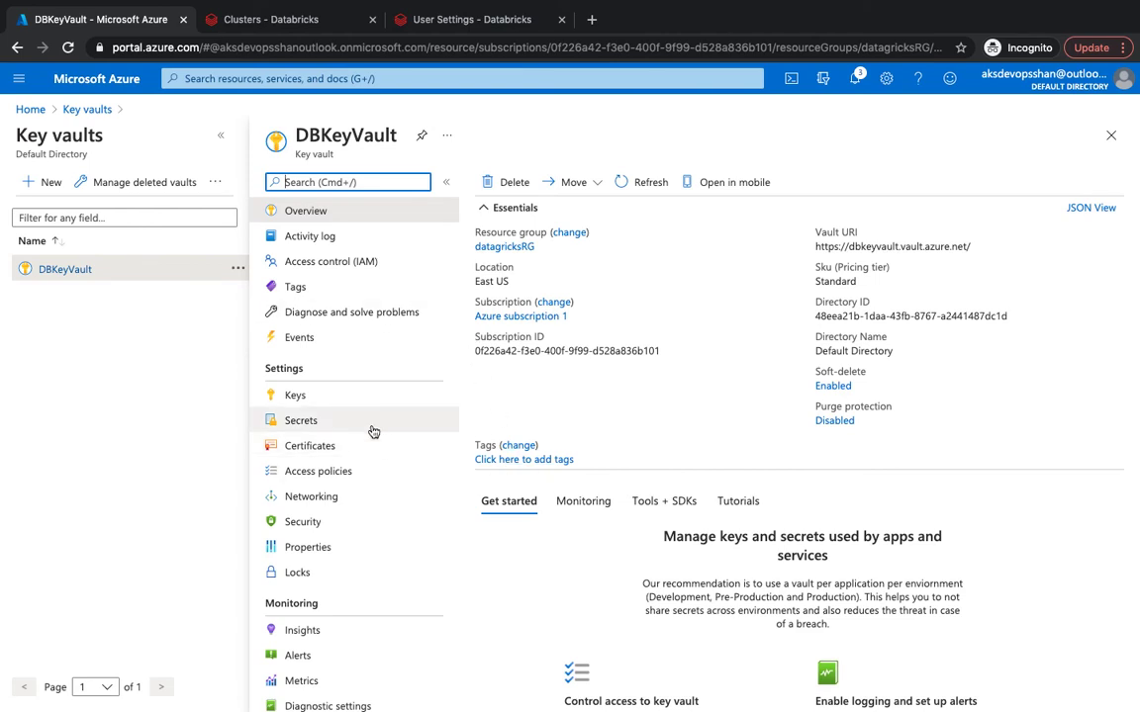
left_click(301, 419)
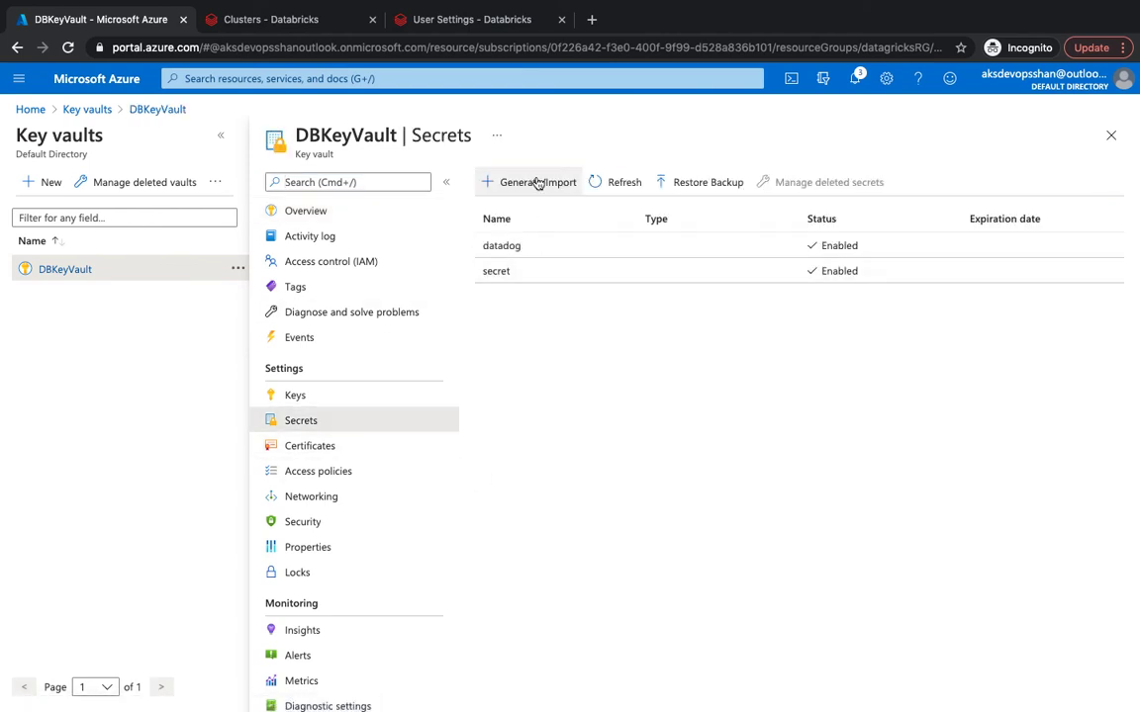
left_click(537, 182)
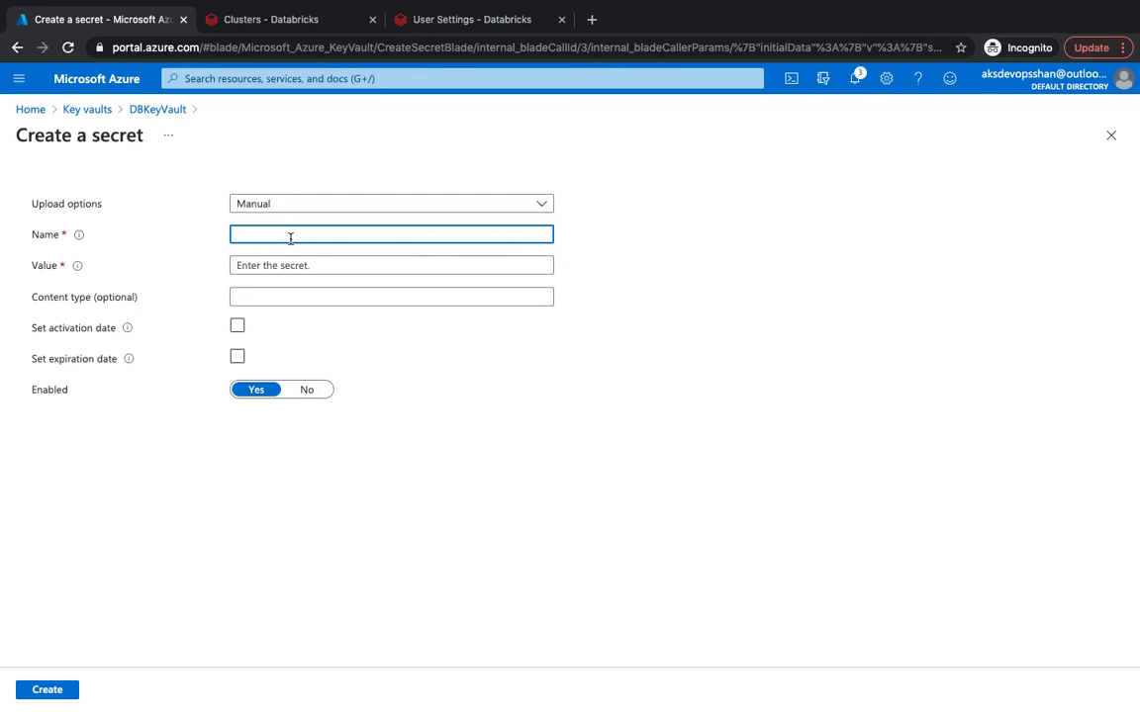
type("createvia")
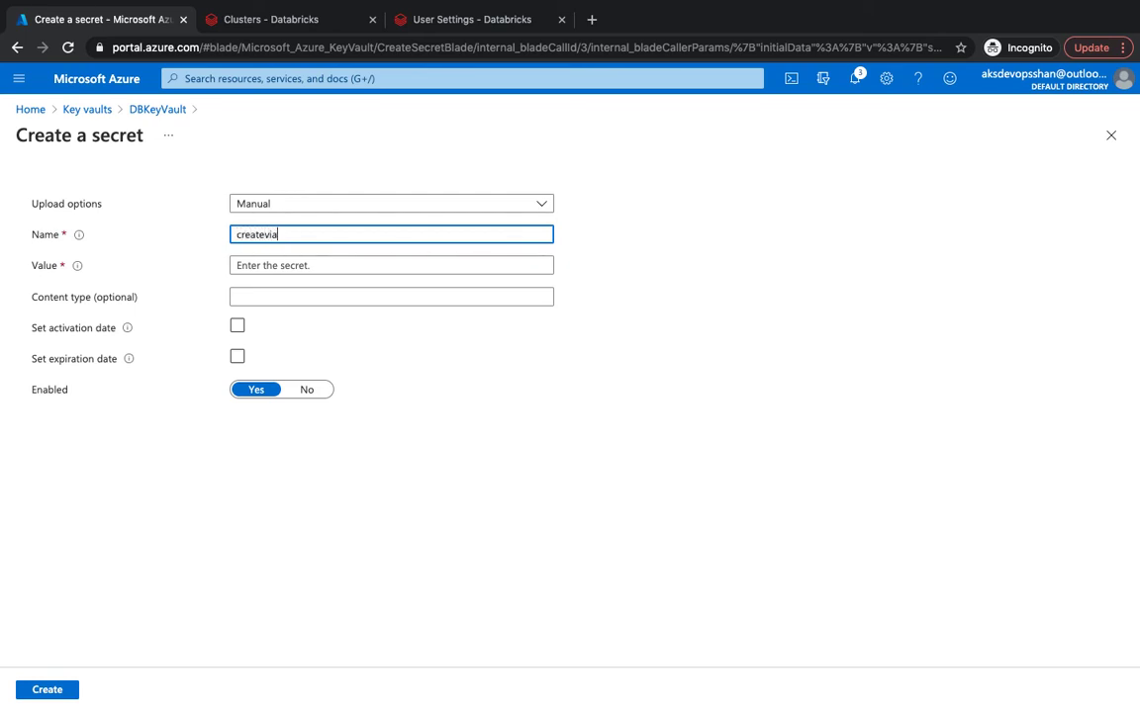
type("gui")
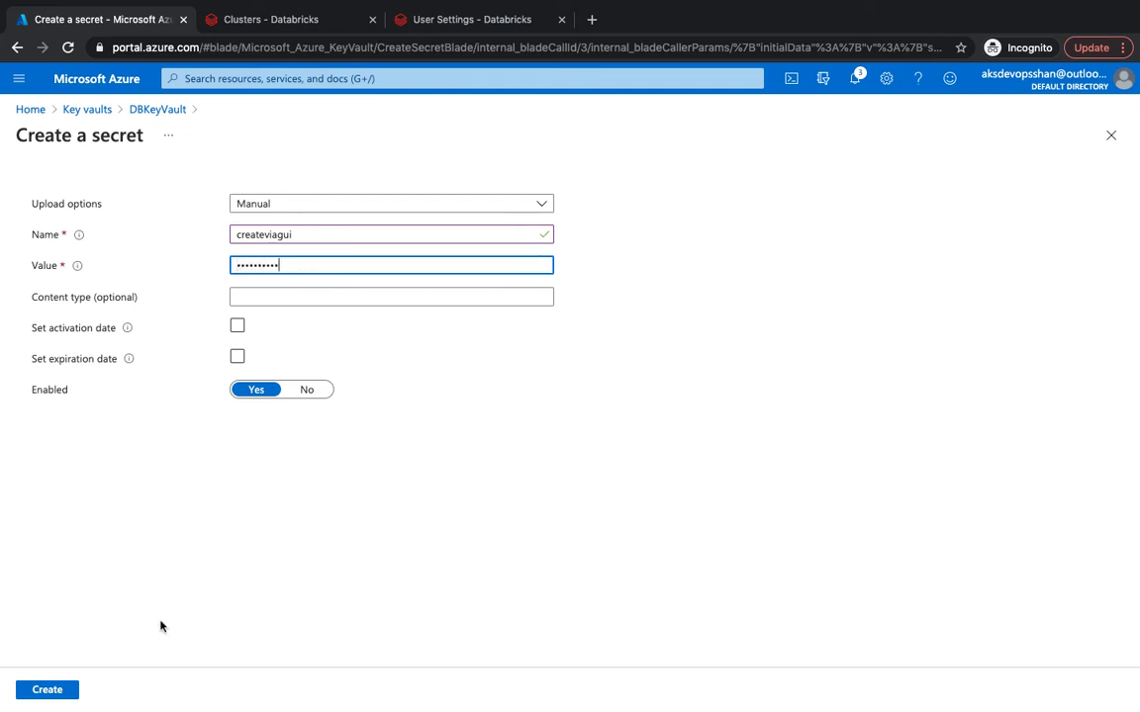
left_click(47, 689)
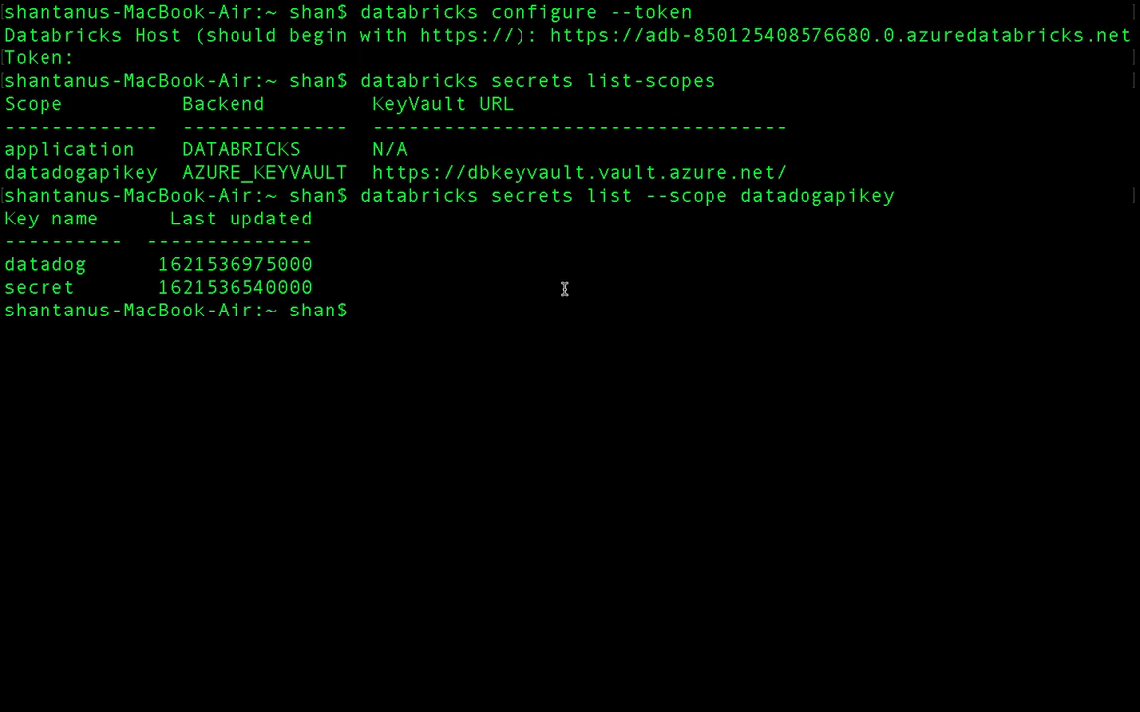
Step: Re-list the datadogapikey scope and spot createviagui beside datadog and secret
type("databricks secrets list --scope datadogapikey")
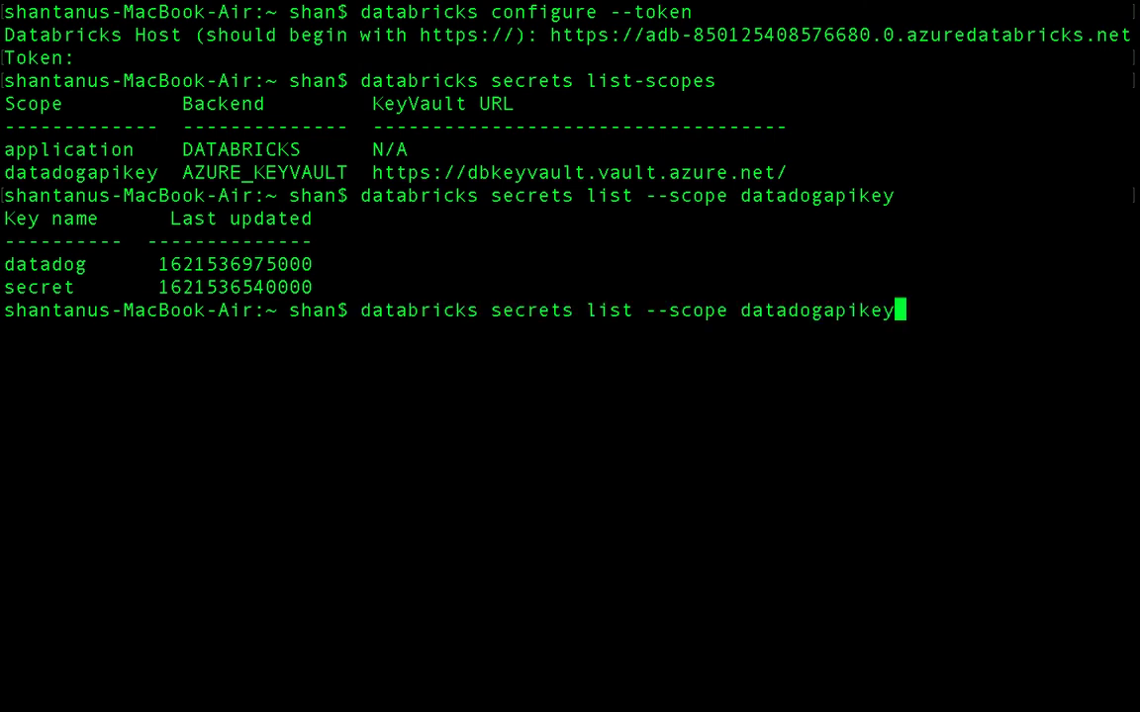
key("Return")
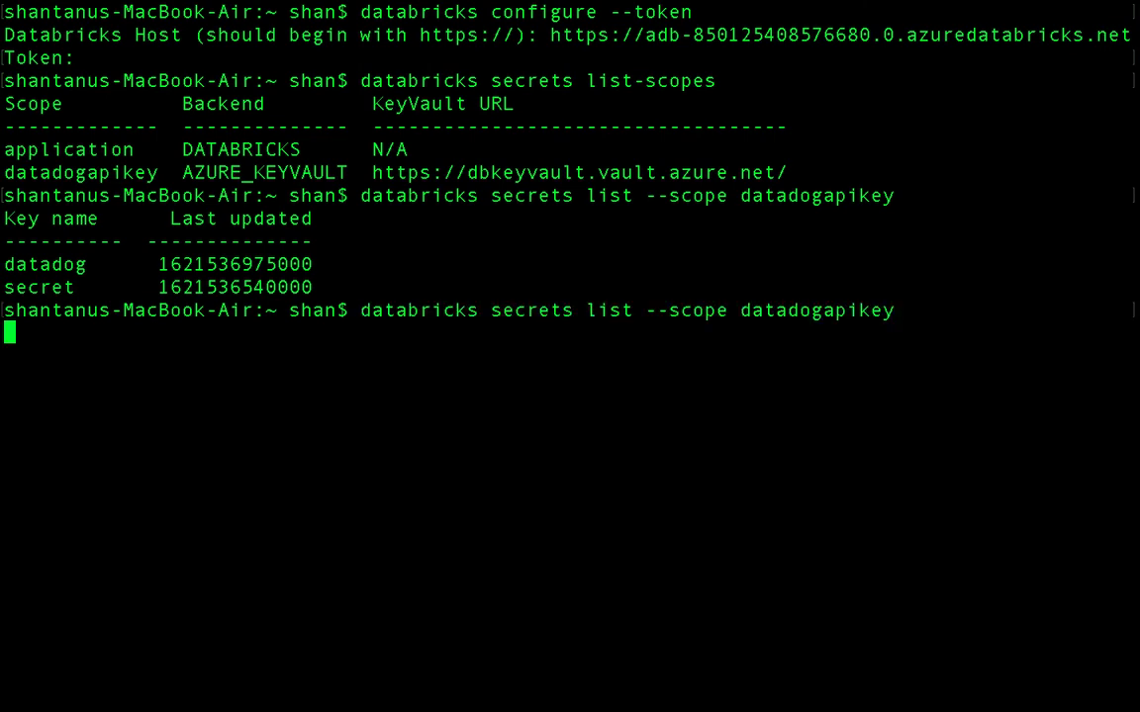
key("Return")
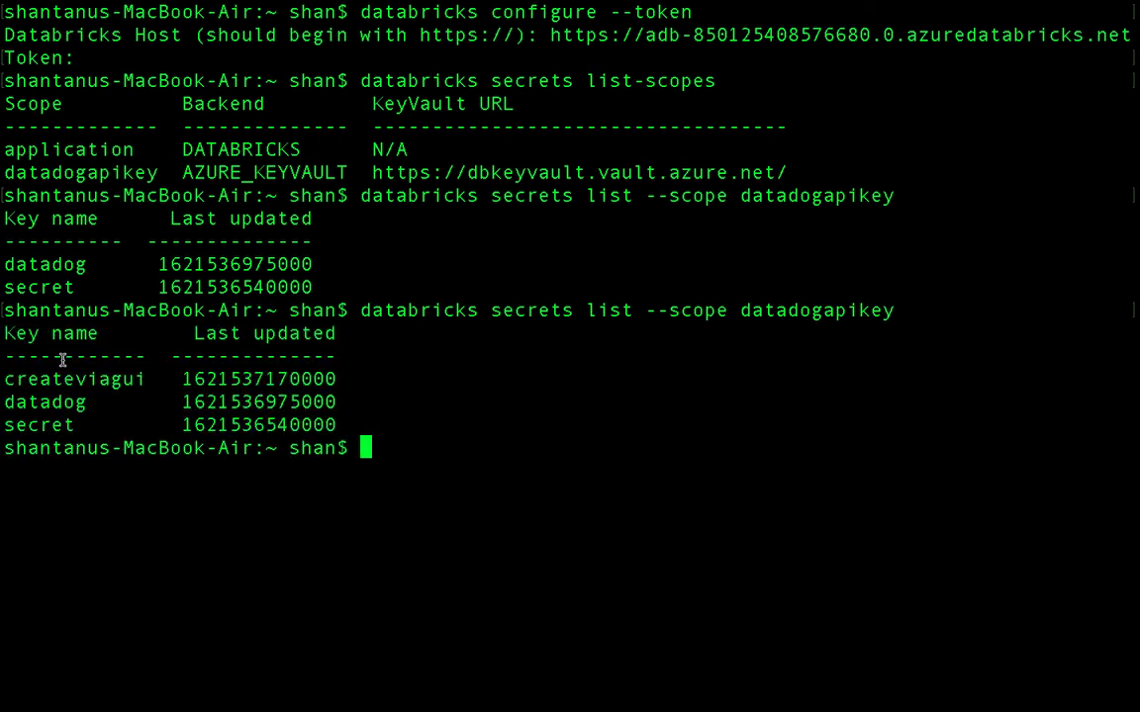
mouse_move(65, 396)
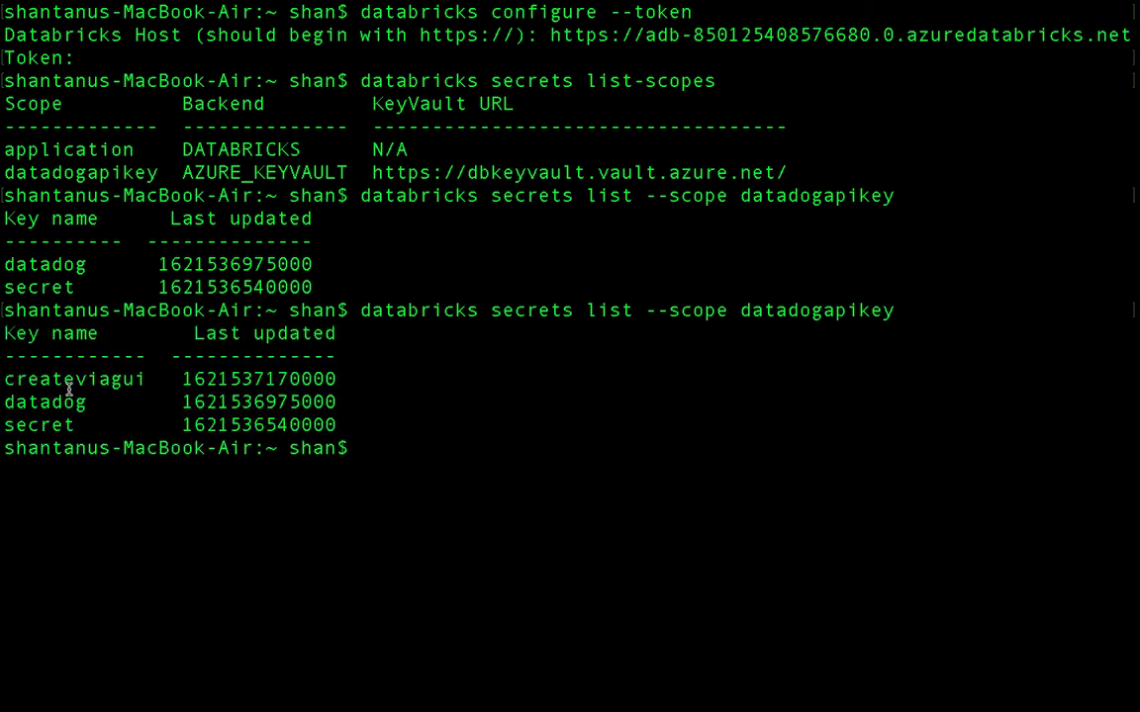
double_click(44, 401)
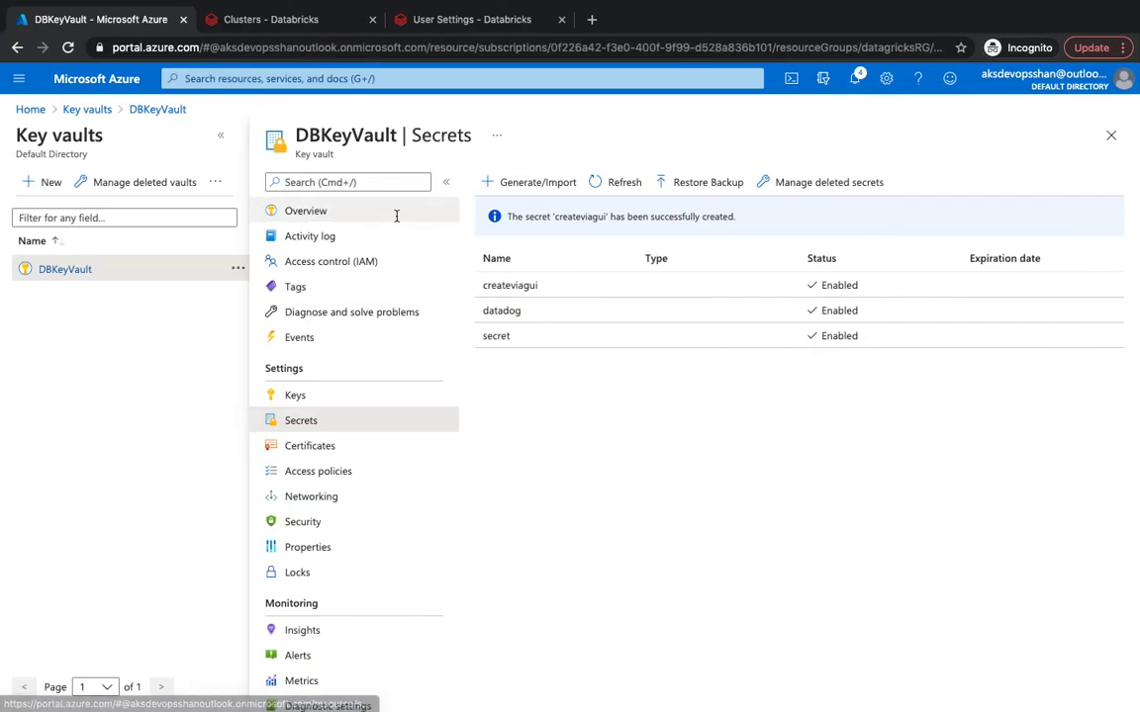
Step: Set datavariable to {{secrets/datadogapikey/datadog}} on Shared Autoscaling, then confirm and restart
left_click(290, 19)
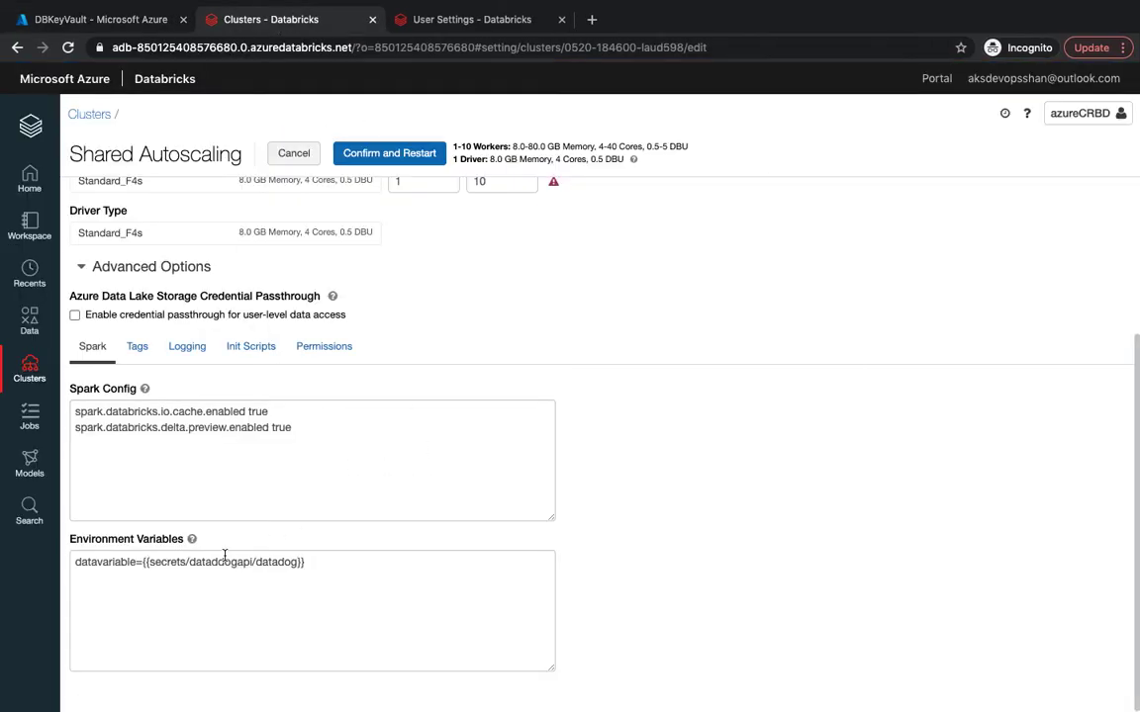
double_click(219, 562)
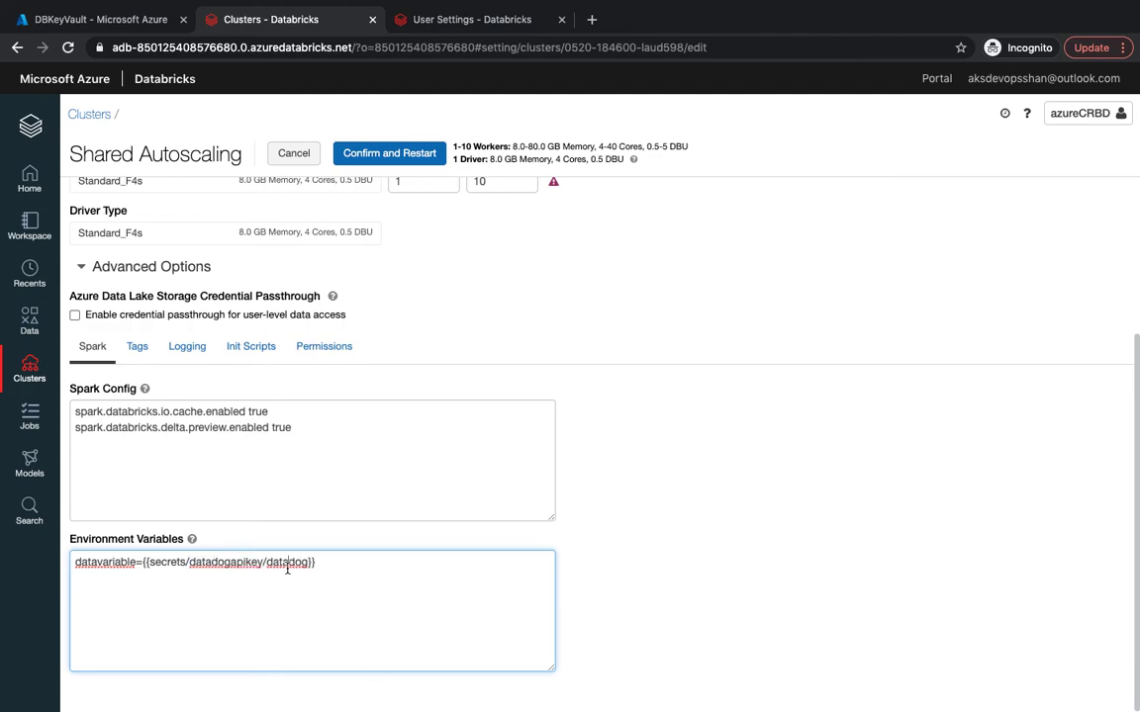
double_click(285, 562)
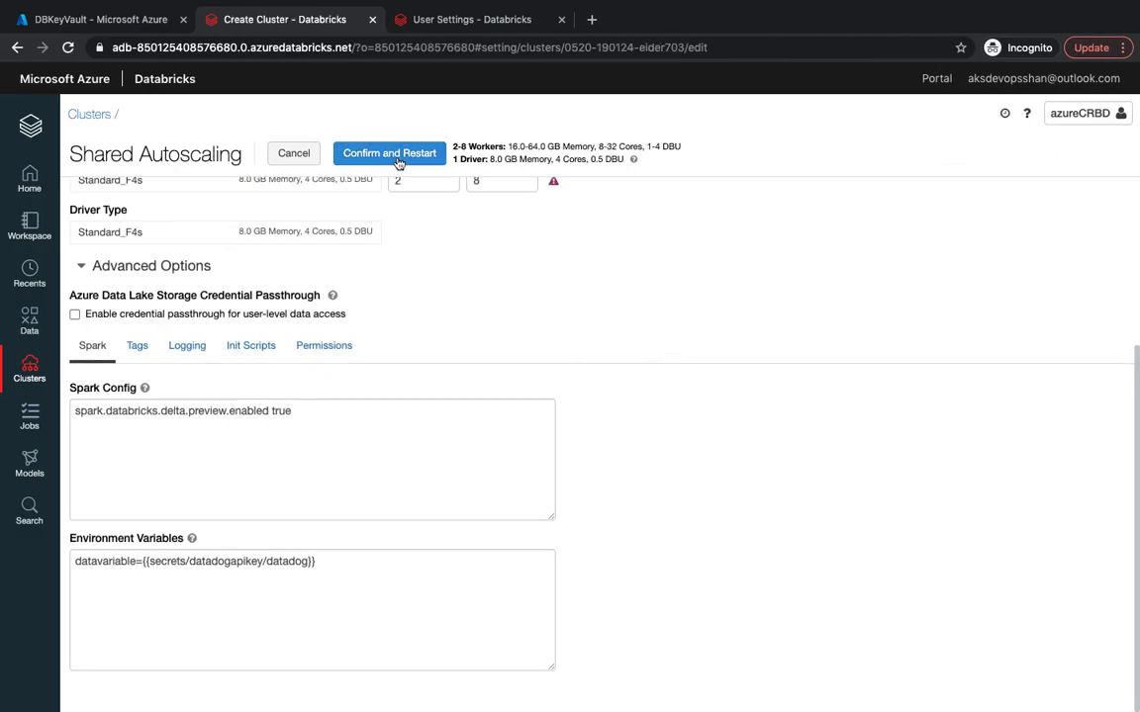
left_click(388, 153)
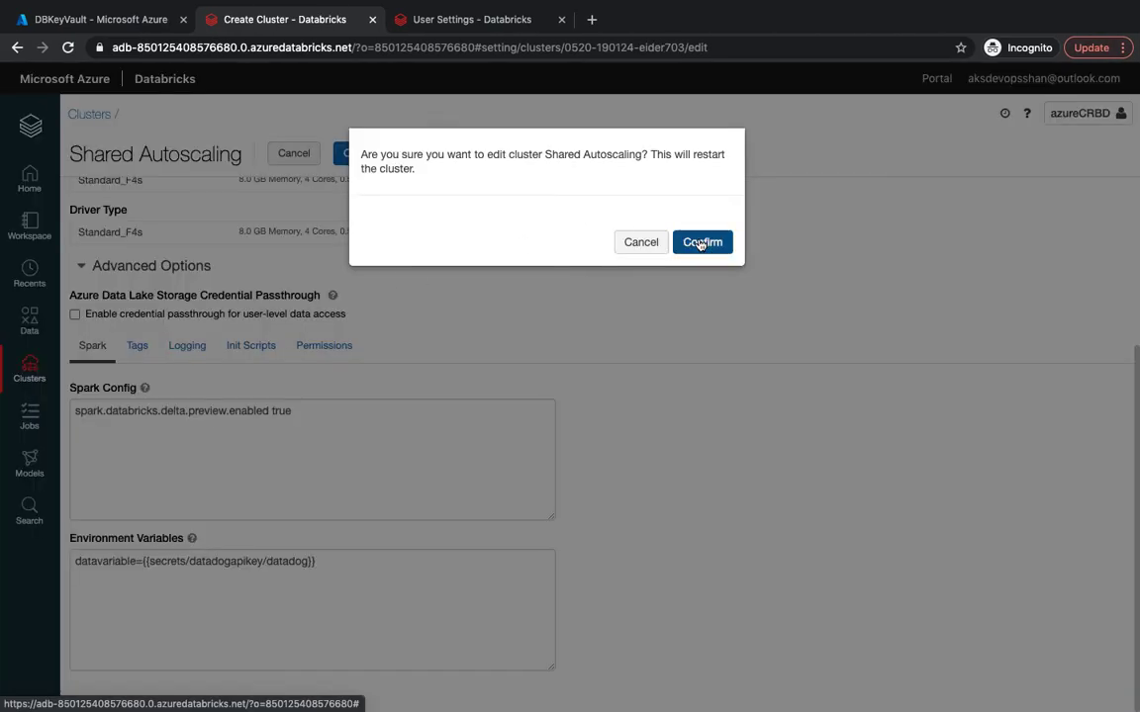
left_click(703, 241)
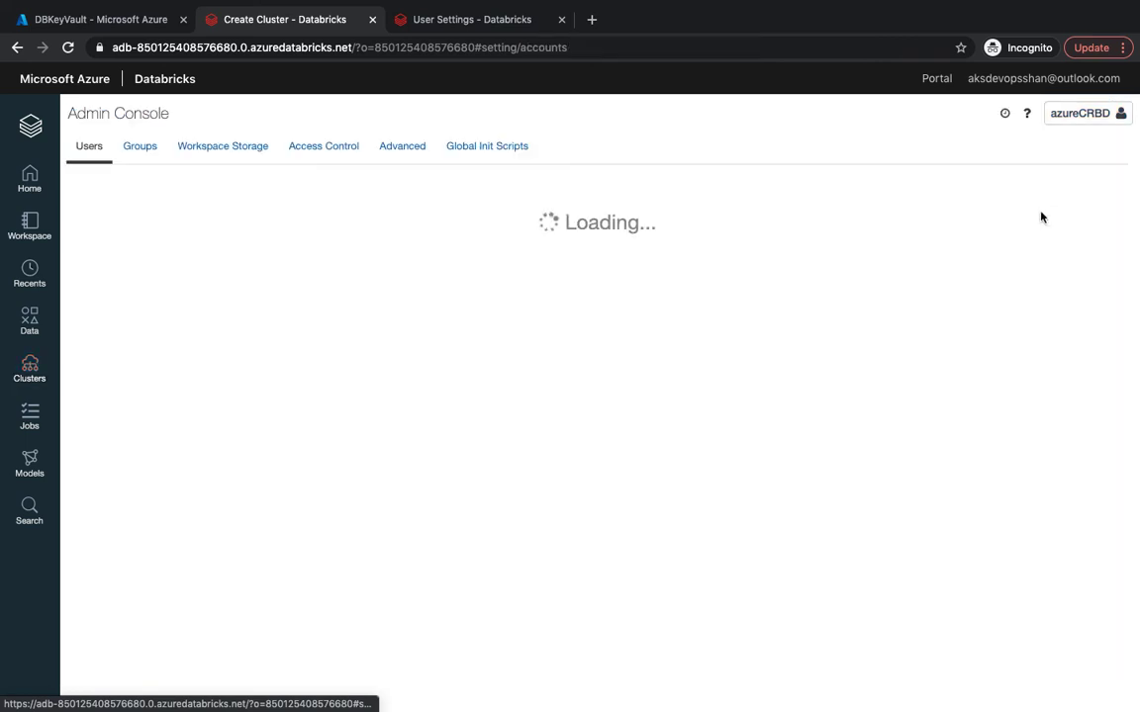
Step: Replace the masked key in the datadog init script with DD_API_KEY=$datavariable and confirm
left_click(486, 145)
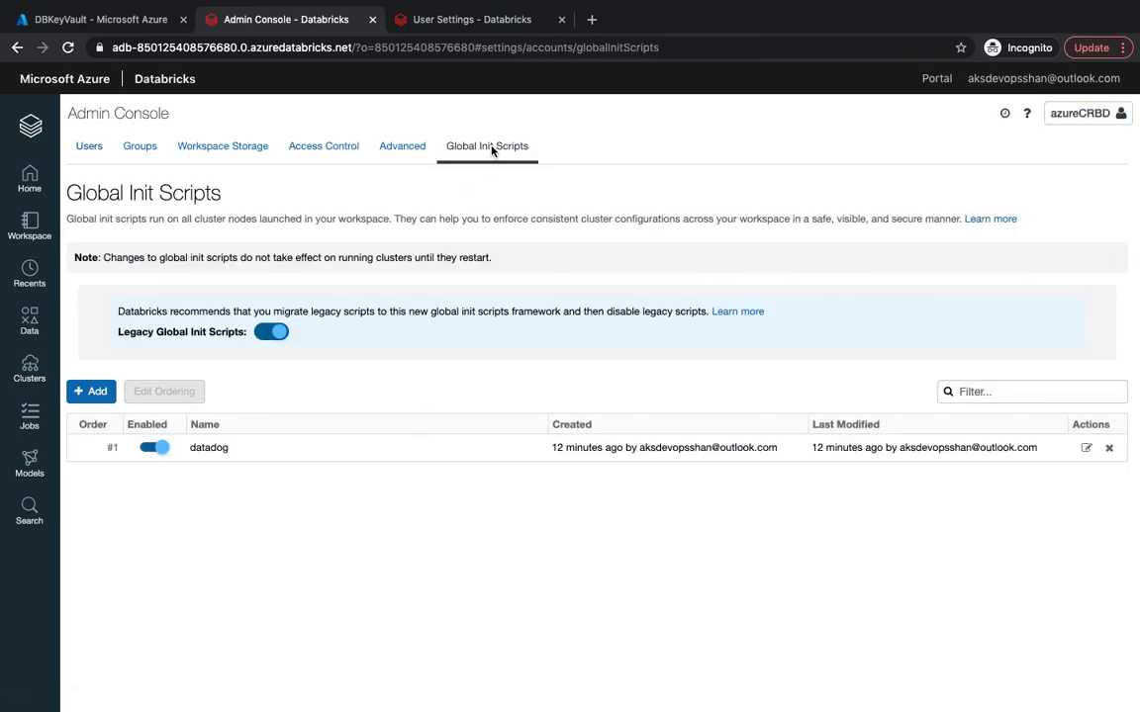
left_click(1085, 448)
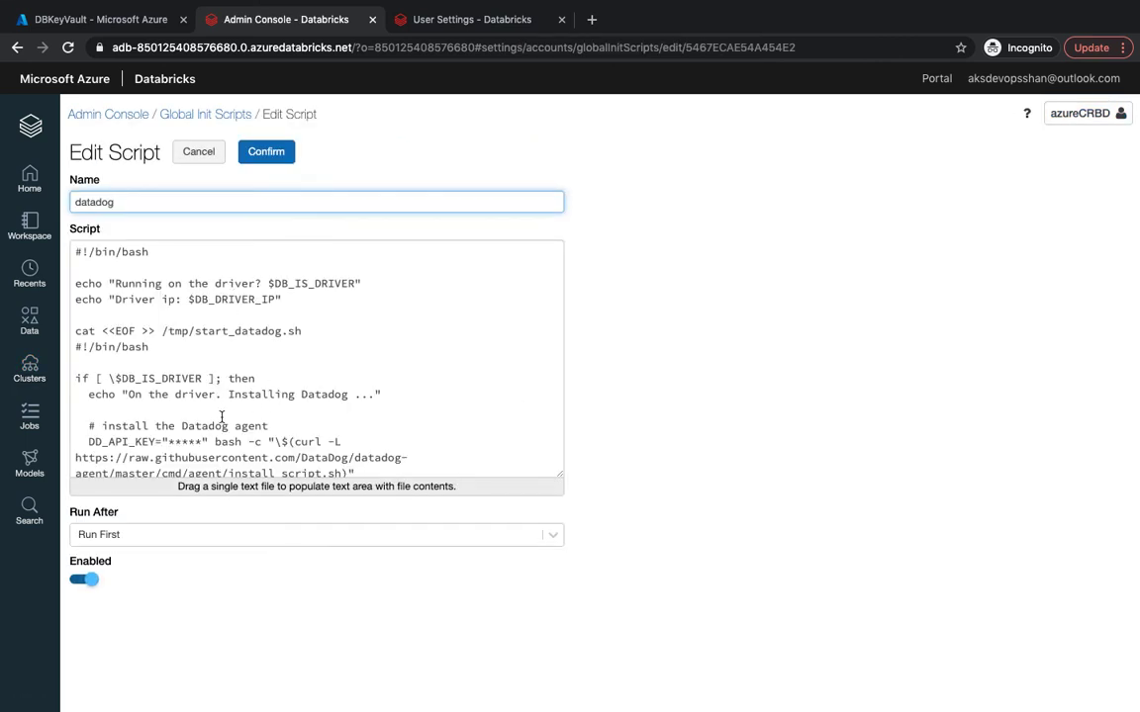
double_click(183, 442)
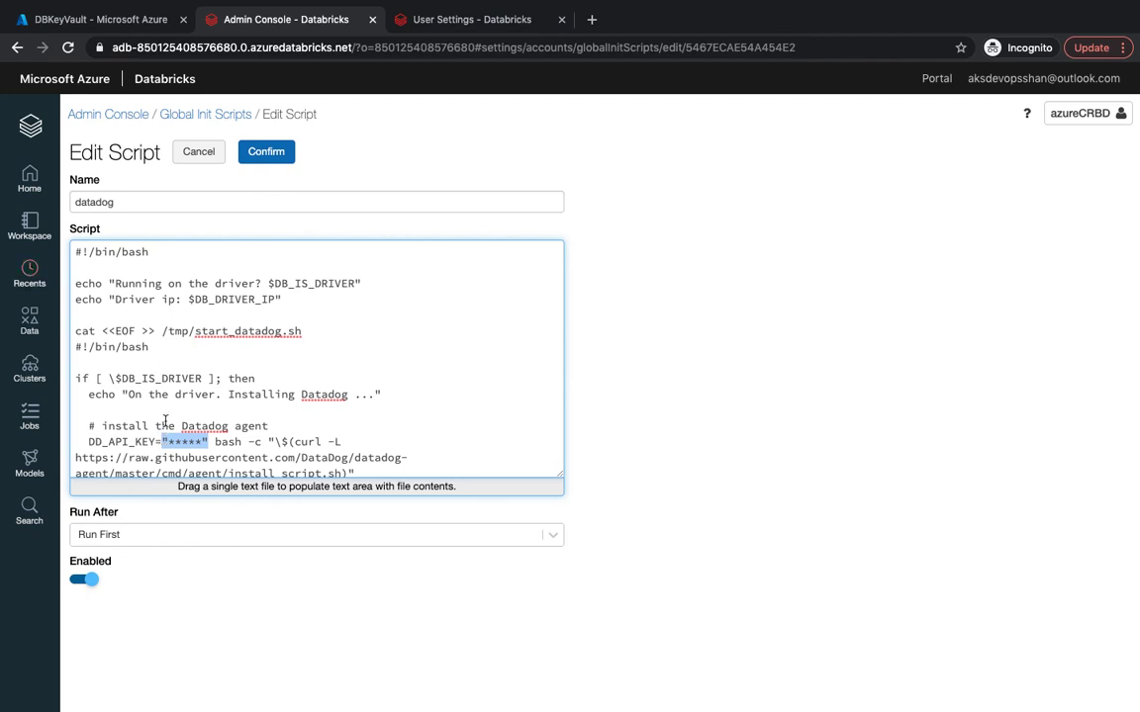
mouse_move(196, 514)
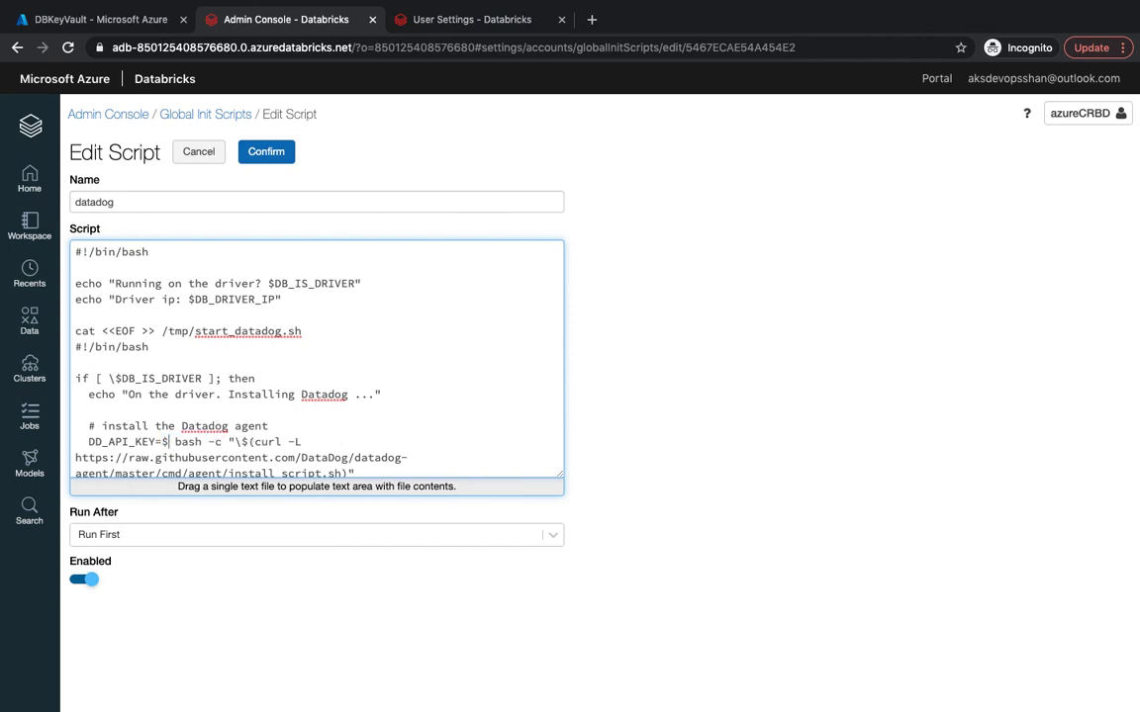
type("datavariable")
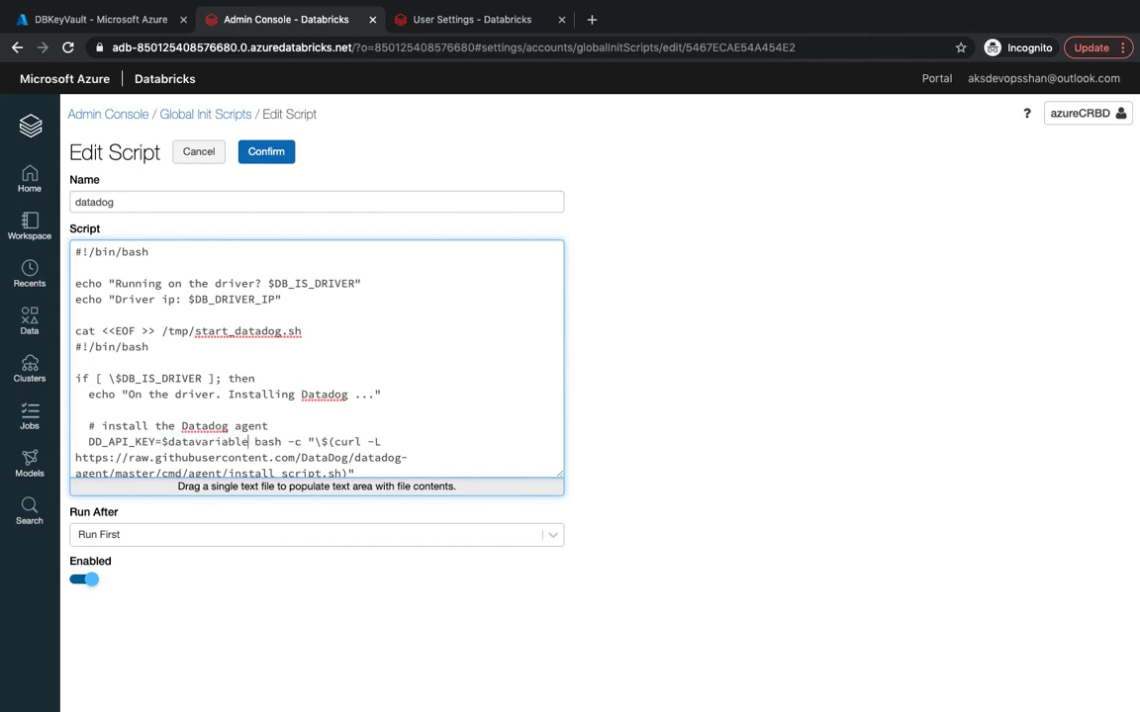
mouse_move(310, 184)
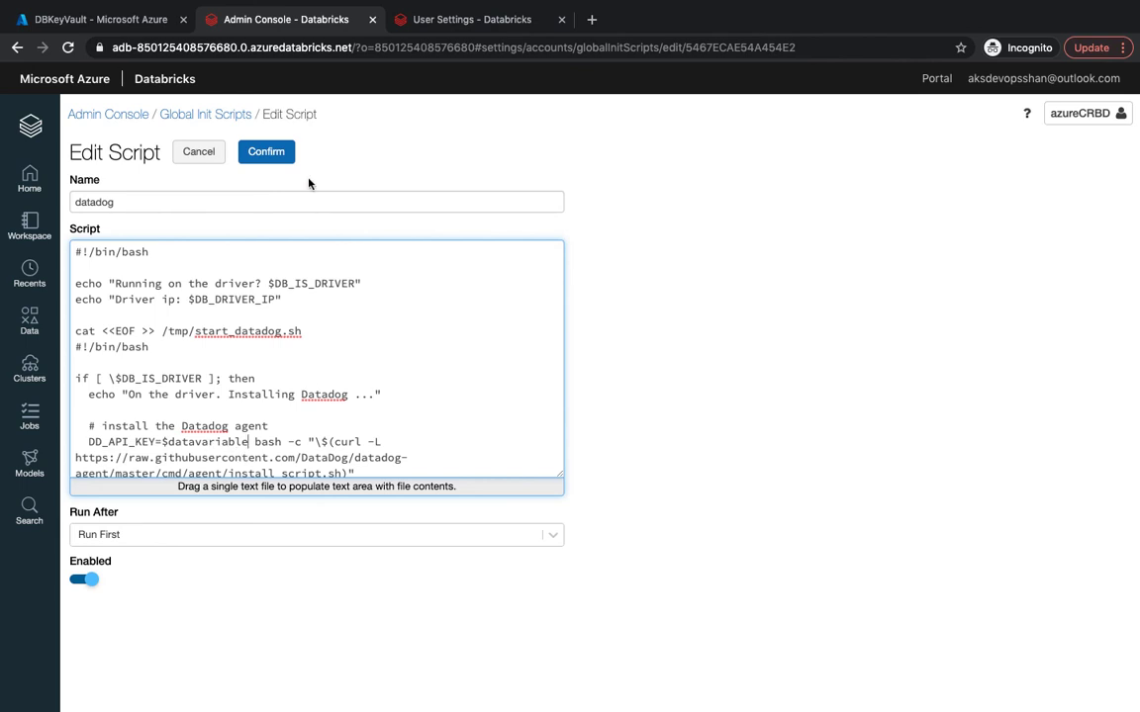
left_click(265, 152)
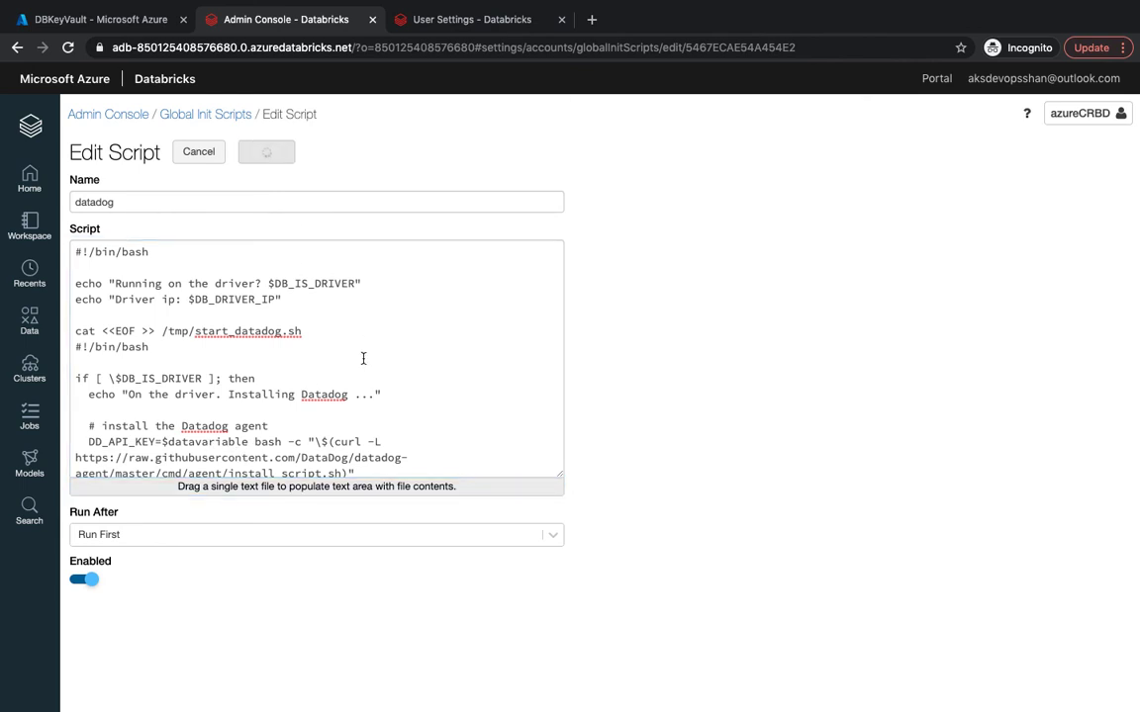
left_click(266, 151)
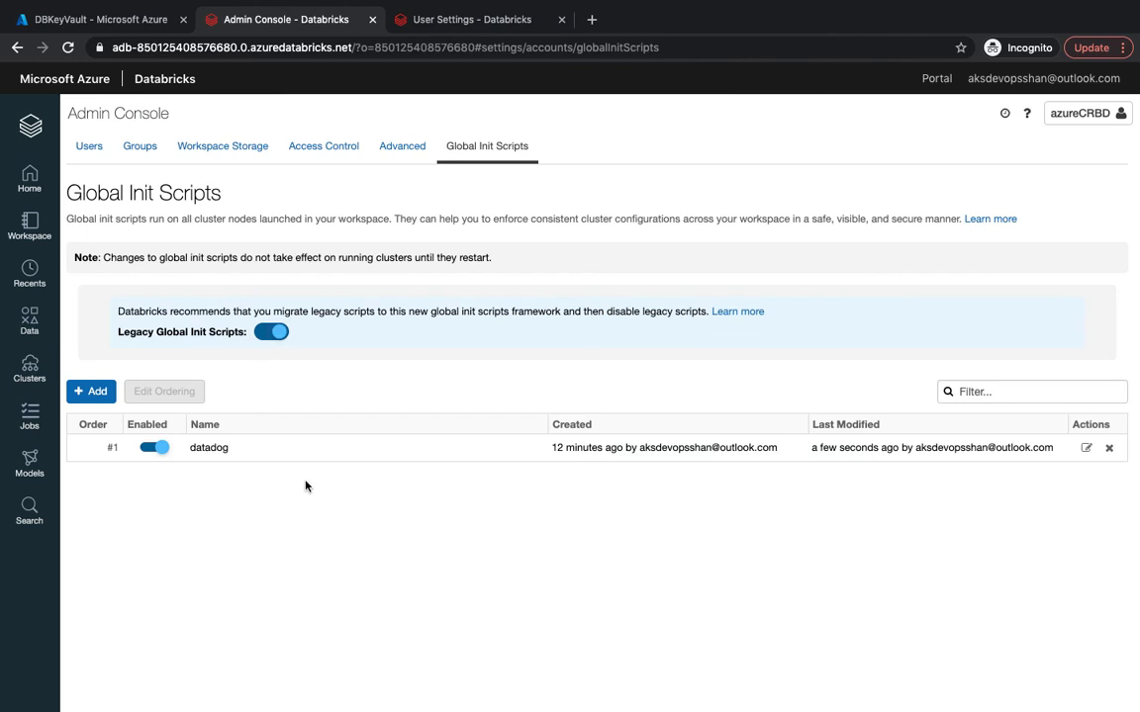
mouse_move(74, 275)
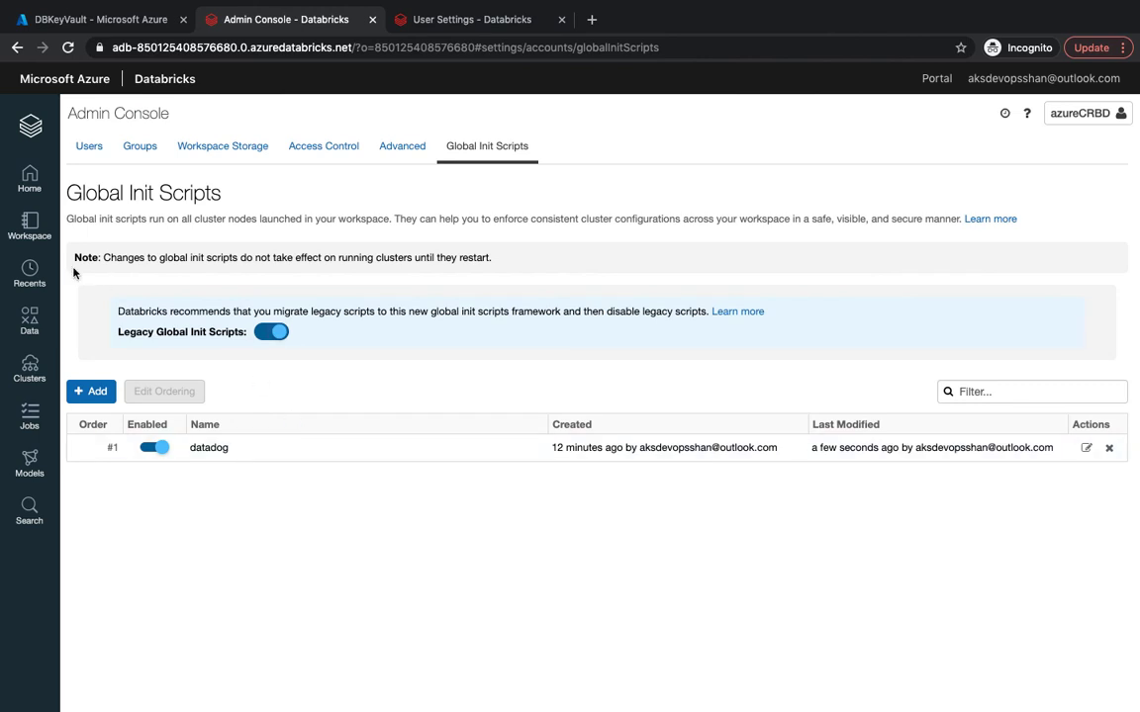
mouse_move(30, 371)
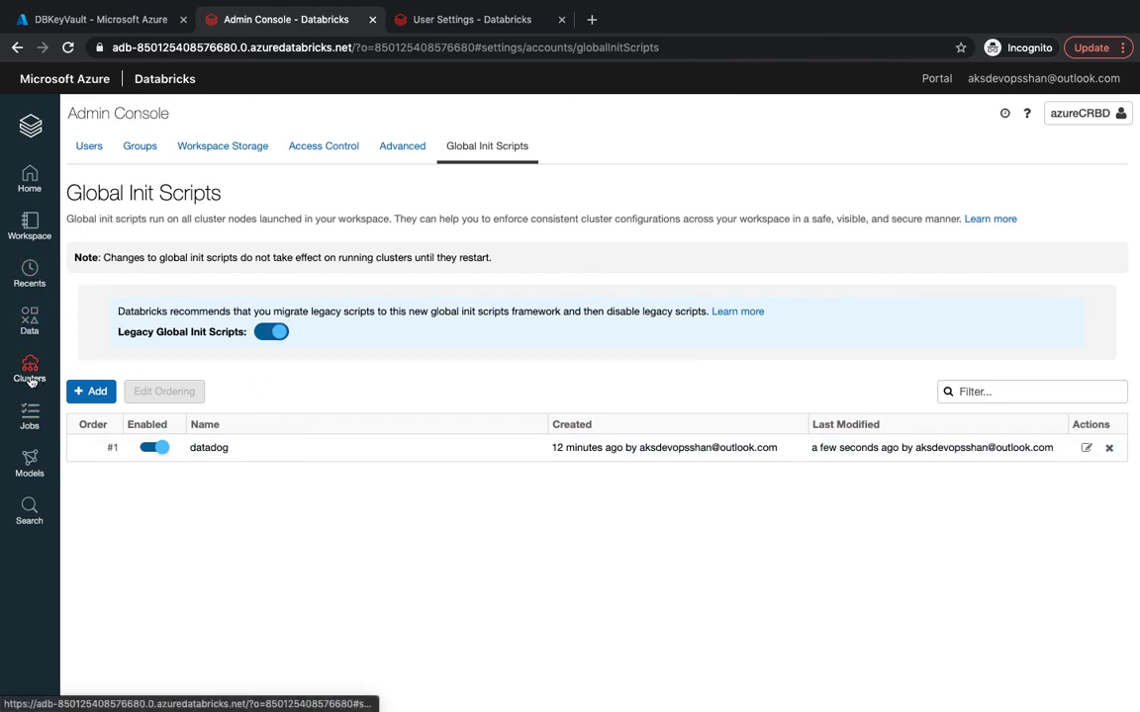
Step: Open the Shared Autoscaling cluster from Clusters and confirm starting it
left_click(29, 368)
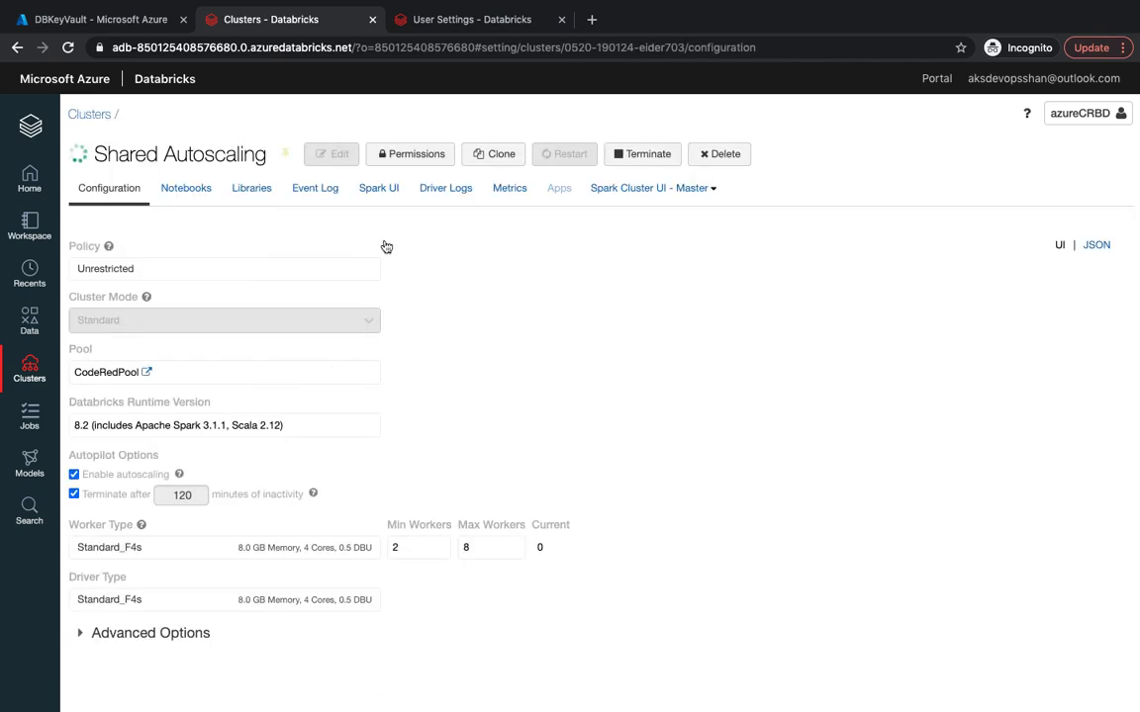
left_click(642, 154)
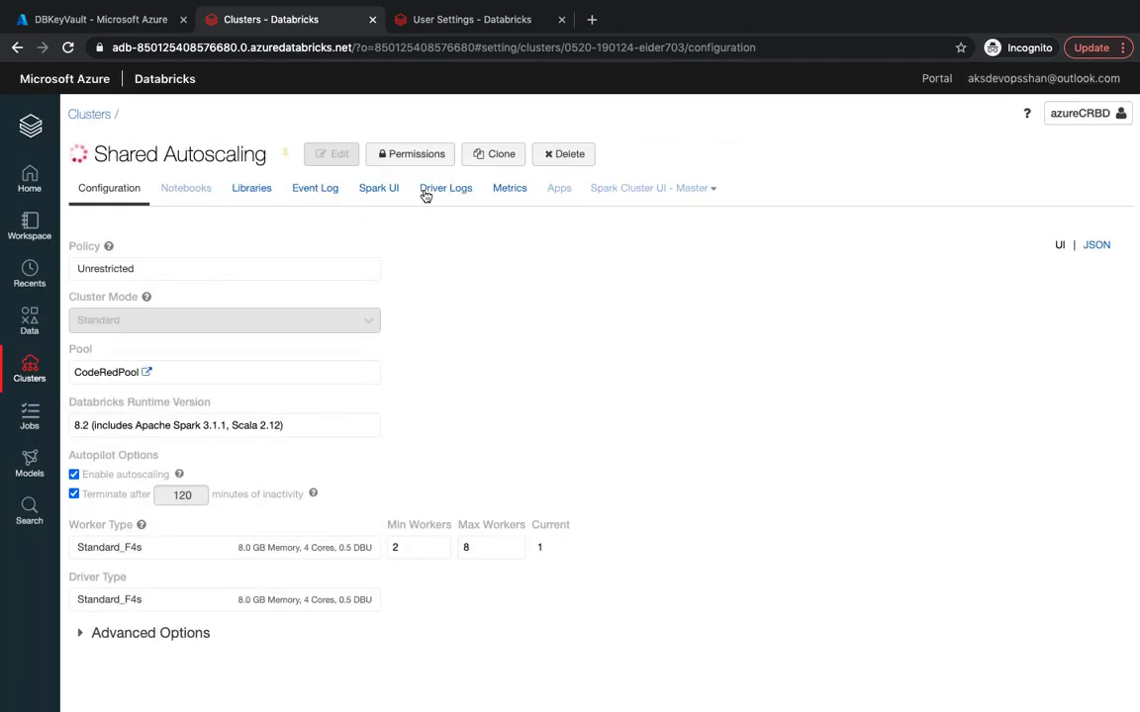
mouse_move(549, 344)
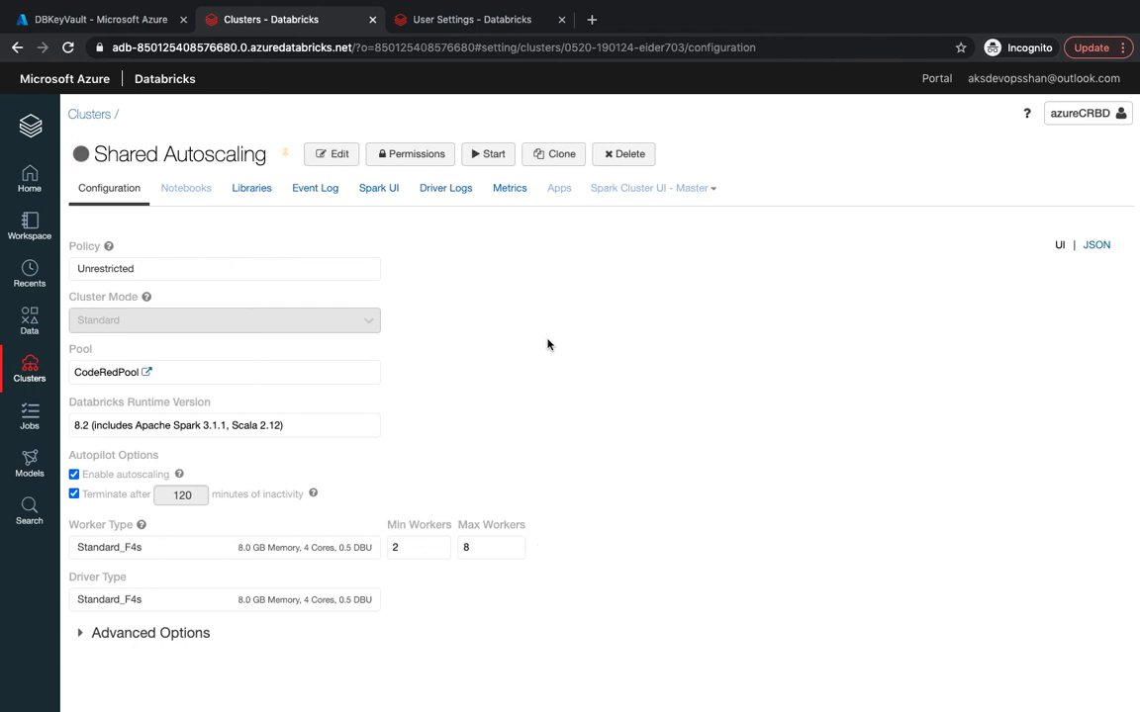
left_click(491, 153)
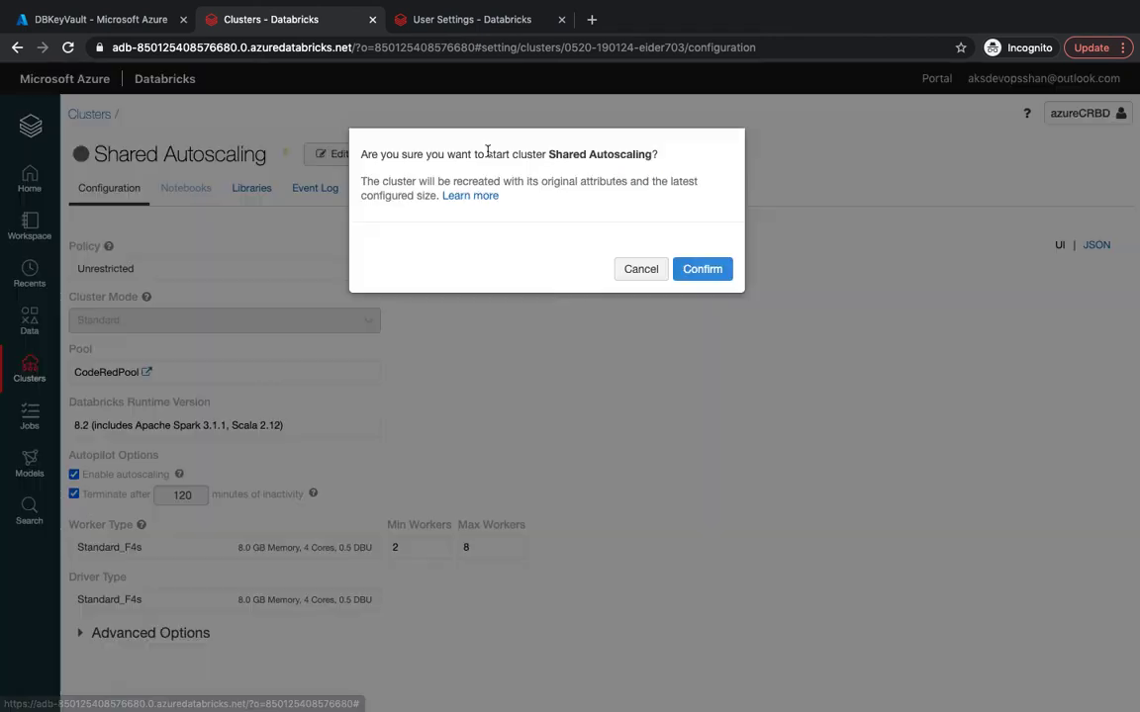
mouse_move(702, 269)
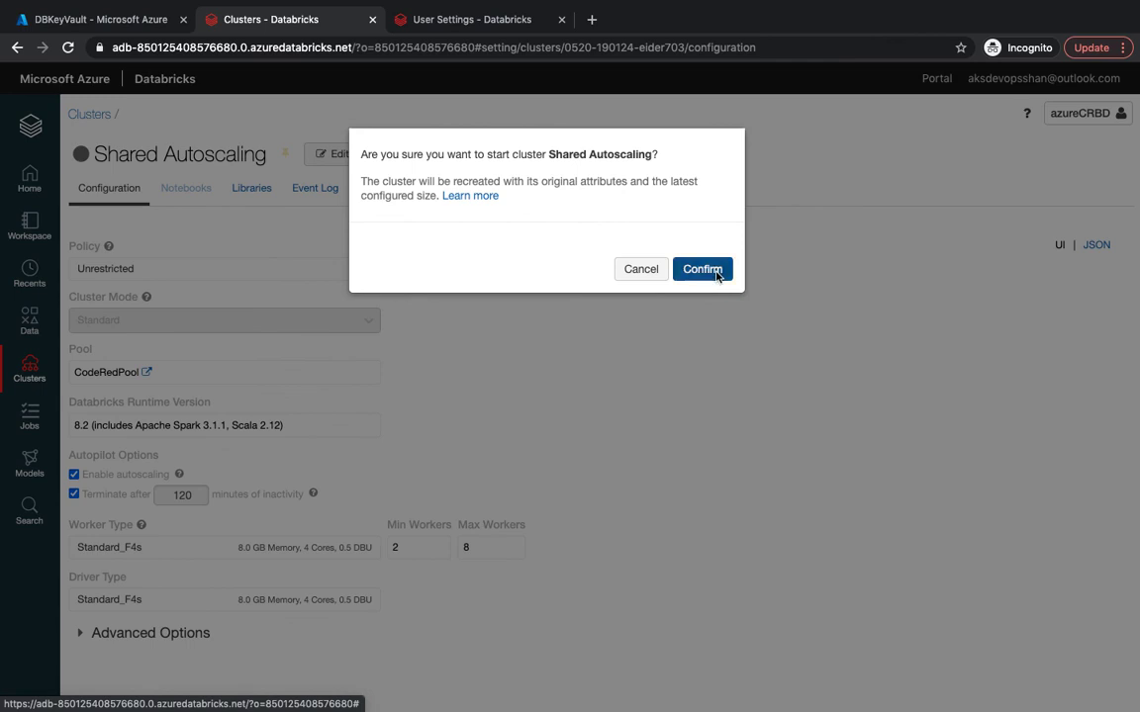
left_click(702, 268)
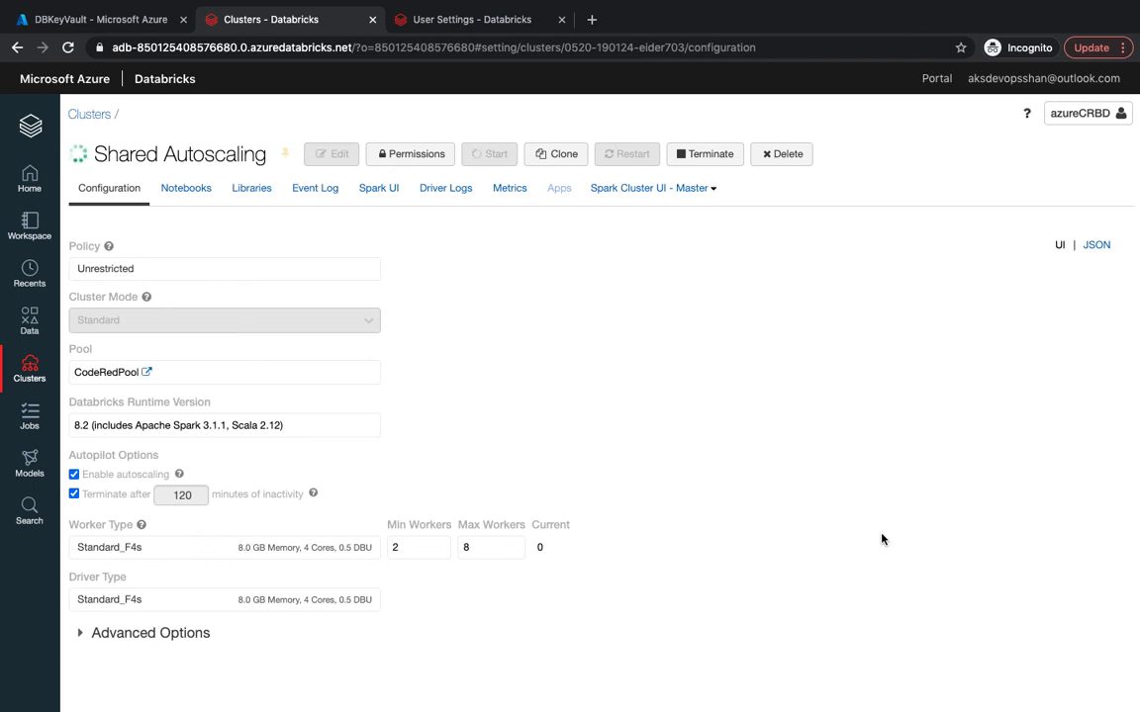
left_click(704, 154)
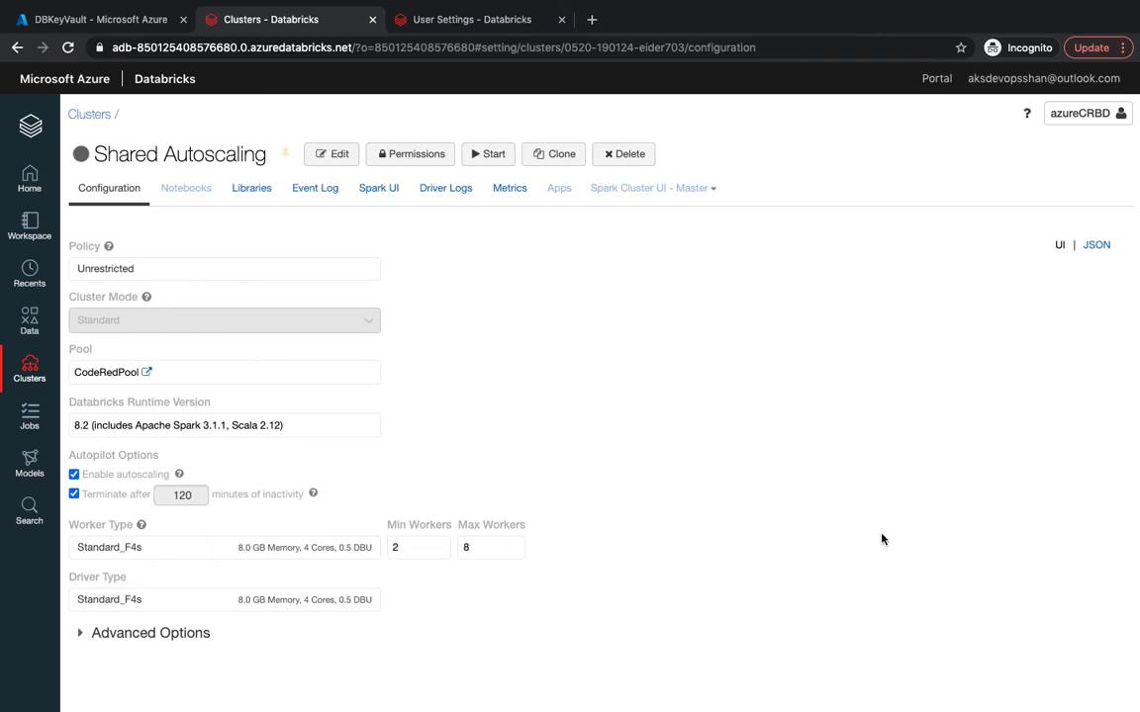